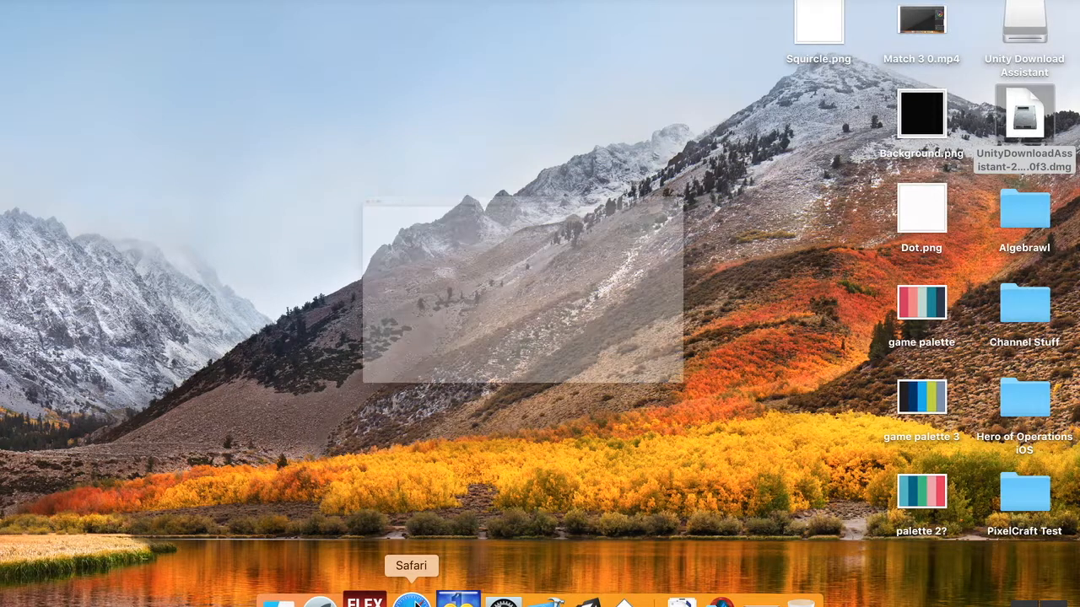
- Browse unity3d.com in Safari and reach the store page listing Personal, Plus ($35) and Pro ($125) plans
click(412, 601)
text(ww)
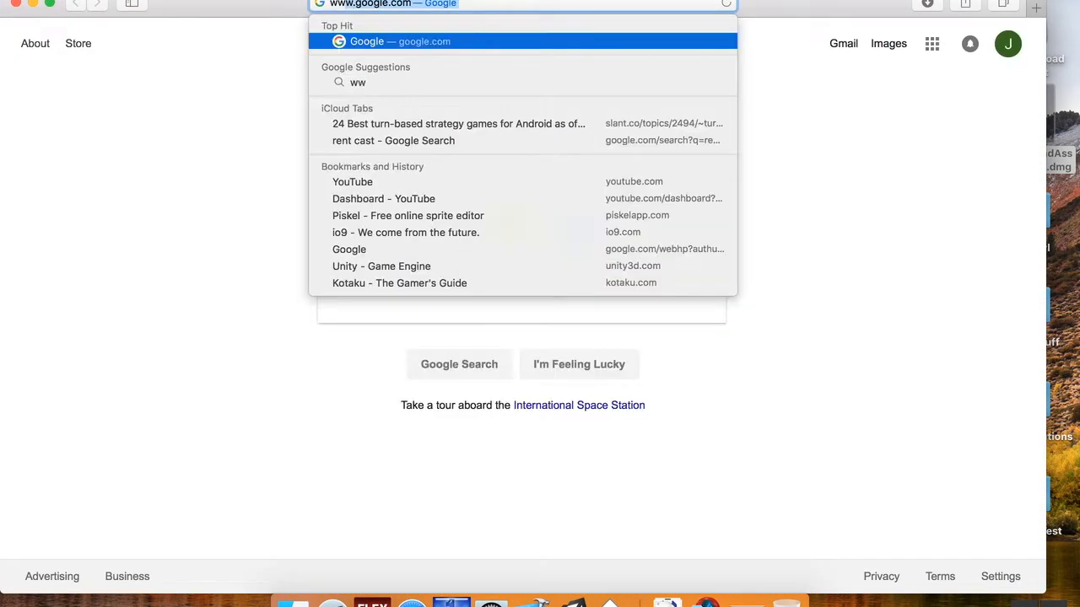
click(381, 266)
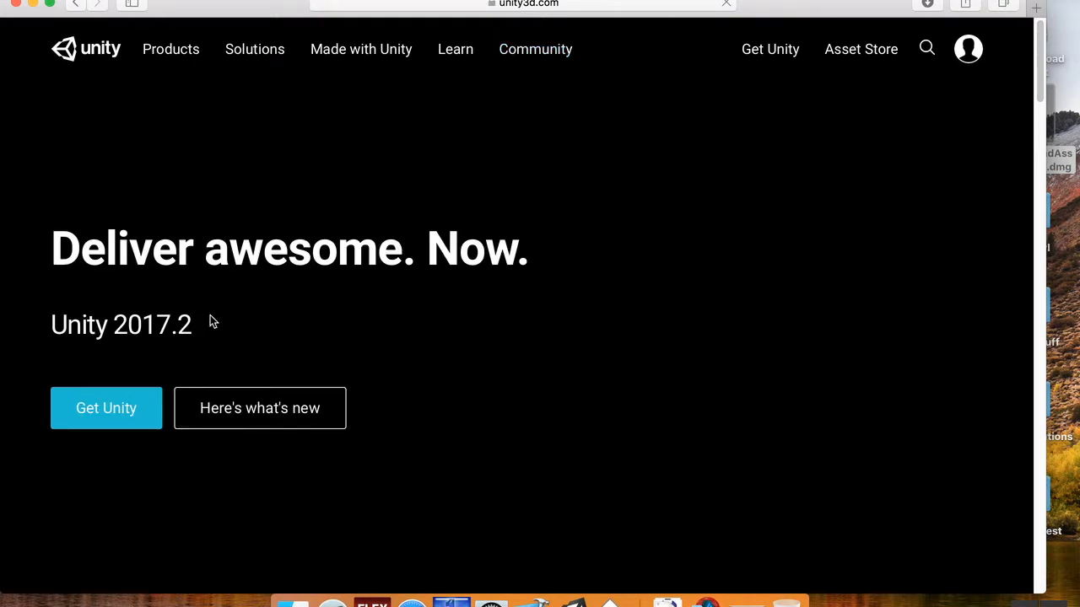
click(107, 409)
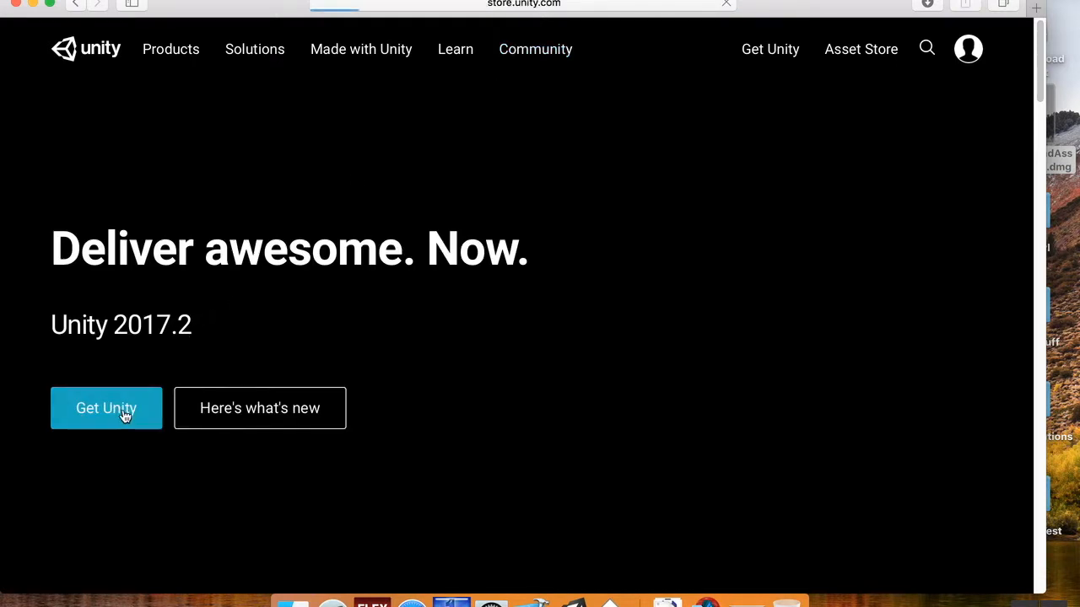
mouse_move(475, 232)
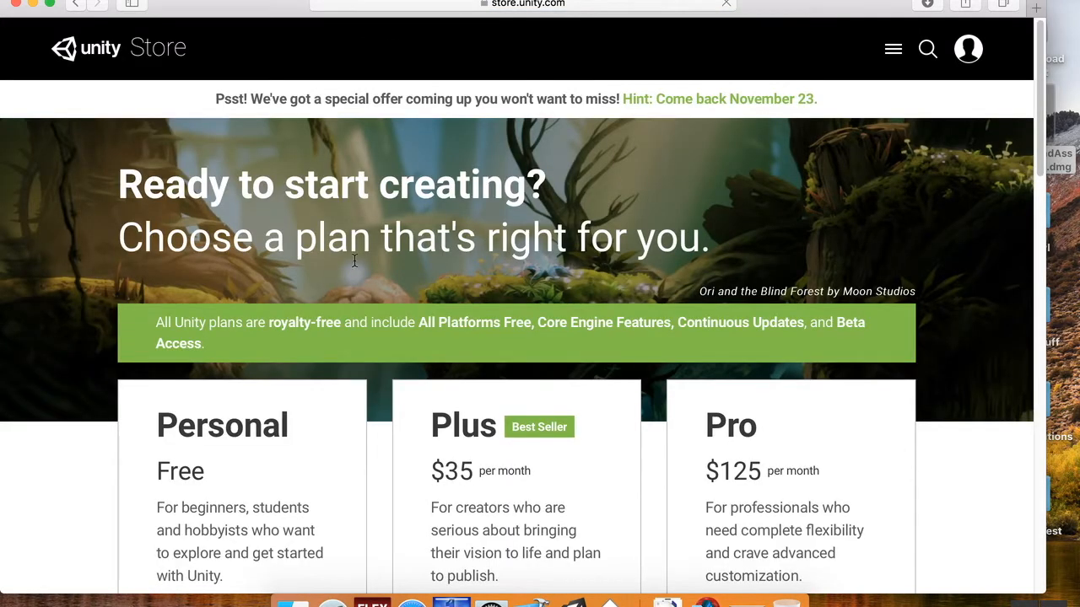
scroll(down, 3)
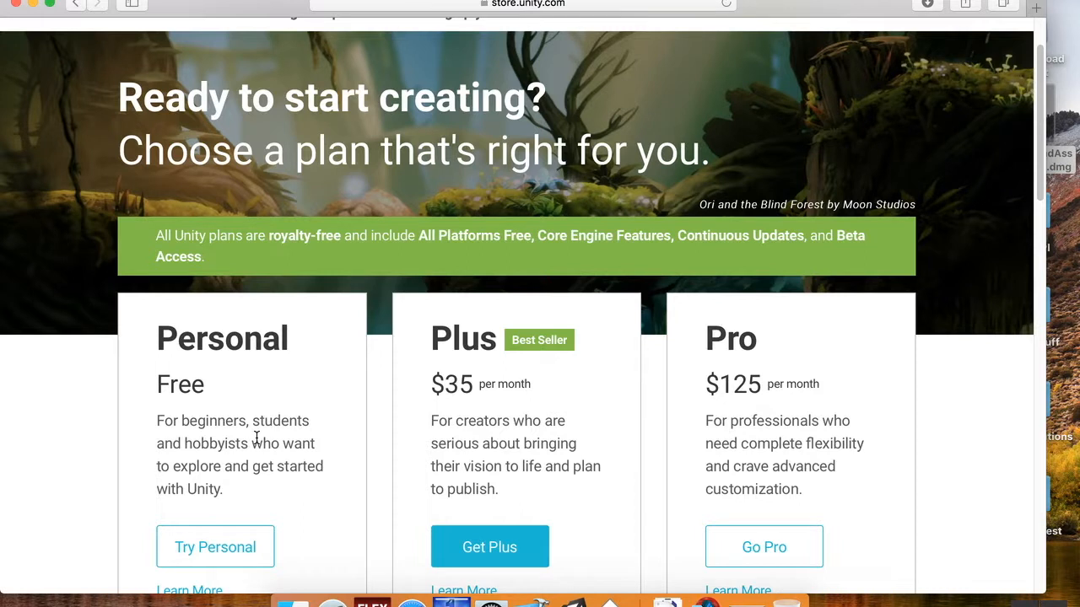
mouse_move(200, 486)
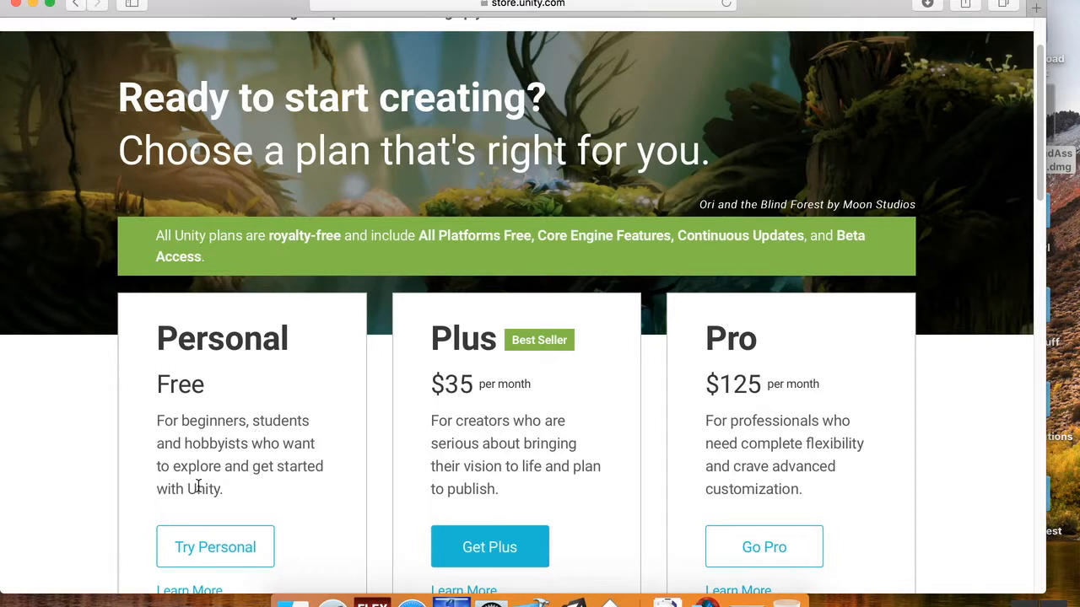
mouse_move(250, 417)
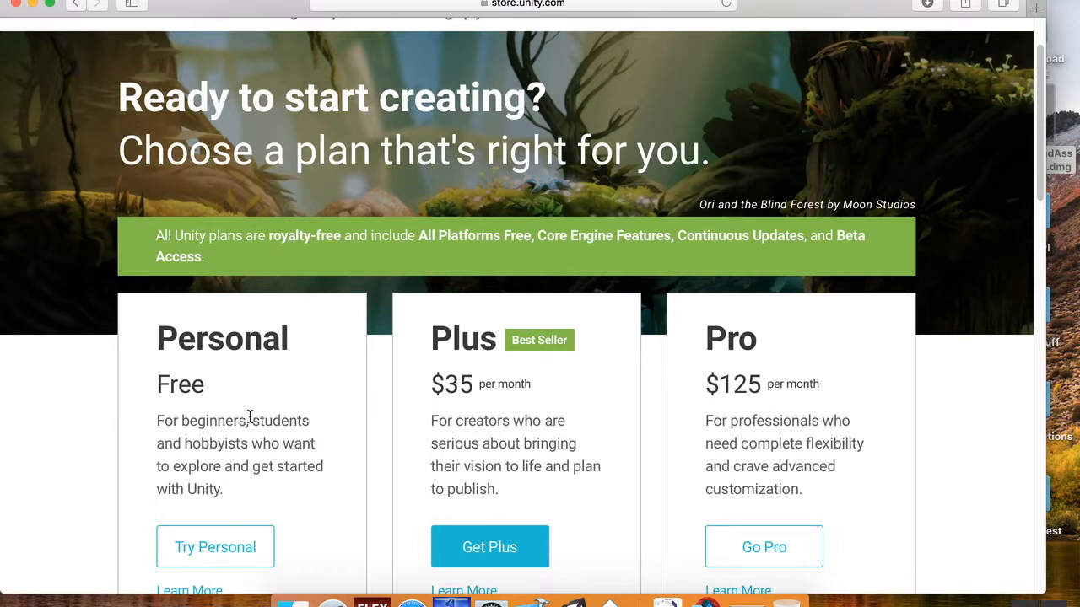
scroll(down, 3)
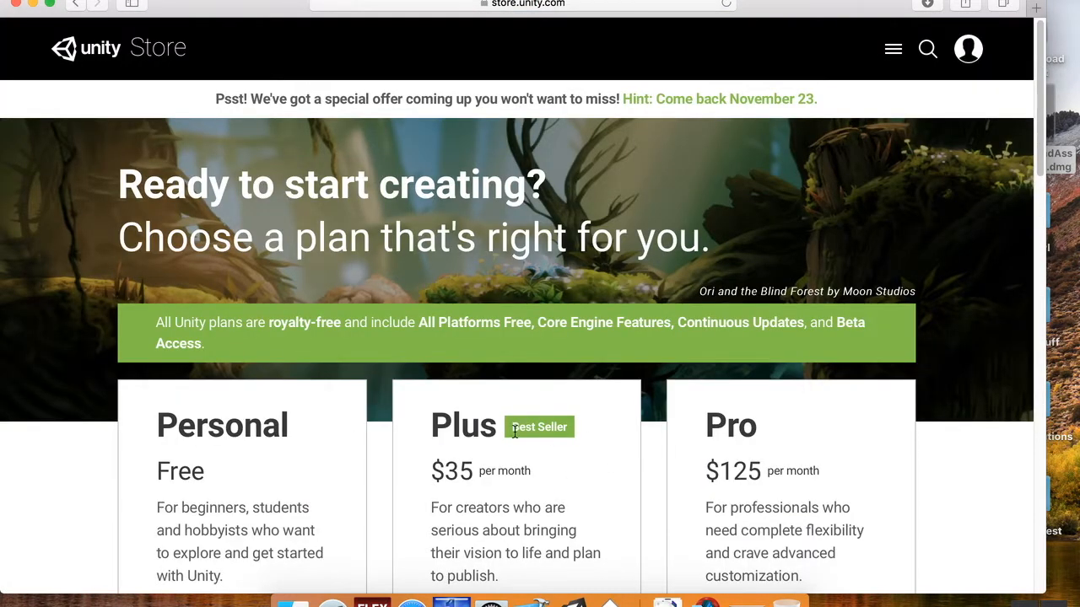
mouse_move(554, 366)
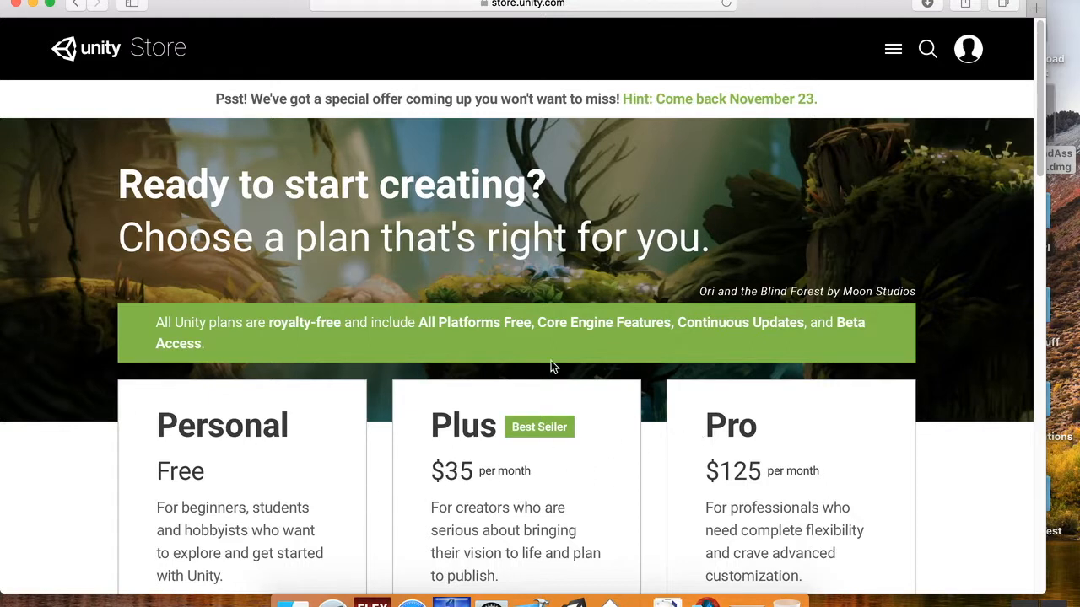
mouse_move(17, 8)
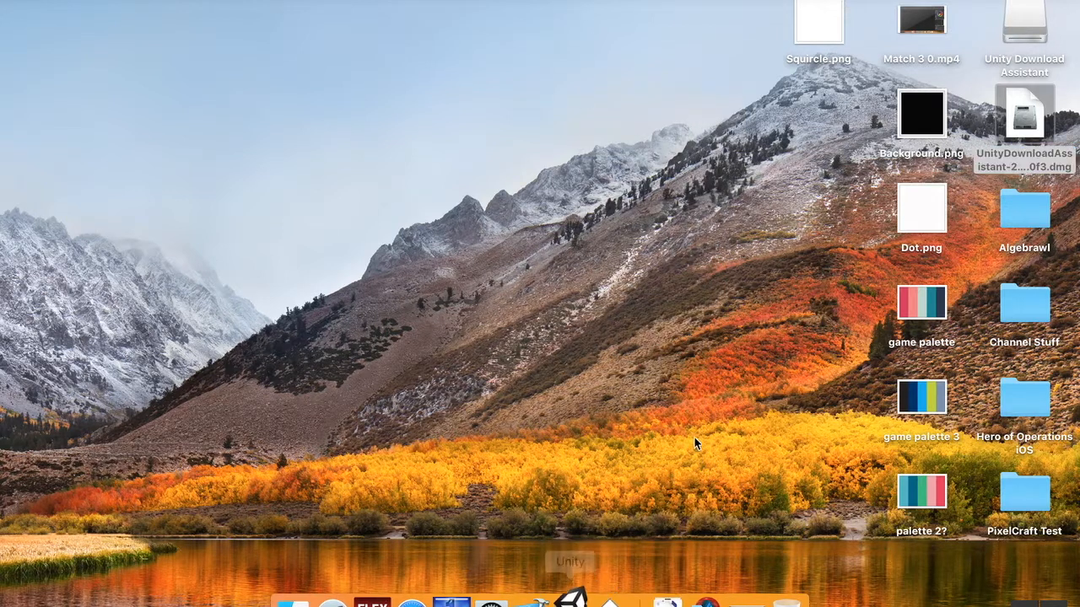
mouse_move(732, 418)
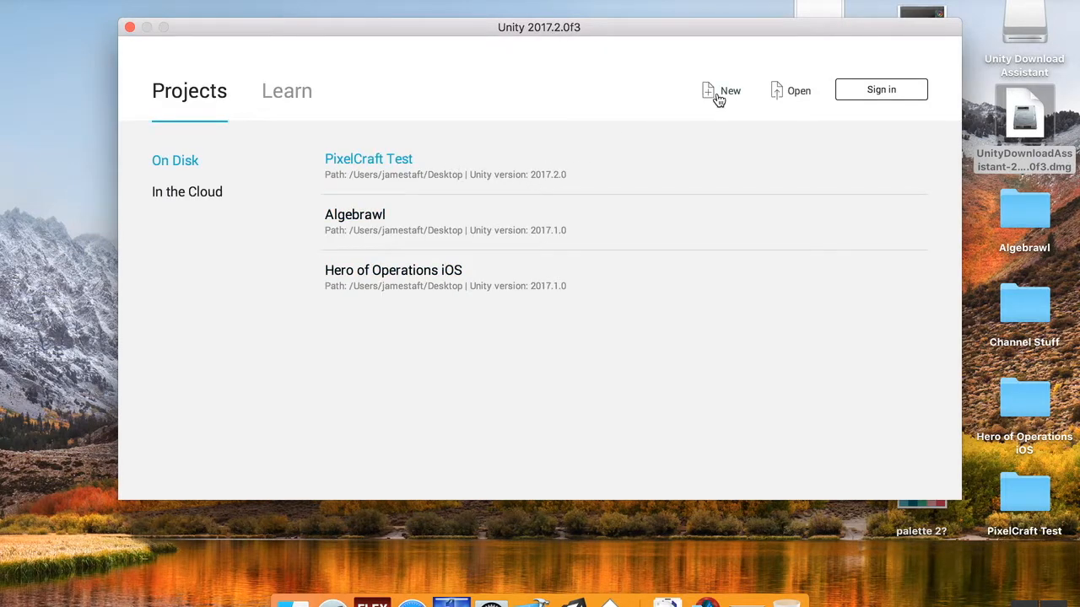
mouse_move(506, 91)
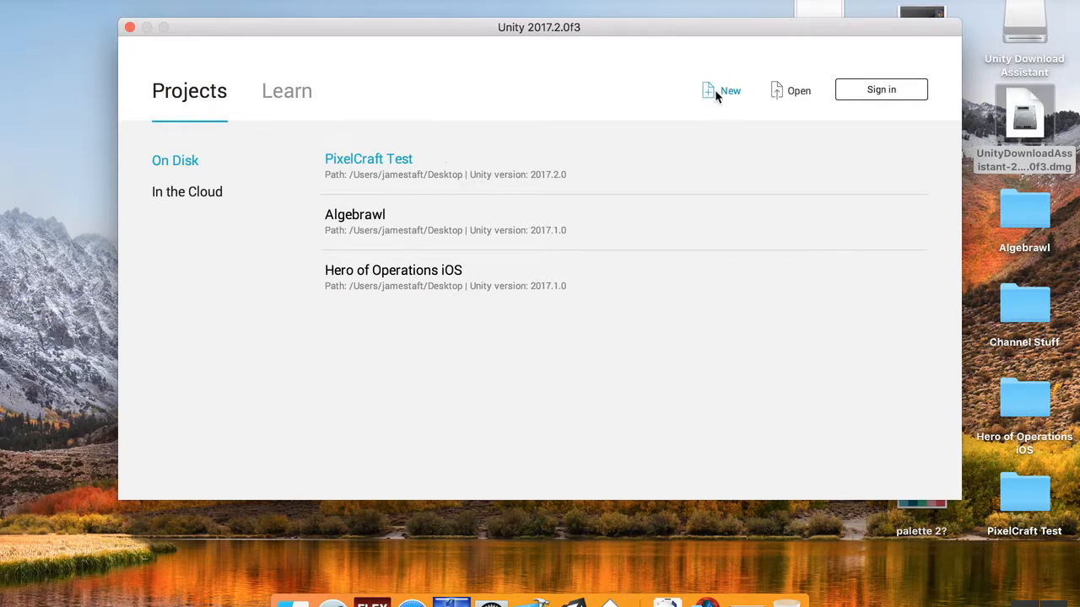
- Create a new 2D project named 'PixelCraft Shooter - Like' on the Desktop
click(729, 91)
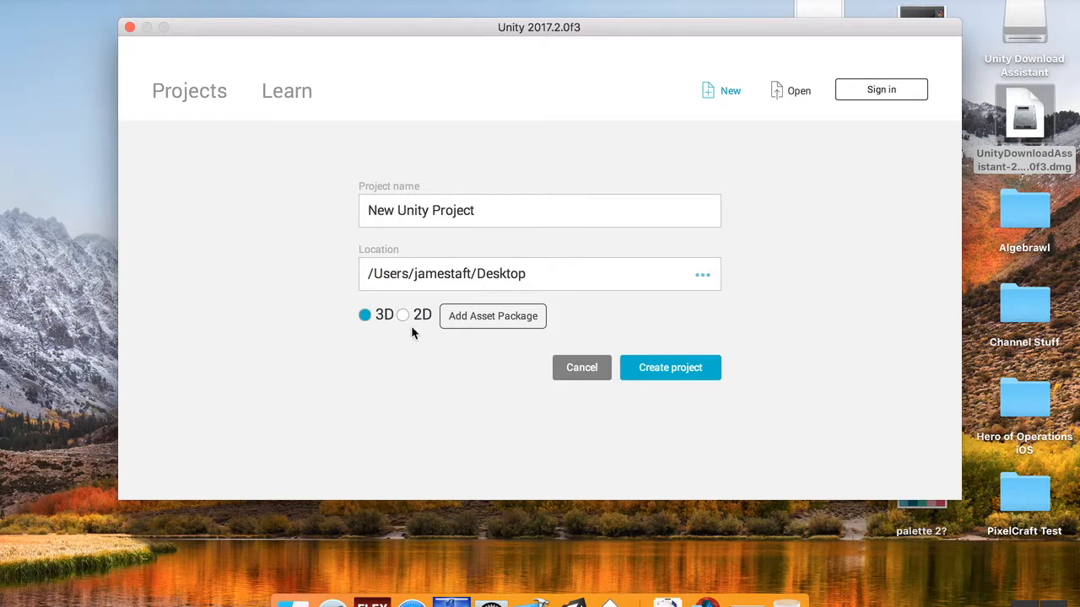
click(401, 316)
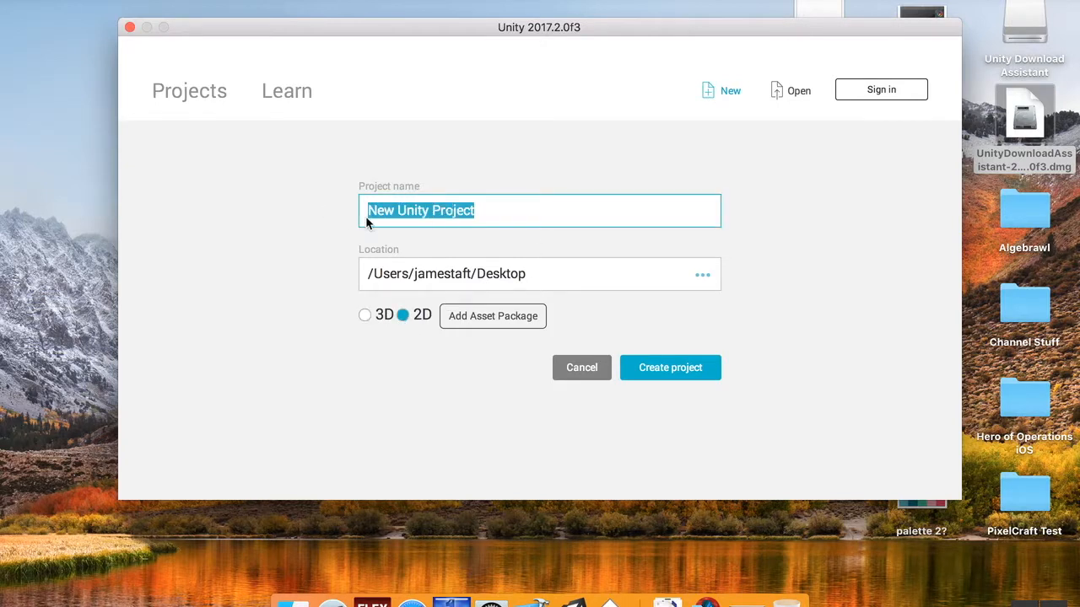
mouse_move(594, 260)
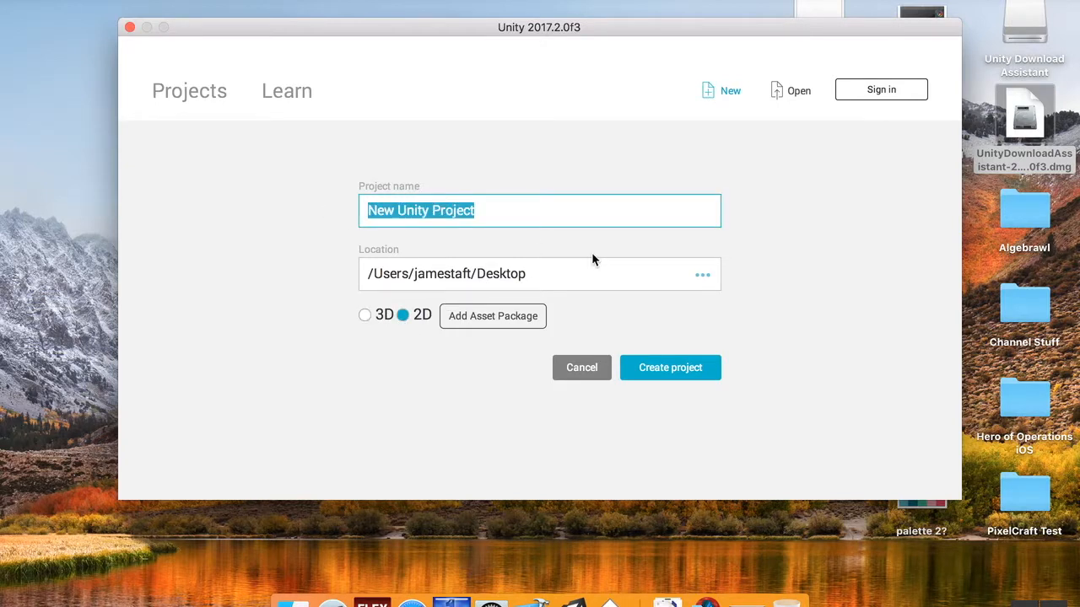
text(PixelCraft Sh)
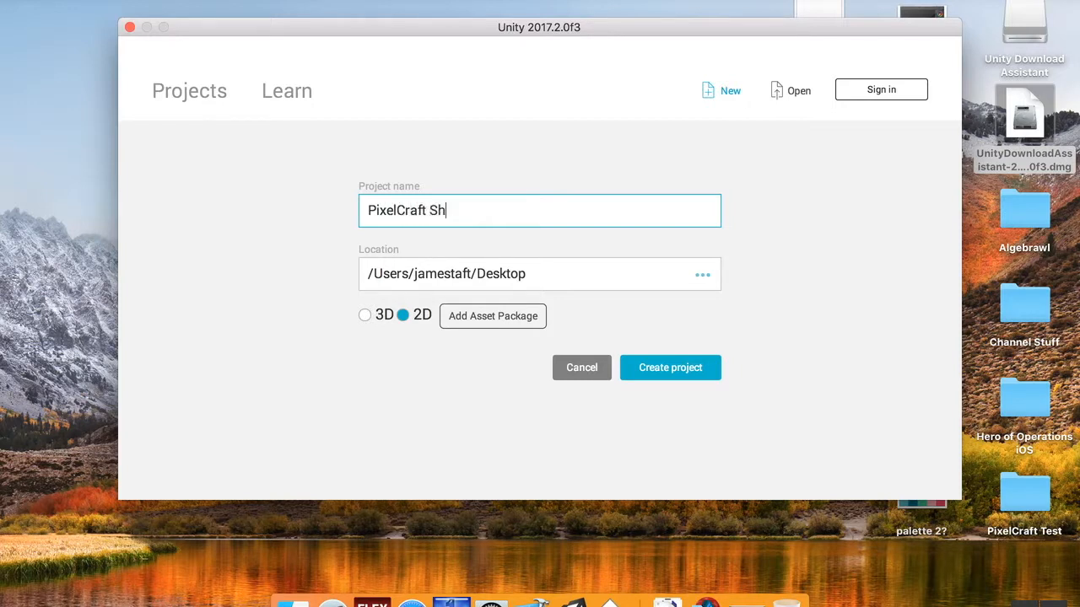
text(ooter - Lik)
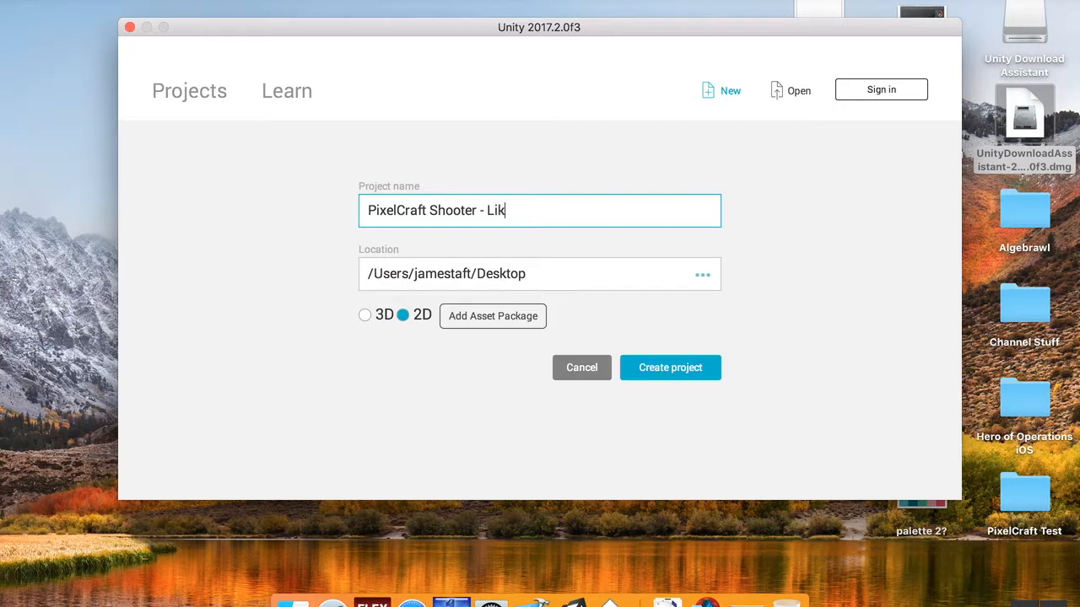
text(e)
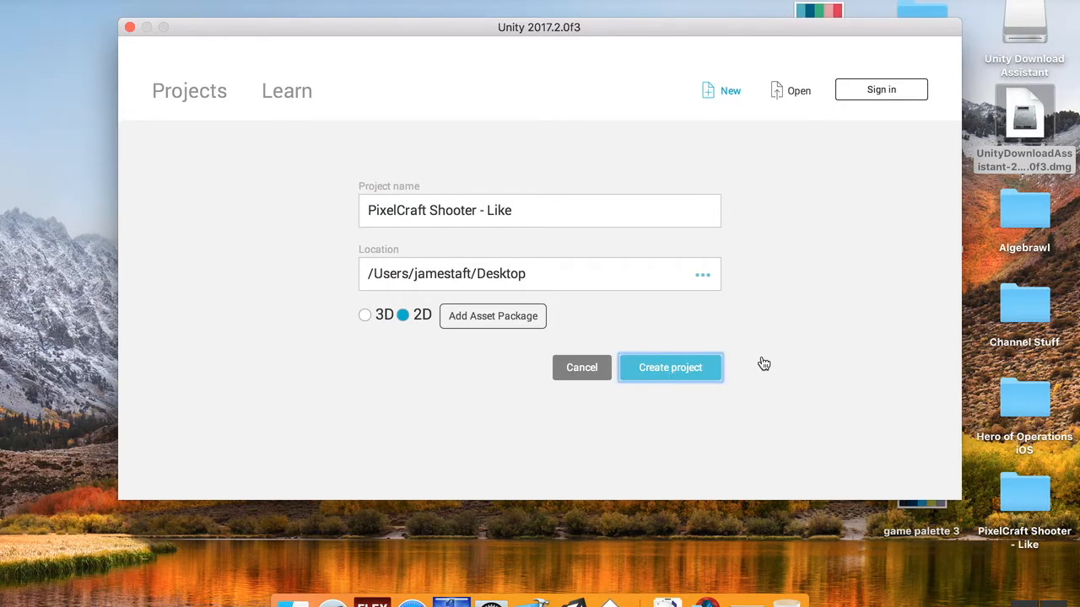
click(670, 368)
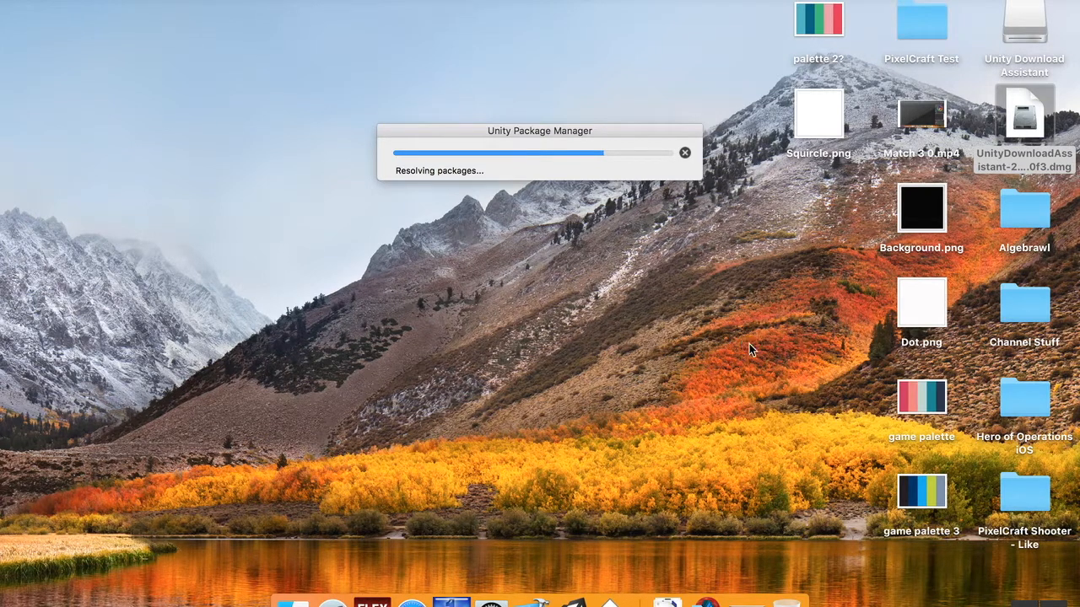
mouse_move(622, 288)
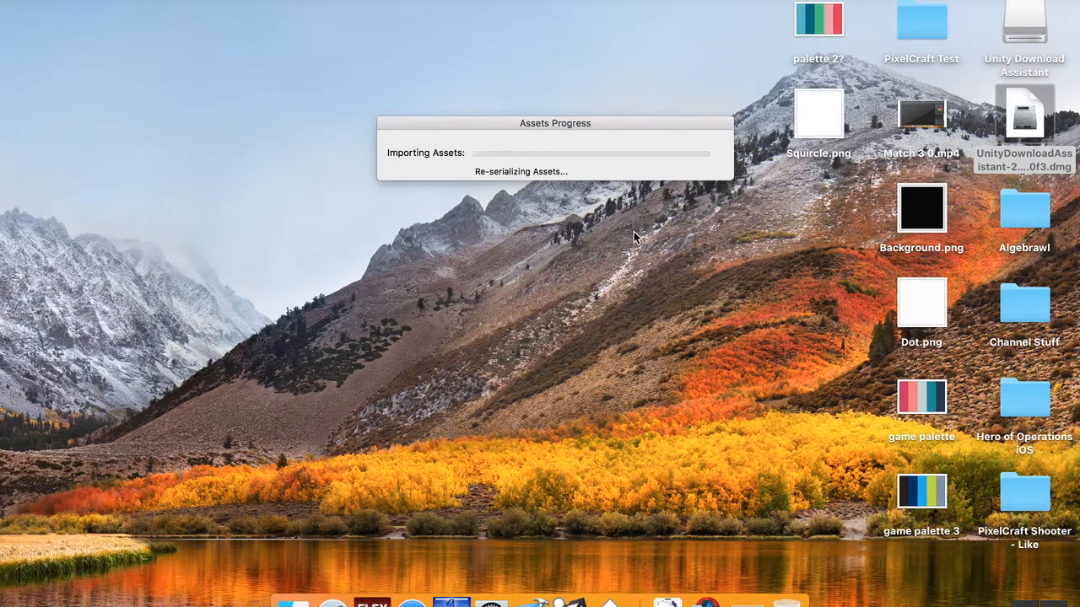
- Wait for the Package Manager and asset import dialogs to finish loading the project
drag(554, 123, 506, 139)
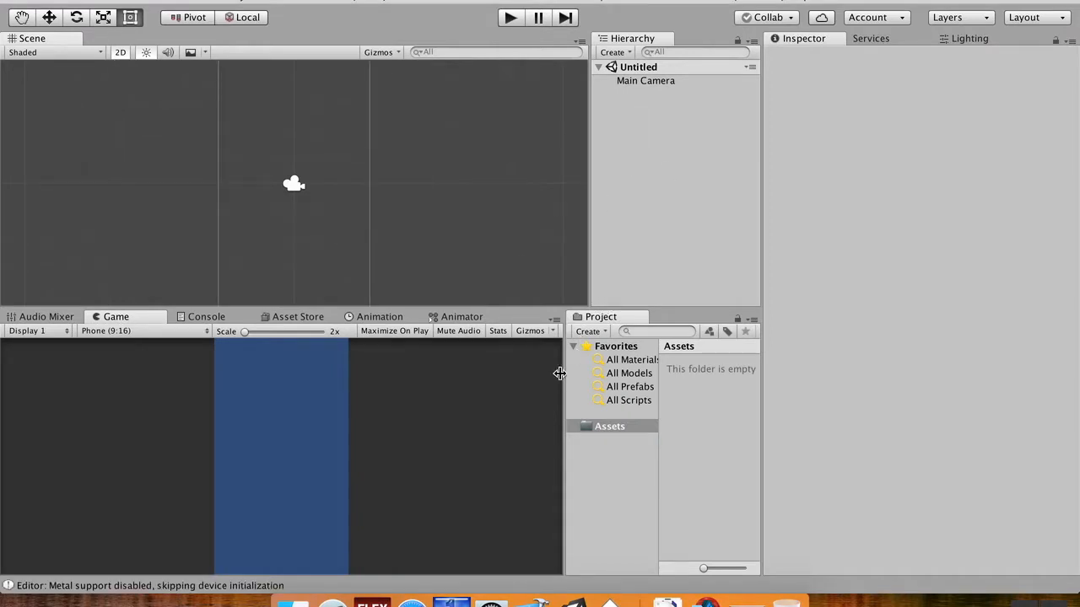
mouse_move(581, 64)
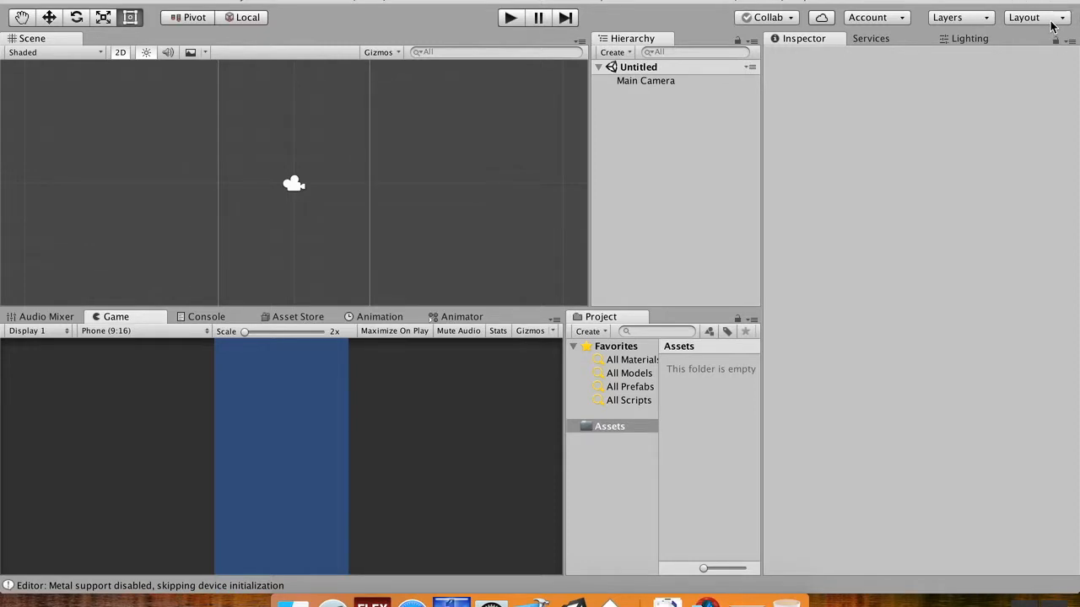
- Apply the Default window layout, check the Game view, and return to the Scene view
click(1023, 17)
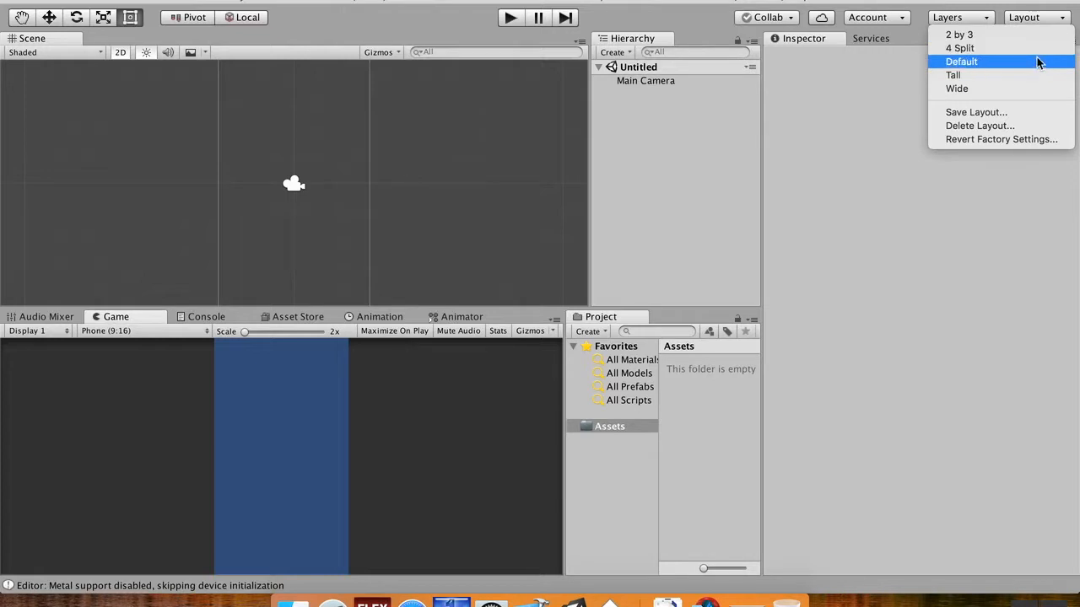
click(962, 61)
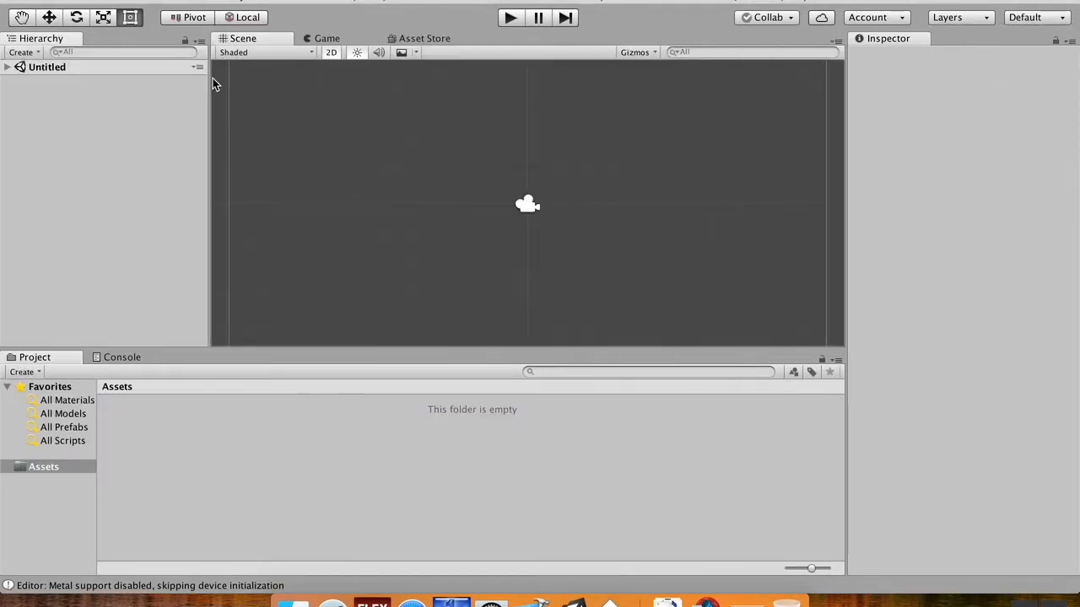
click(328, 37)
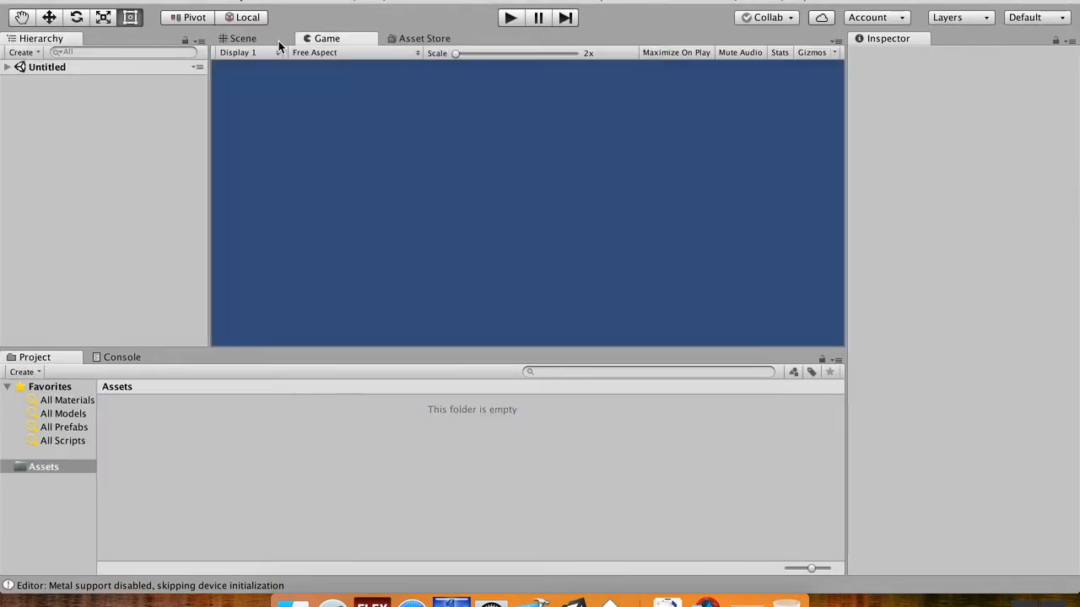
click(243, 37)
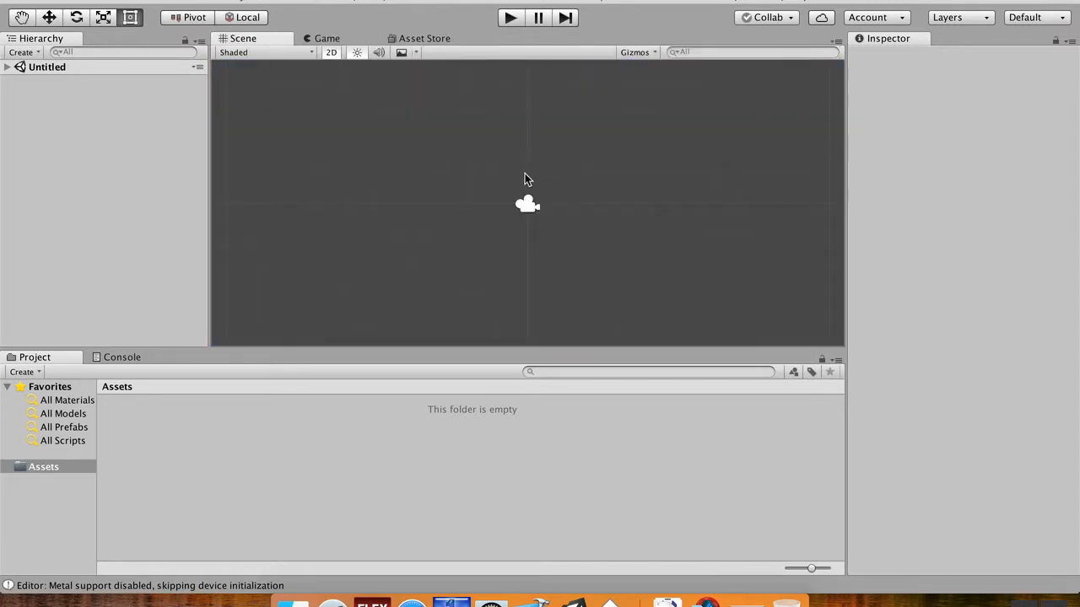
mouse_move(823, 67)
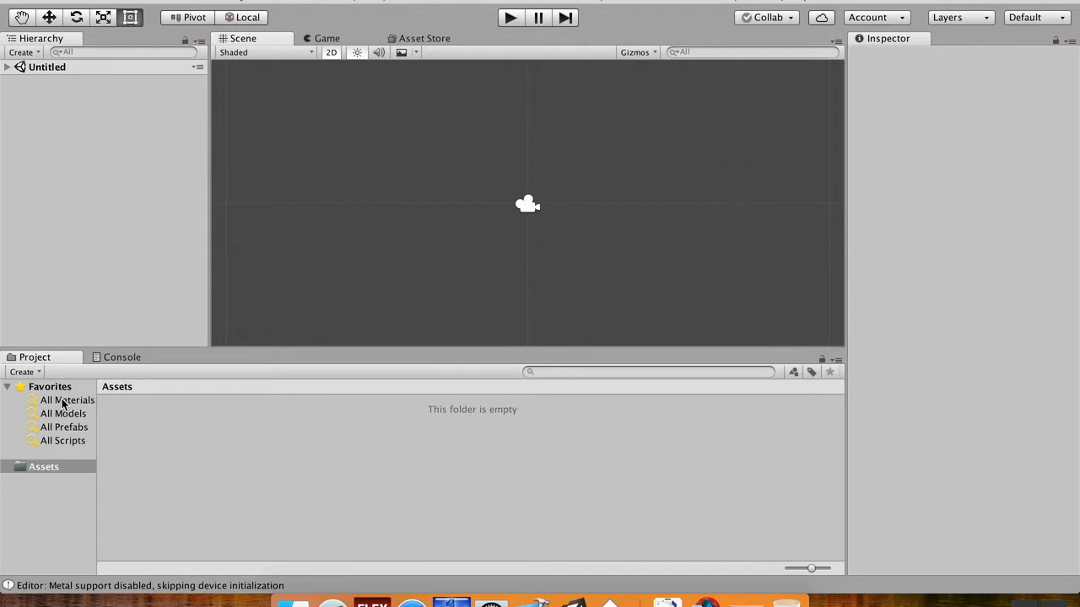
mouse_move(141, 324)
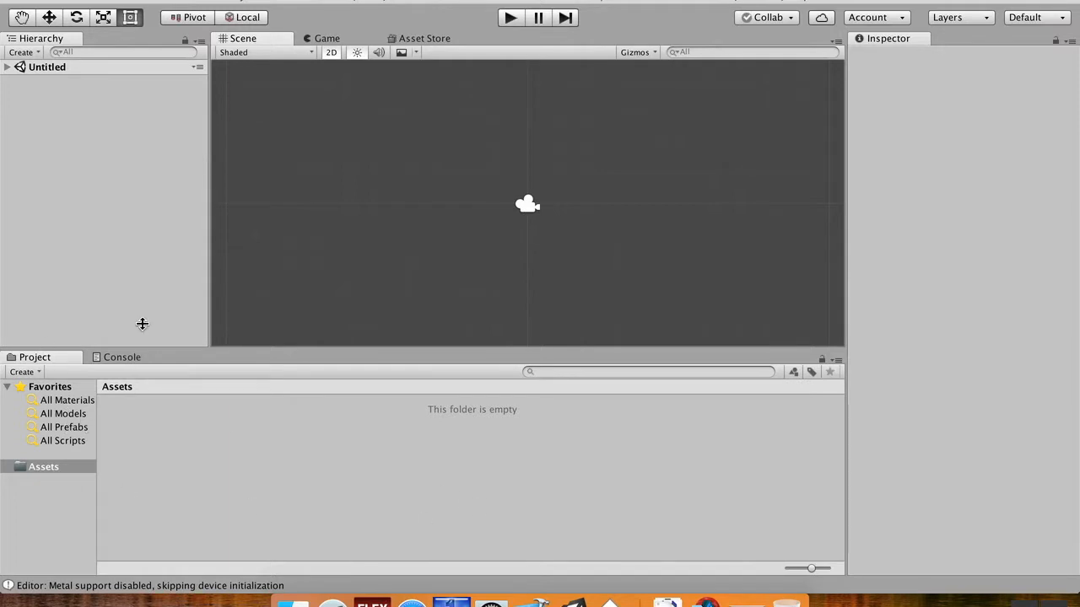
mouse_move(837, 91)
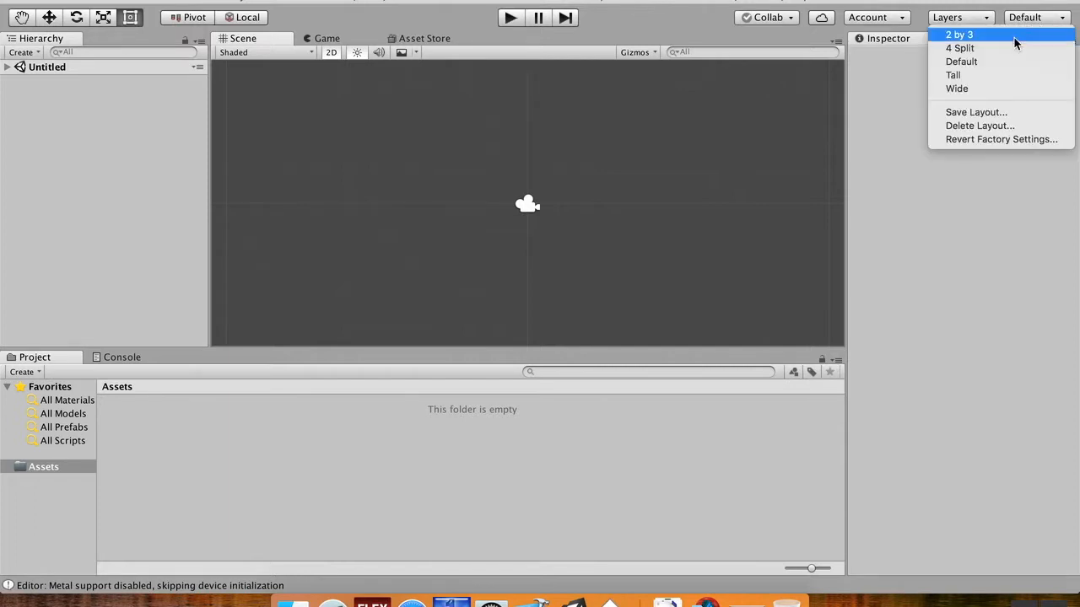
- Switch to the 2 by 3 layout and dock the Project panel beneath the Hierarchy
click(958, 34)
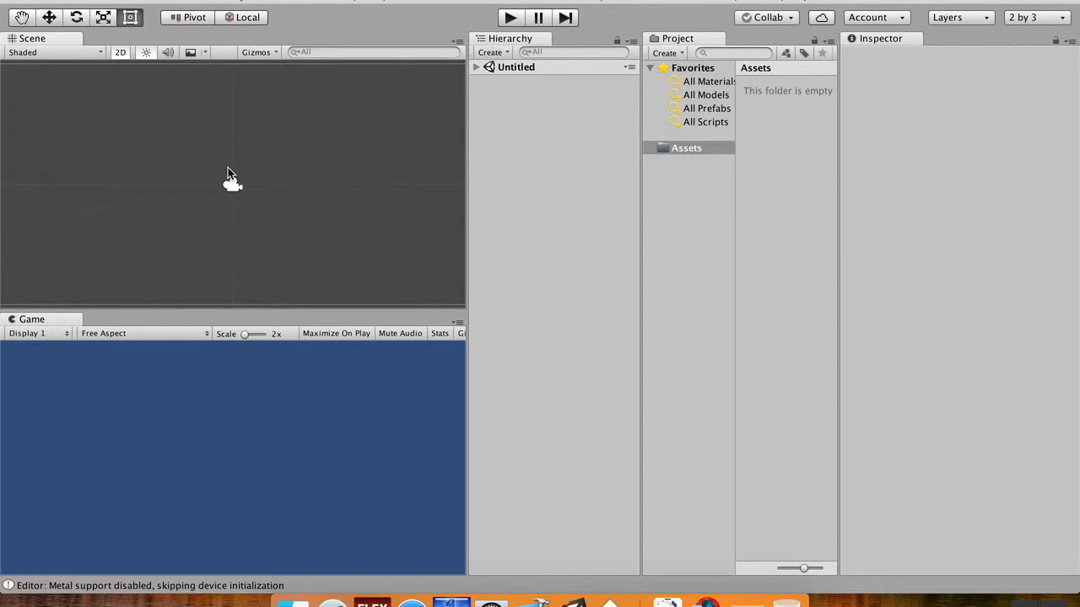
mouse_move(247, 486)
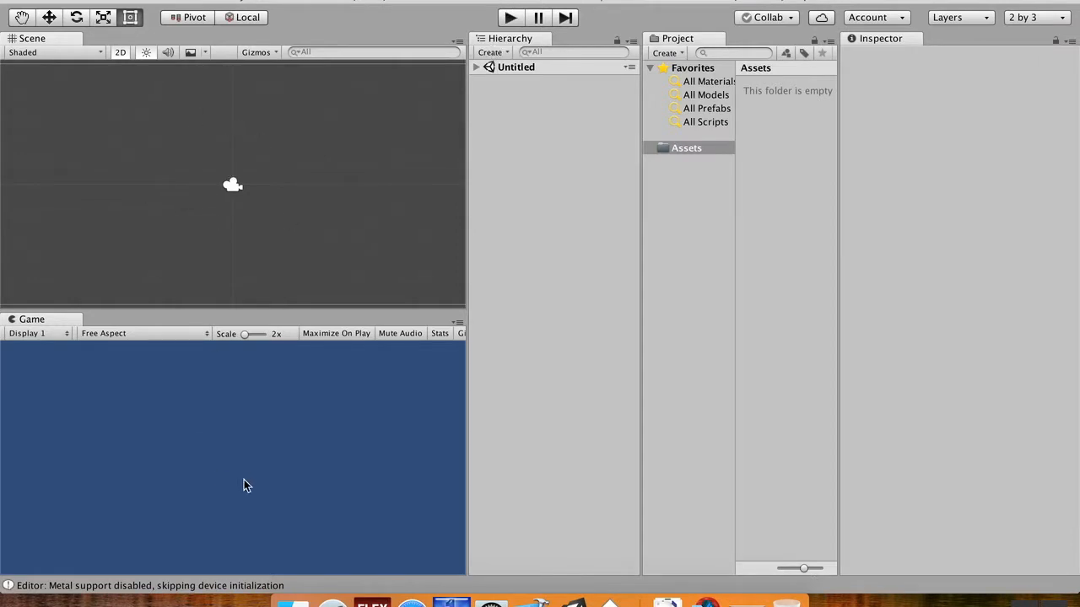
mouse_move(272, 225)
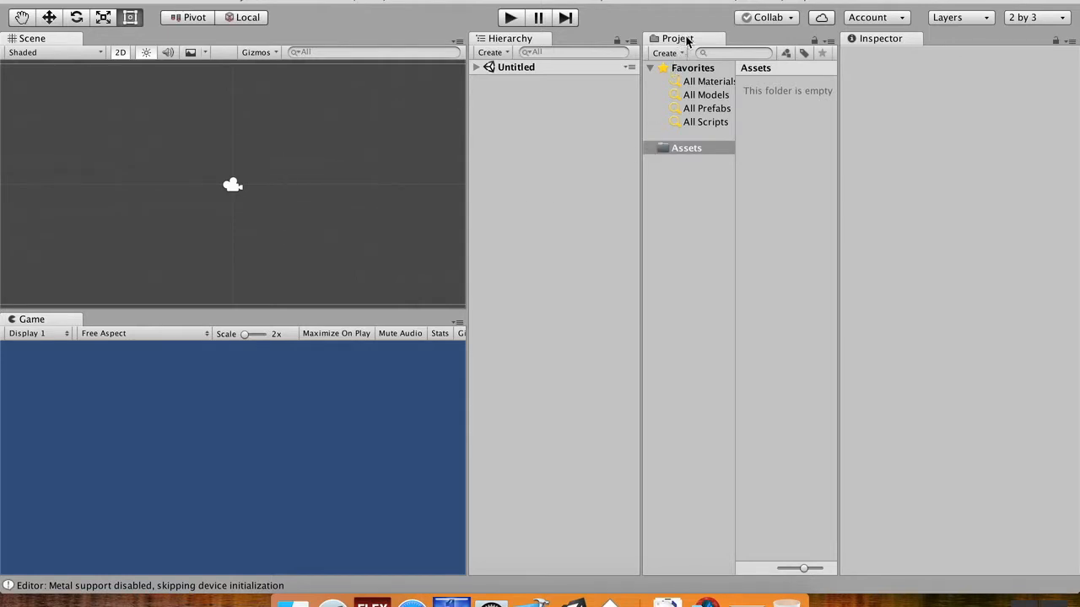
drag(675, 37, 554, 403)
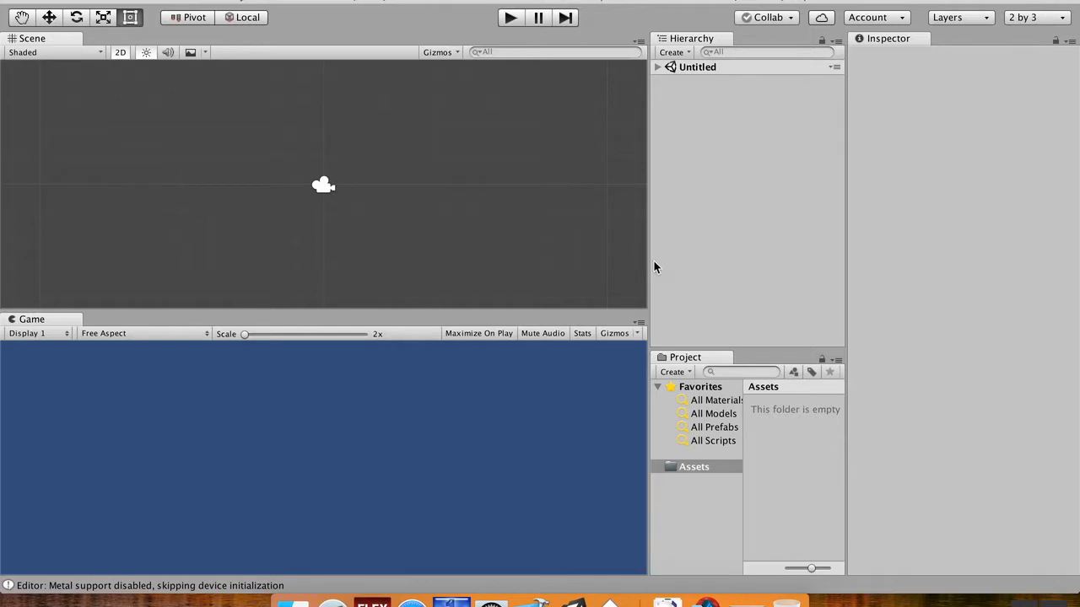
mouse_move(729, 212)
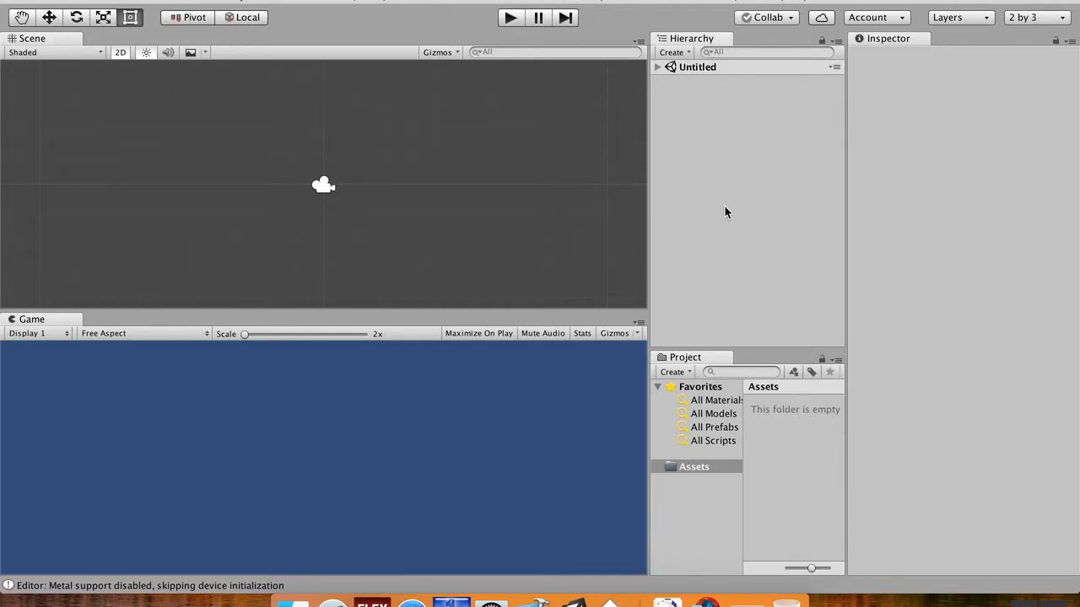
mouse_move(722, 189)
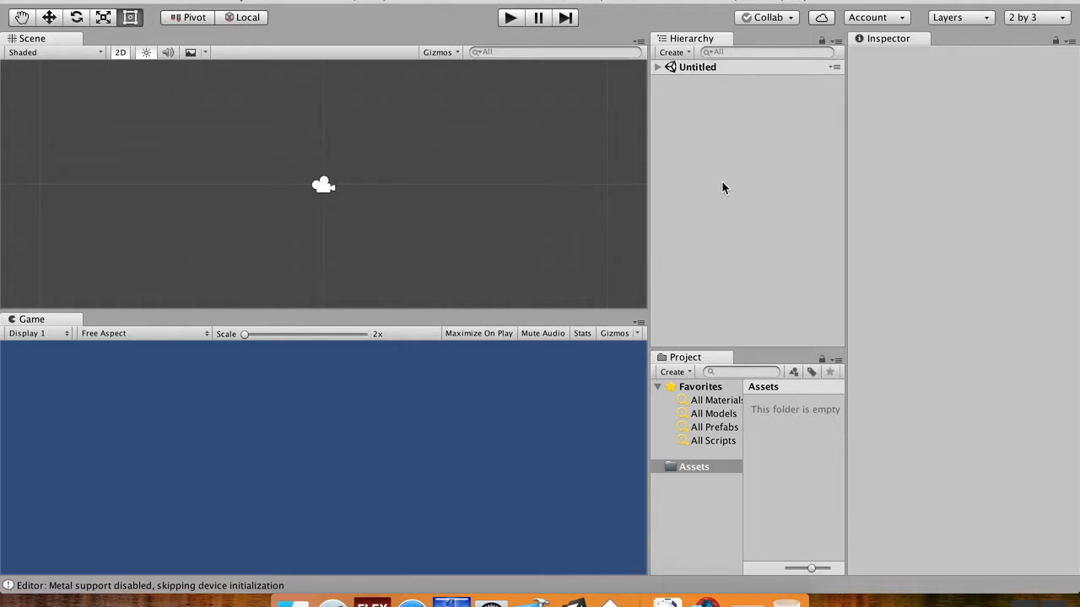
mouse_move(17, 368)
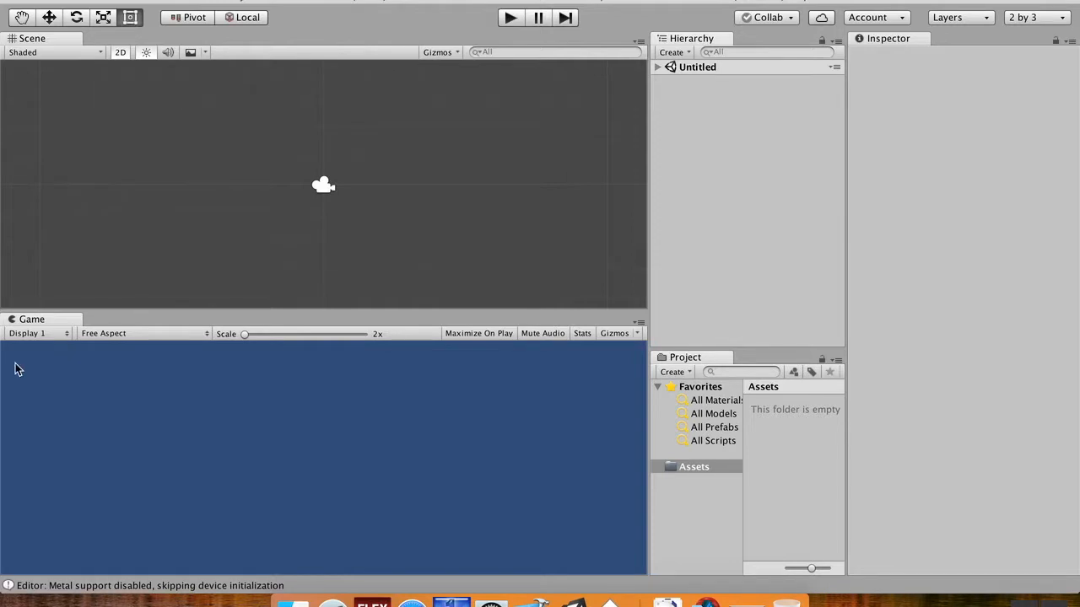
mouse_move(150, 344)
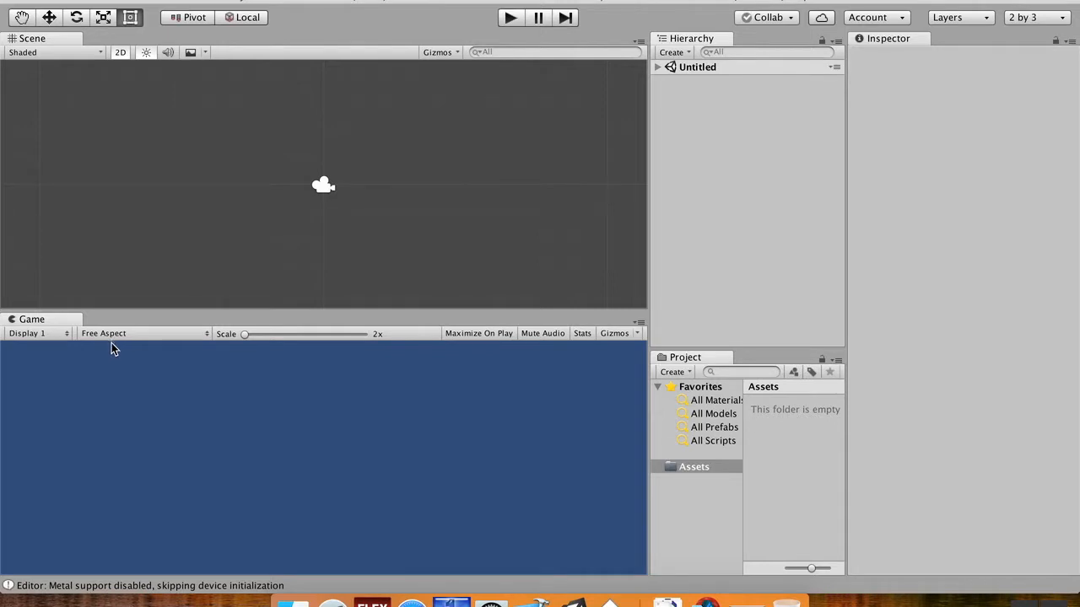
mouse_move(118, 353)
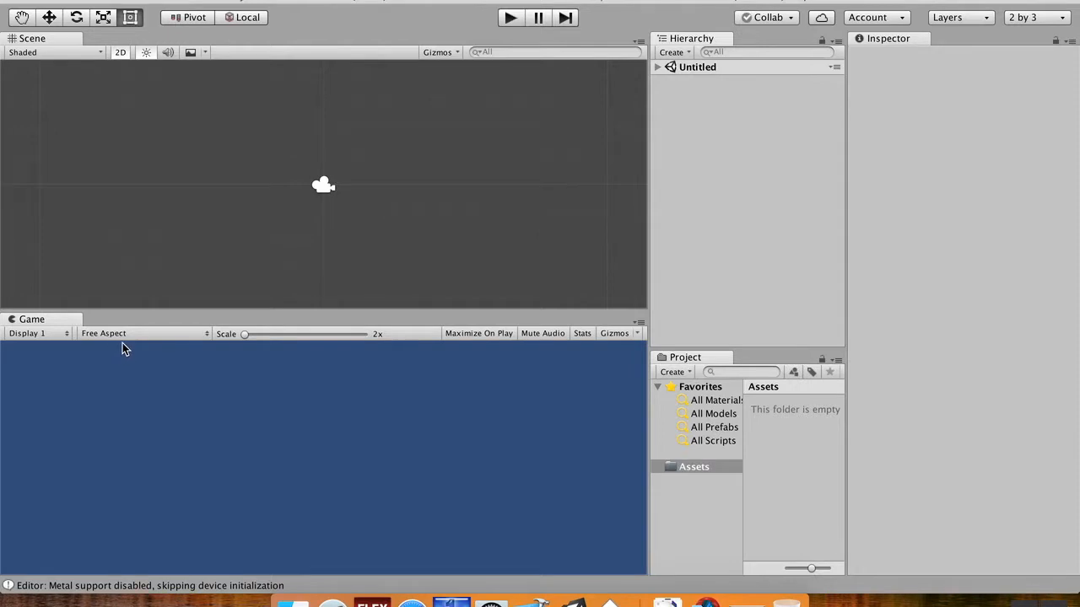
- Show the Game view's Free Aspect dropdown of aspect ratio presets
click(143, 334)
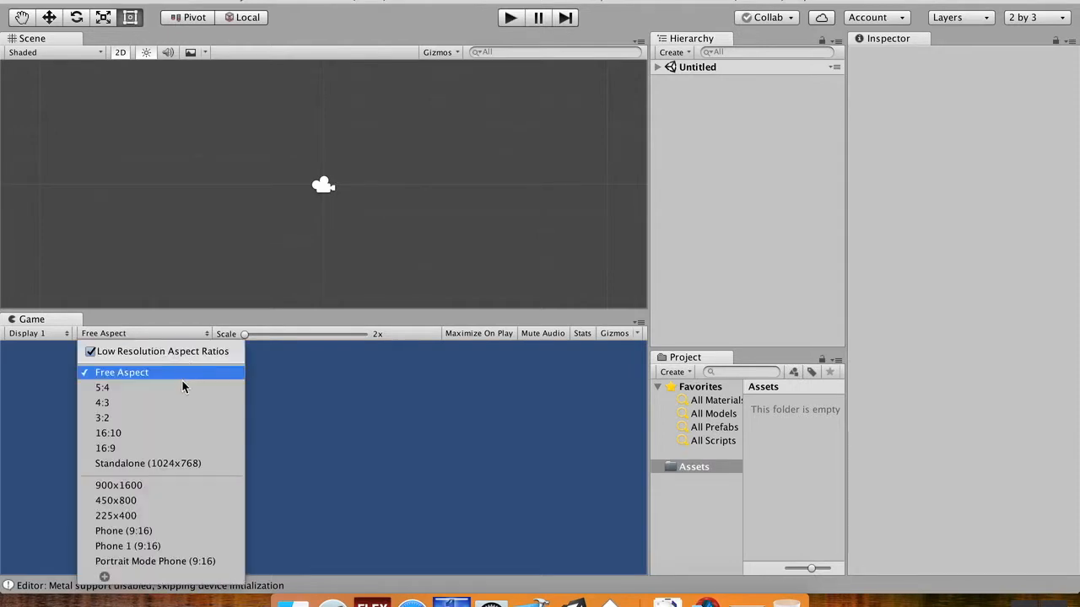
mouse_move(105, 449)
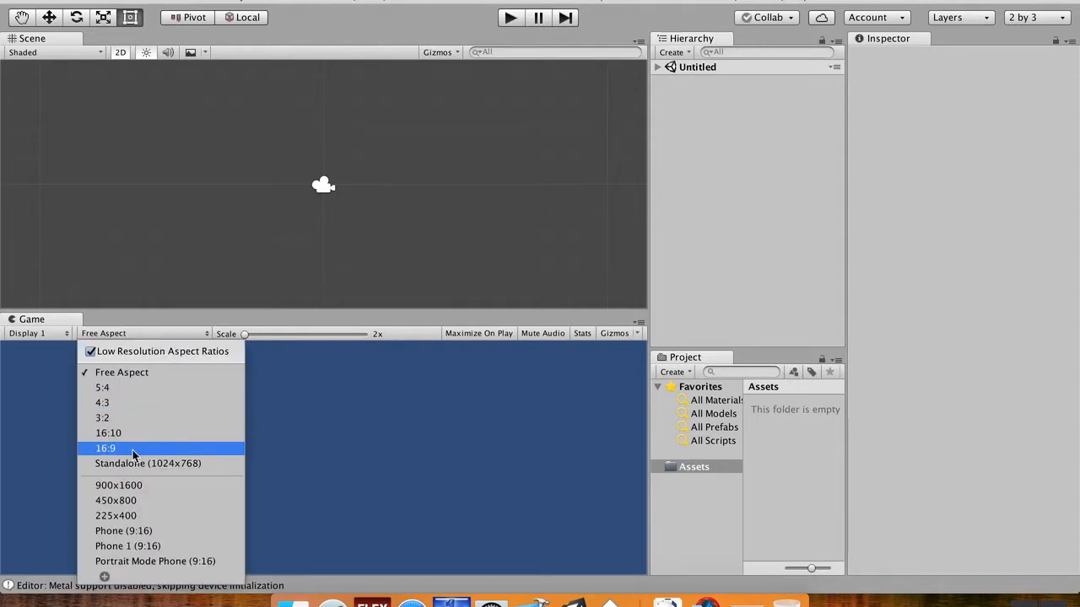
mouse_move(184, 448)
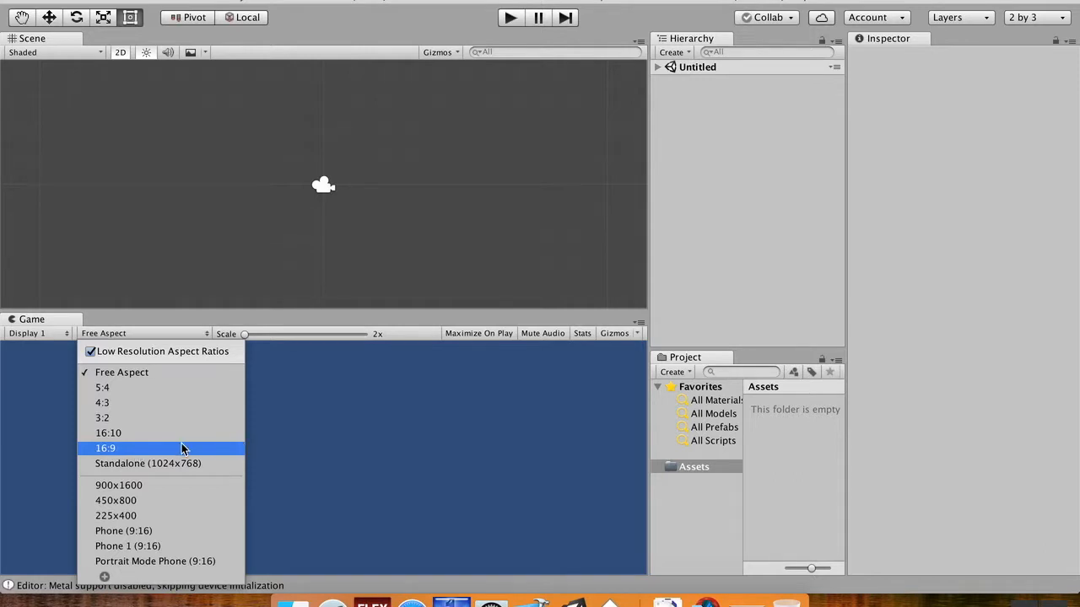
mouse_move(176, 514)
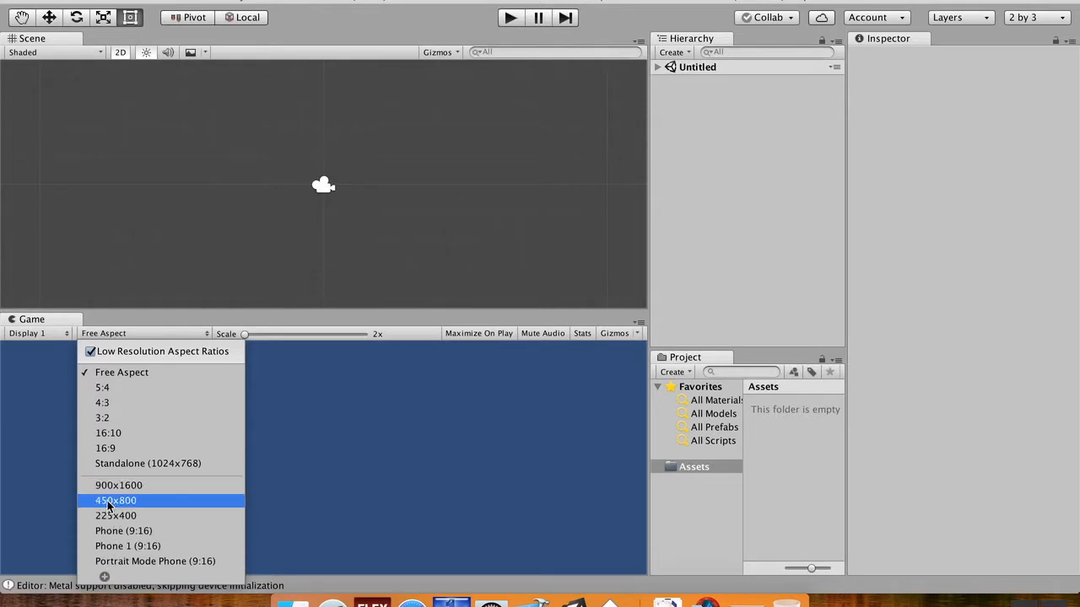
mouse_move(127, 547)
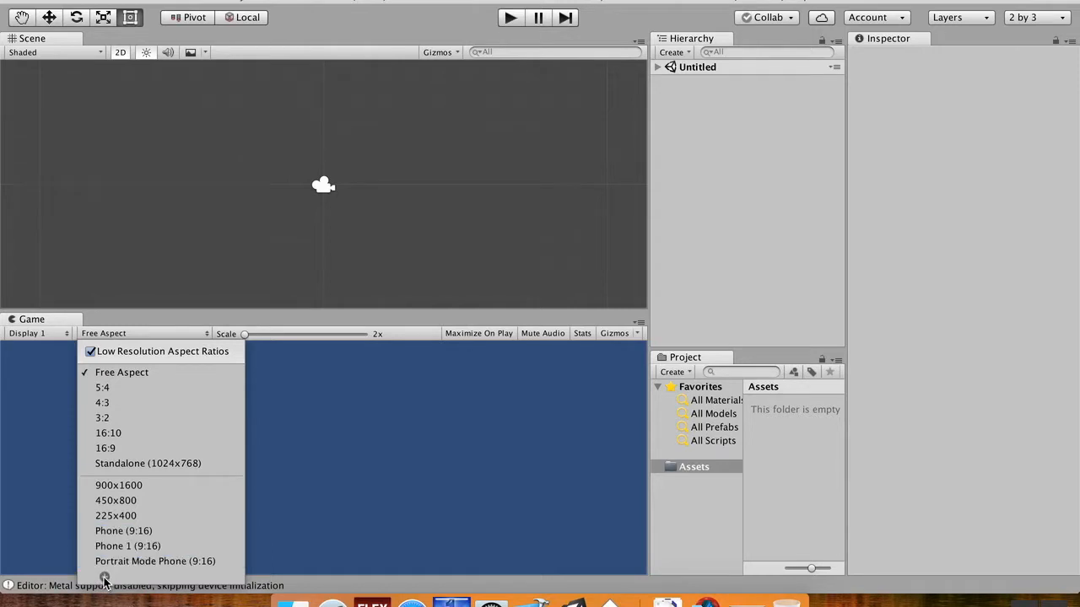
click(143, 334)
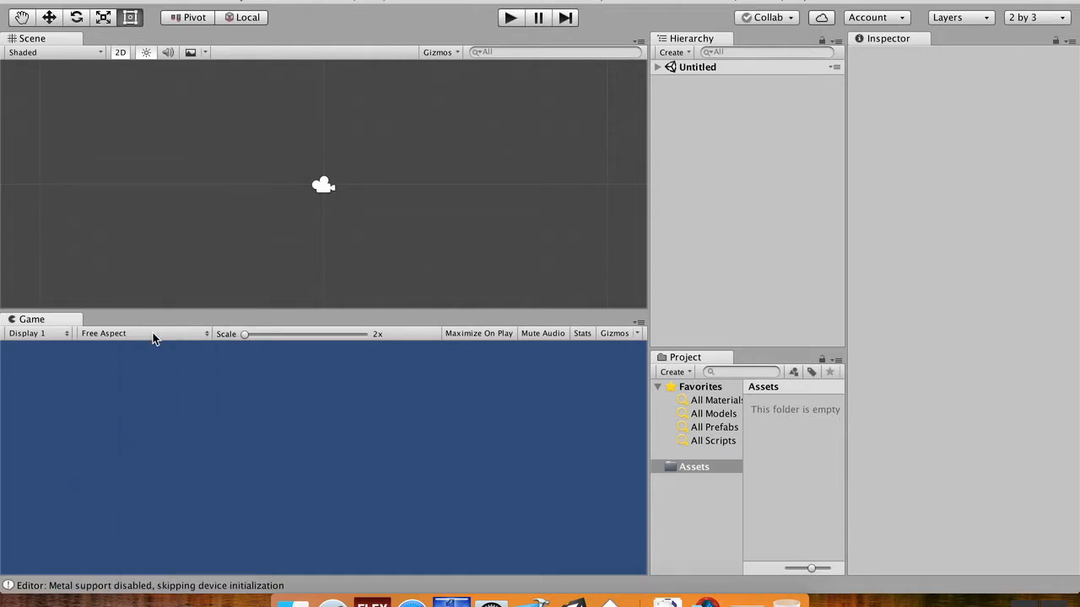
click(142, 334)
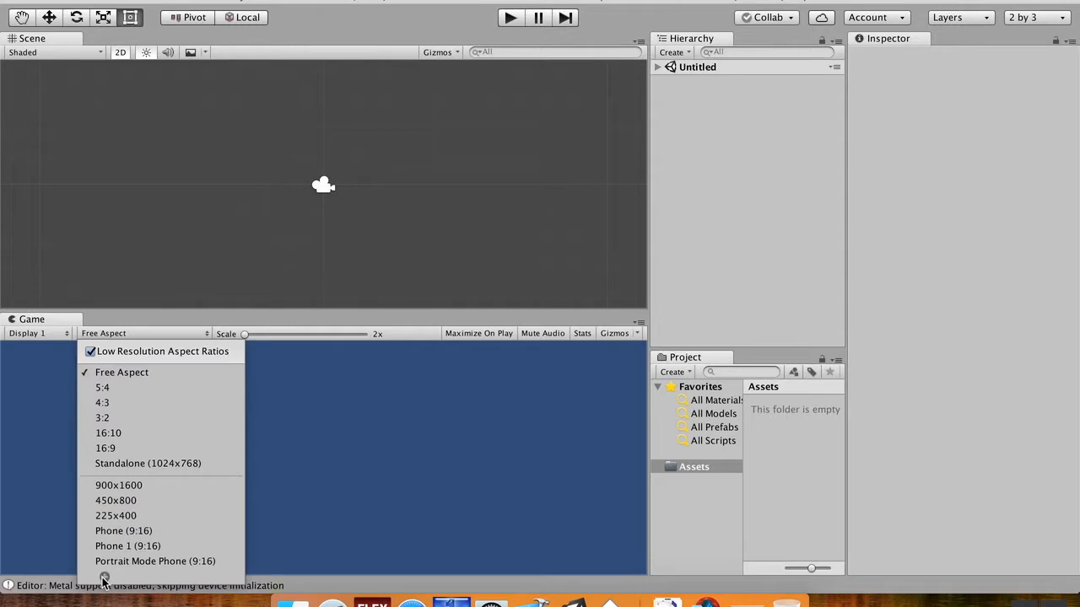
- Add a custom Game view preset 'PixelCraft Portrait' of type Aspect Ratio, 9 by 16
click(105, 577)
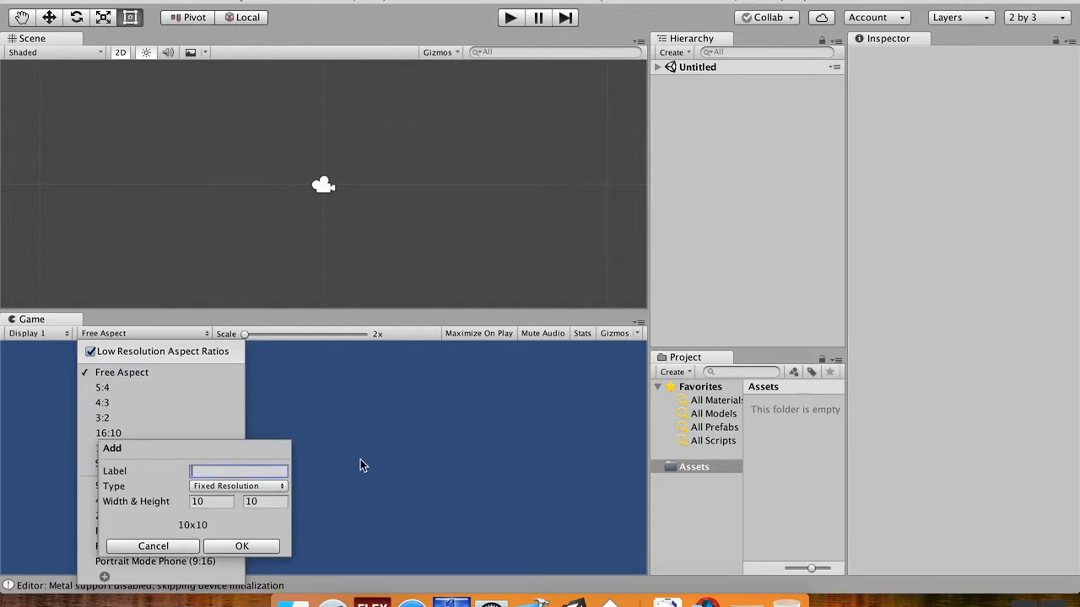
text(P)
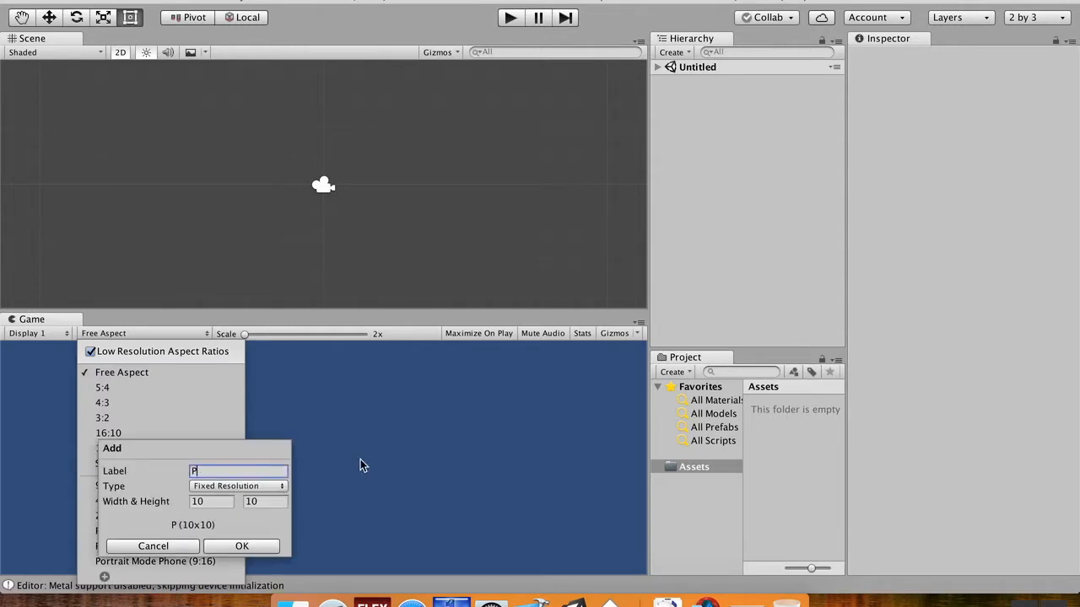
text(ixelCraft)
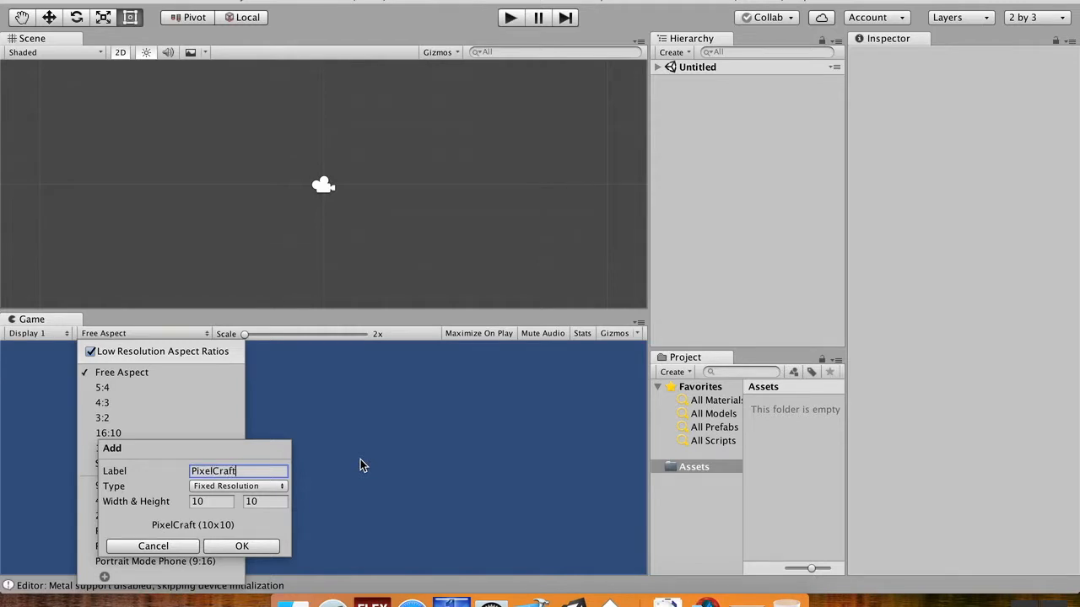
text(Portrait)
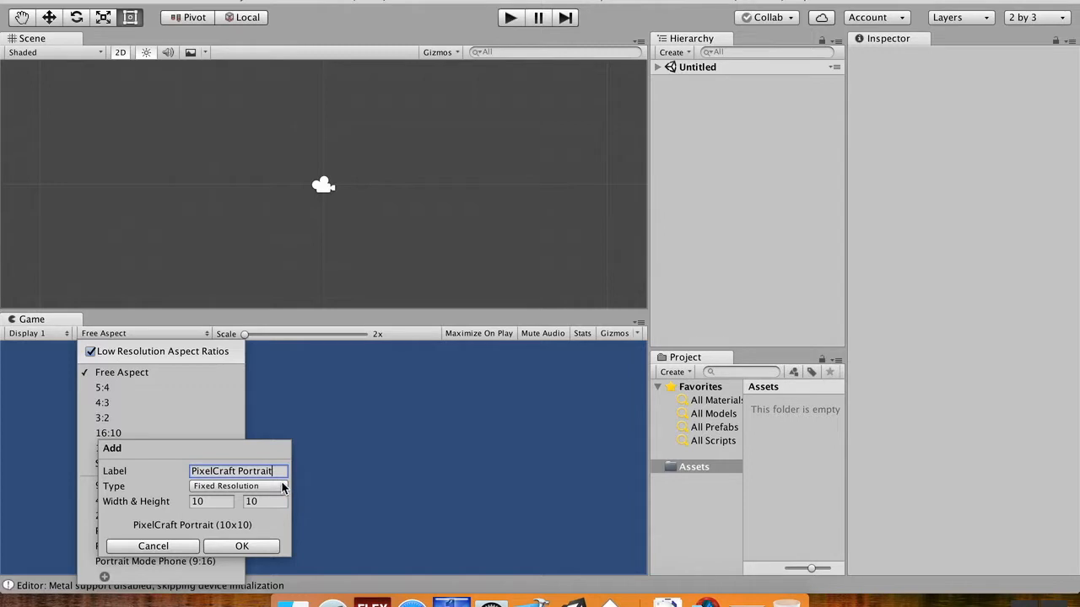
click(240, 486)
text(9)
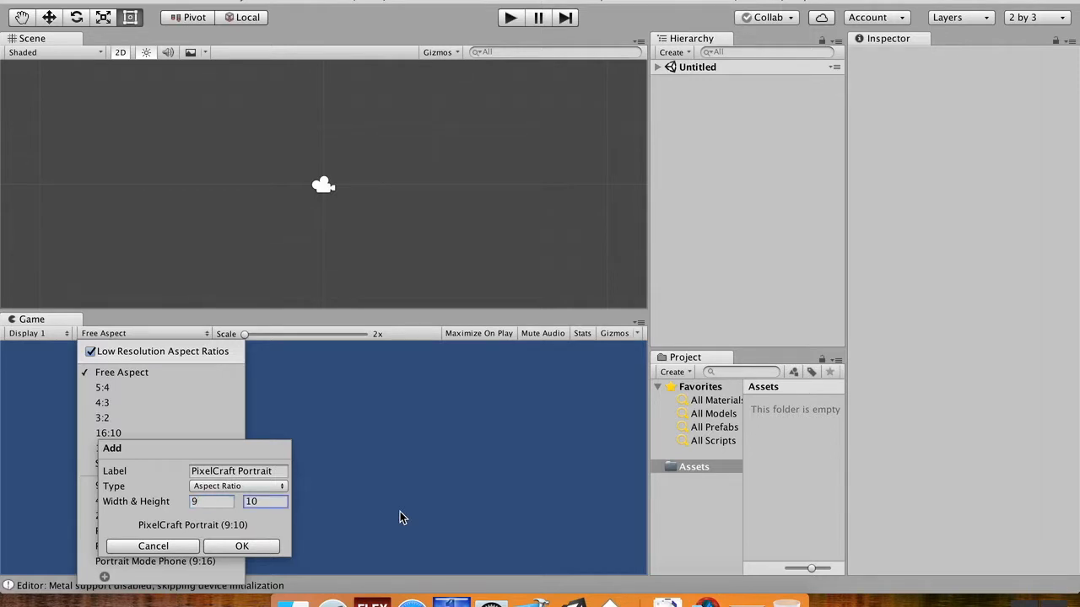
text(16)
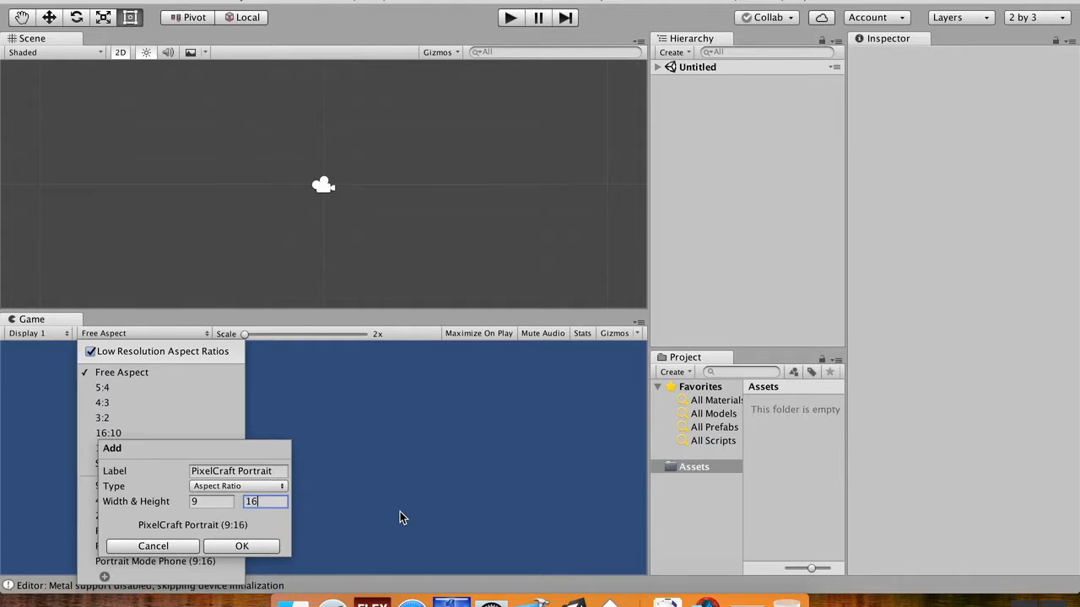
mouse_move(211, 540)
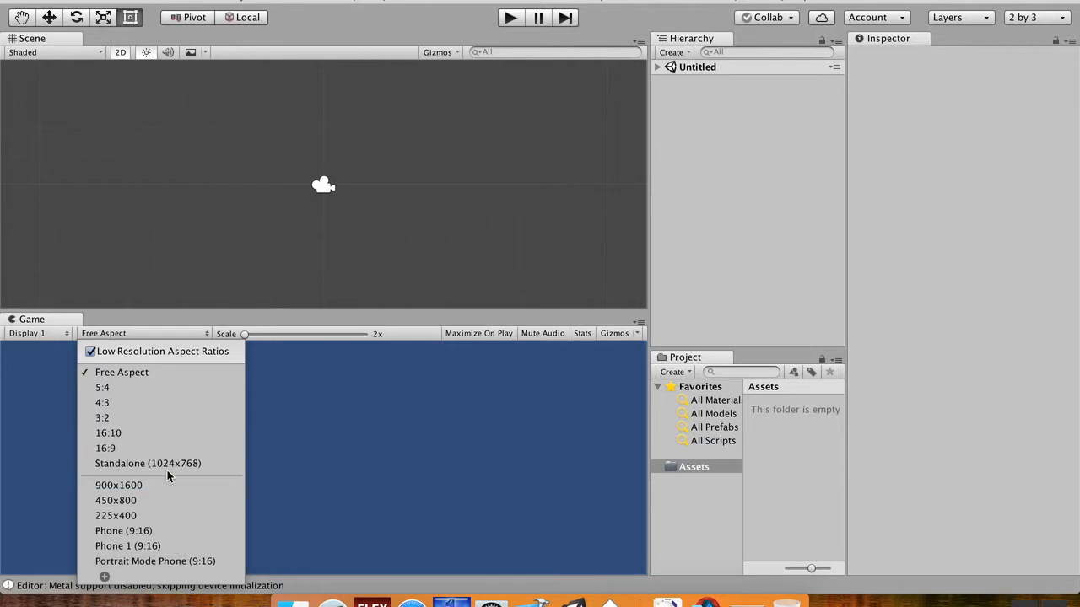
mouse_move(156, 560)
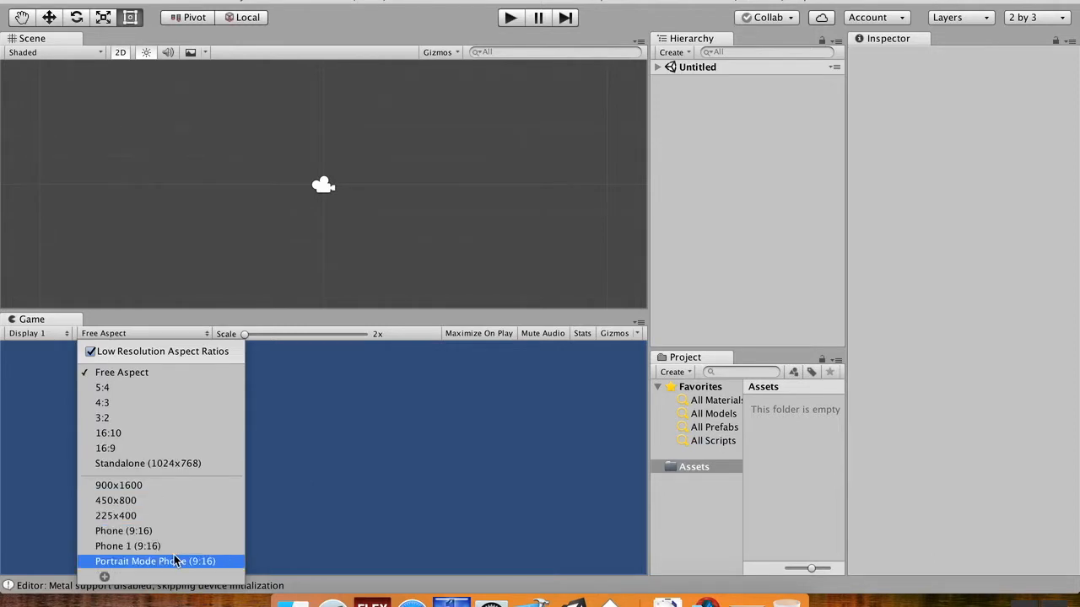
- Set the Game view to the Portrait Mode Phone (9:16) preset
click(155, 560)
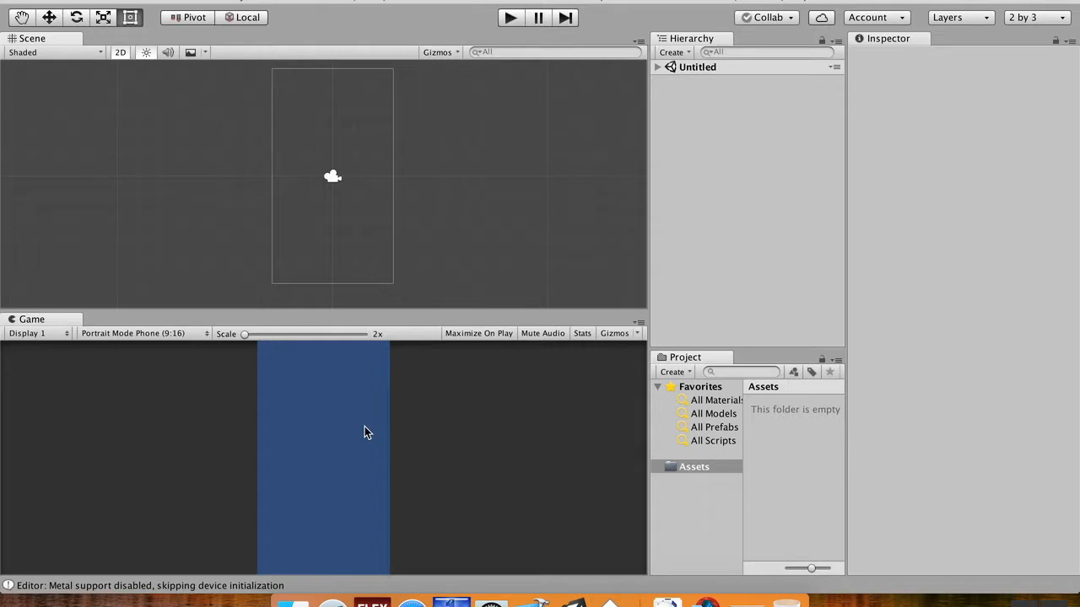
mouse_move(784, 466)
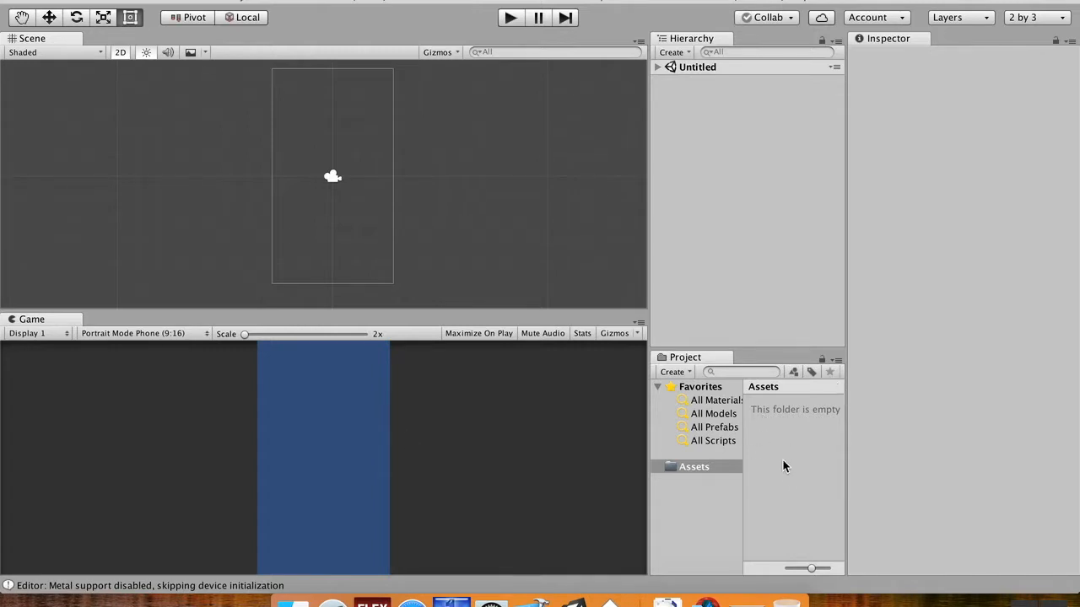
mouse_move(773, 501)
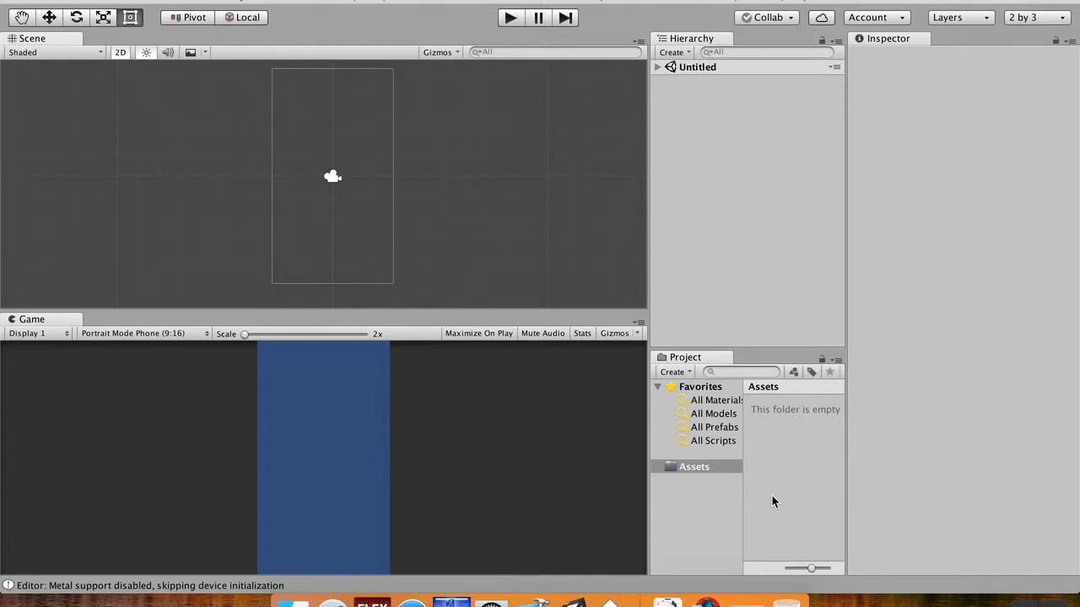
- Create Art, Scripts, Materials and Scenes folders under Assets, with thumbnails shrunk to a list
right_click(774, 501)
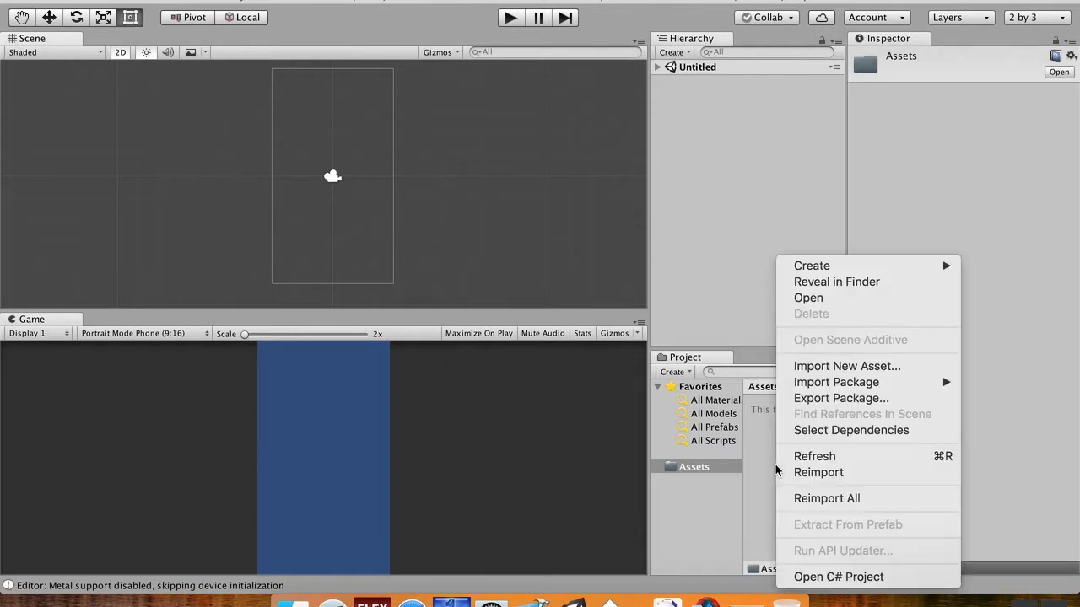
mouse_move(811, 266)
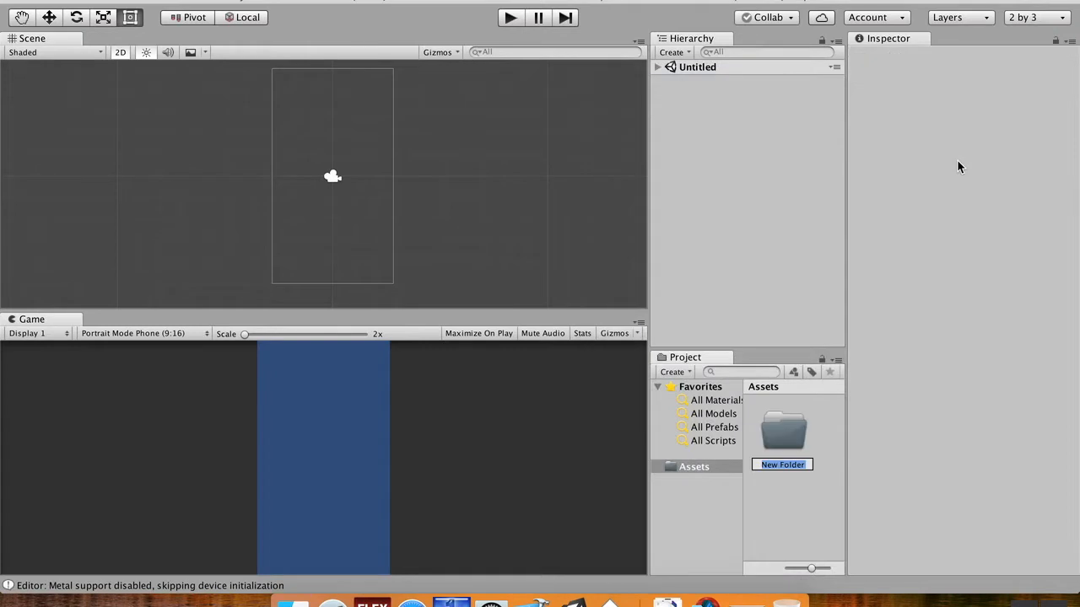
mouse_move(955, 149)
text(Art)
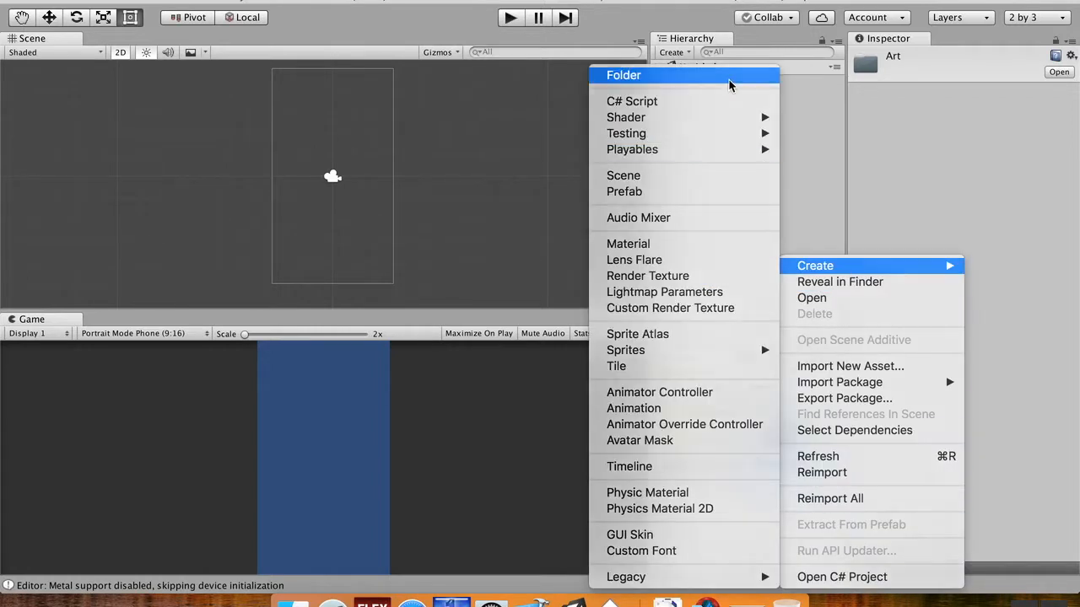
click(624, 74)
text(Scripts)
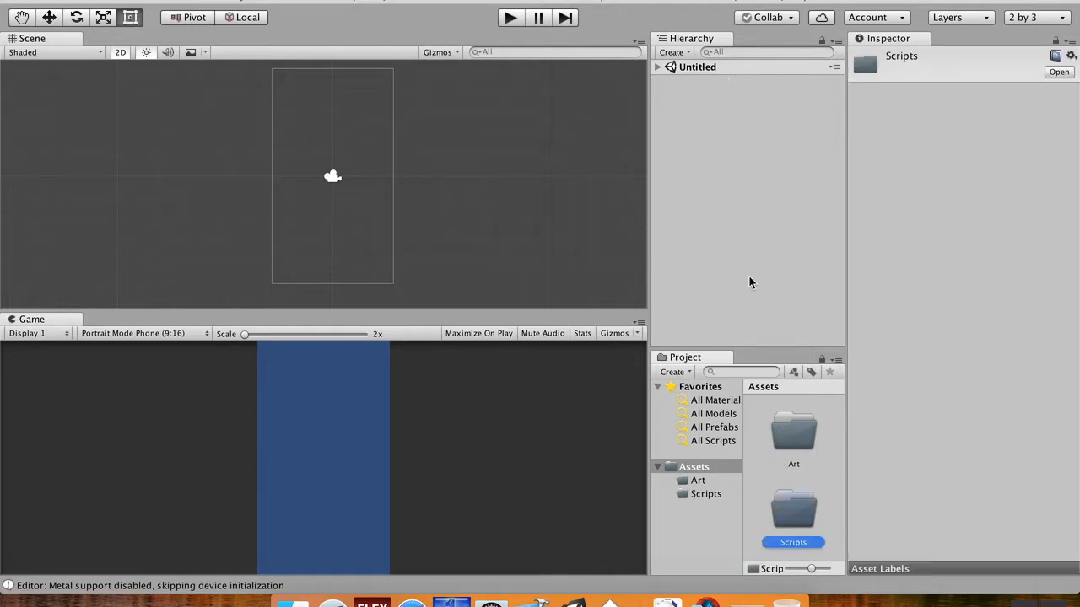
drag(811, 567, 800, 567)
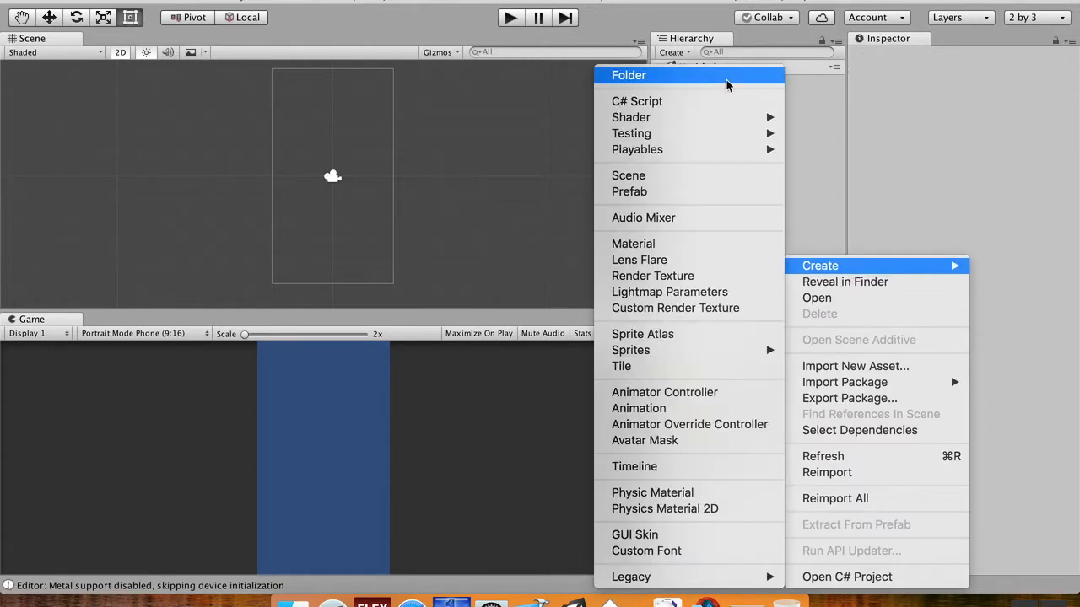
click(628, 74)
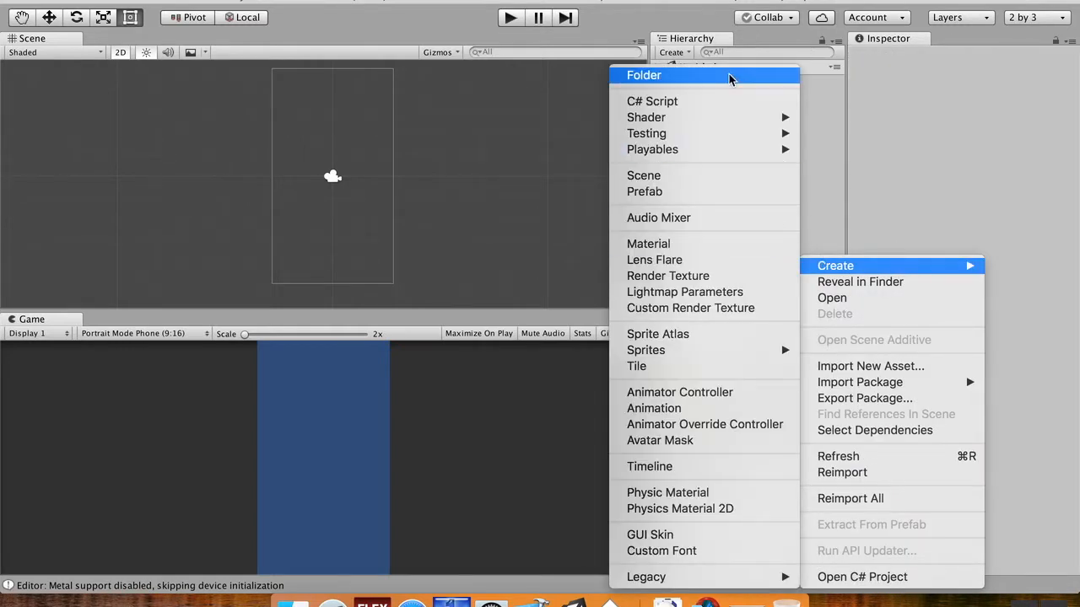
click(644, 74)
text(Materials)
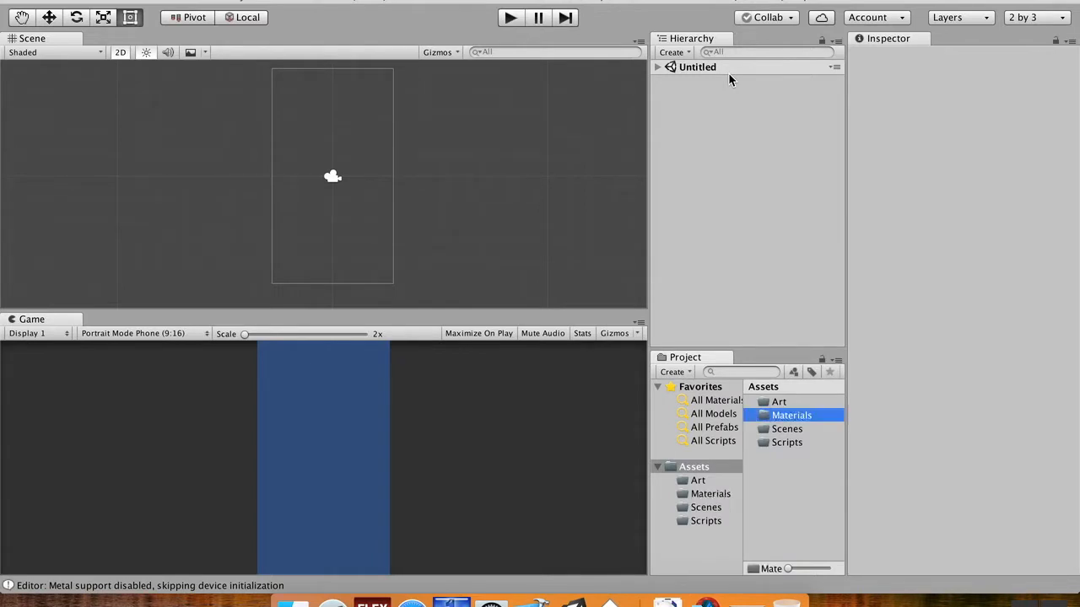
- Enter the empty Art folder ready to receive the Piskel PNG sprites
click(789, 415)
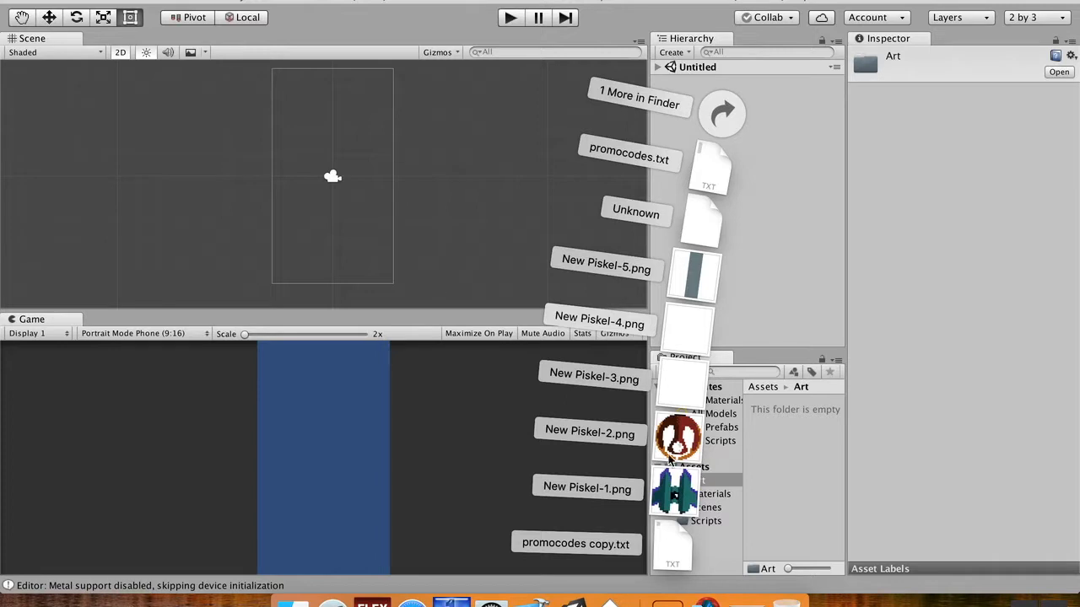
mouse_move(679, 368)
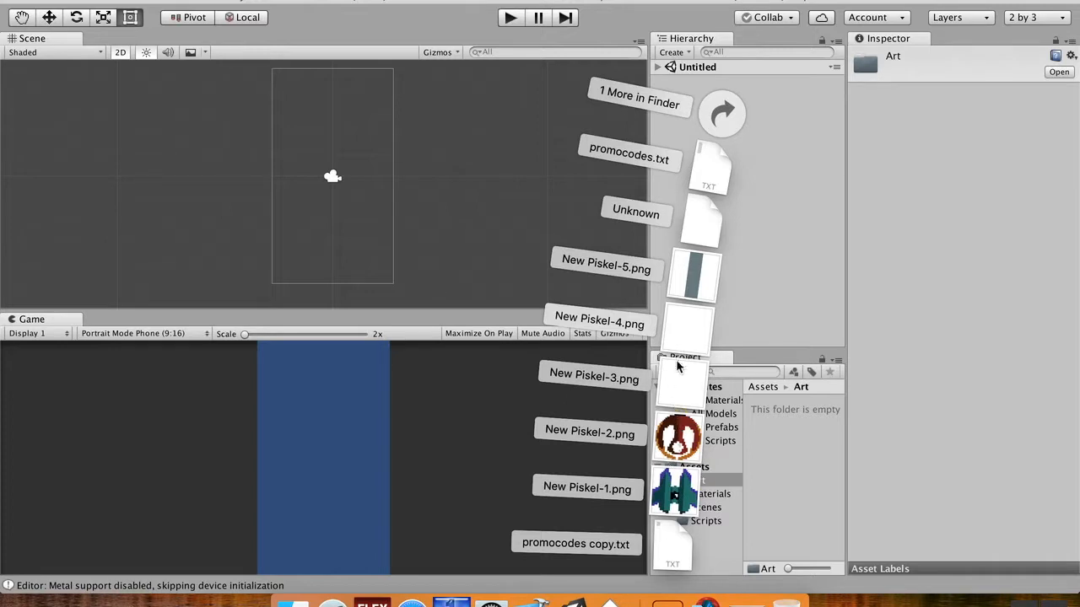
mouse_move(675, 493)
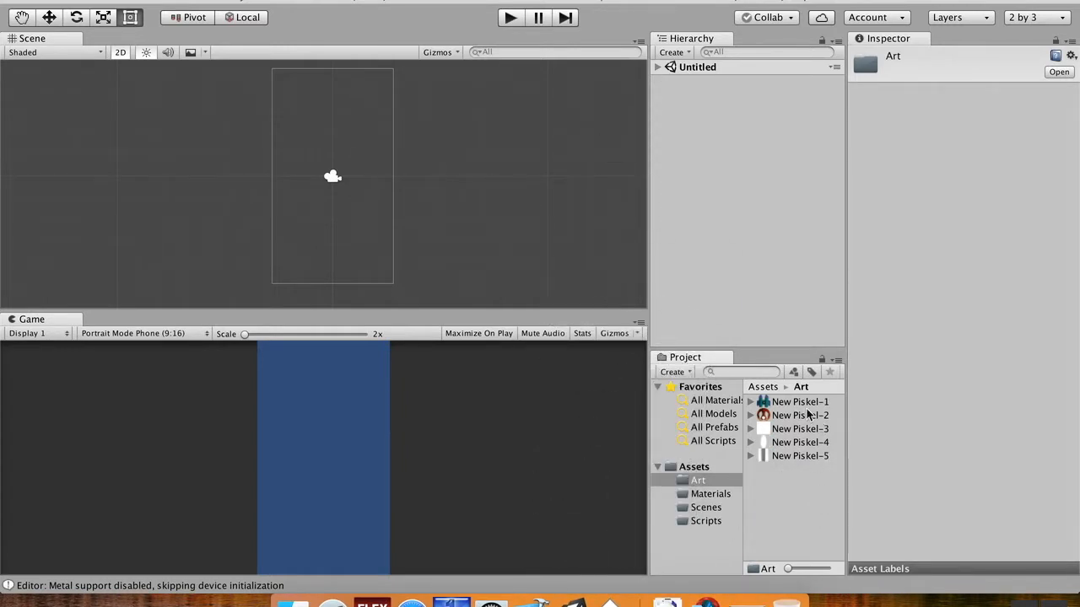
- Set the New Piskel-1 ship sprite's Pixels Per Unit to 32
click(800, 402)
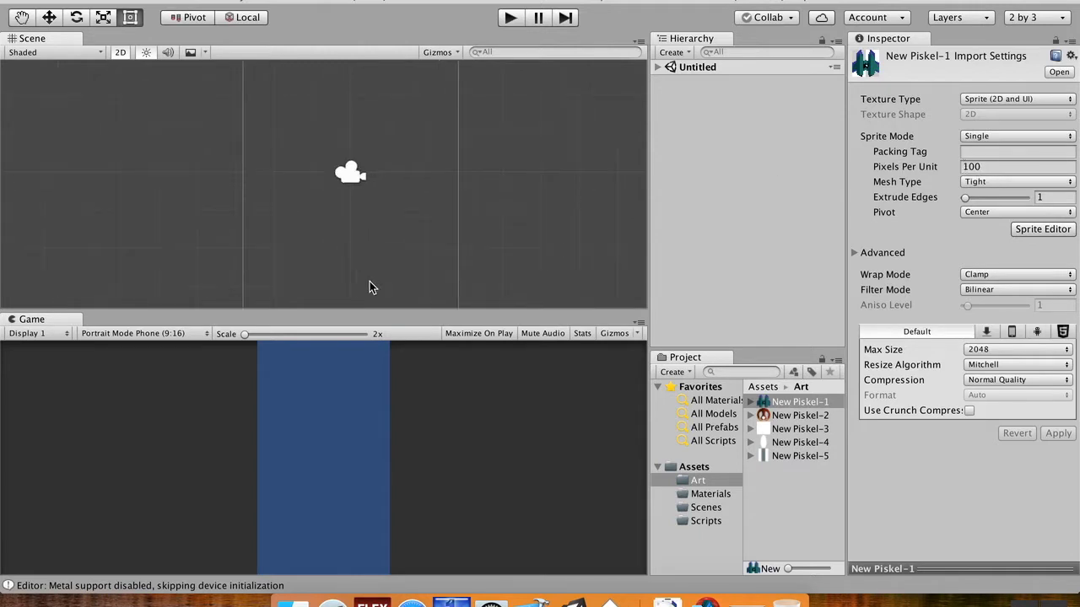
mouse_move(378, 256)
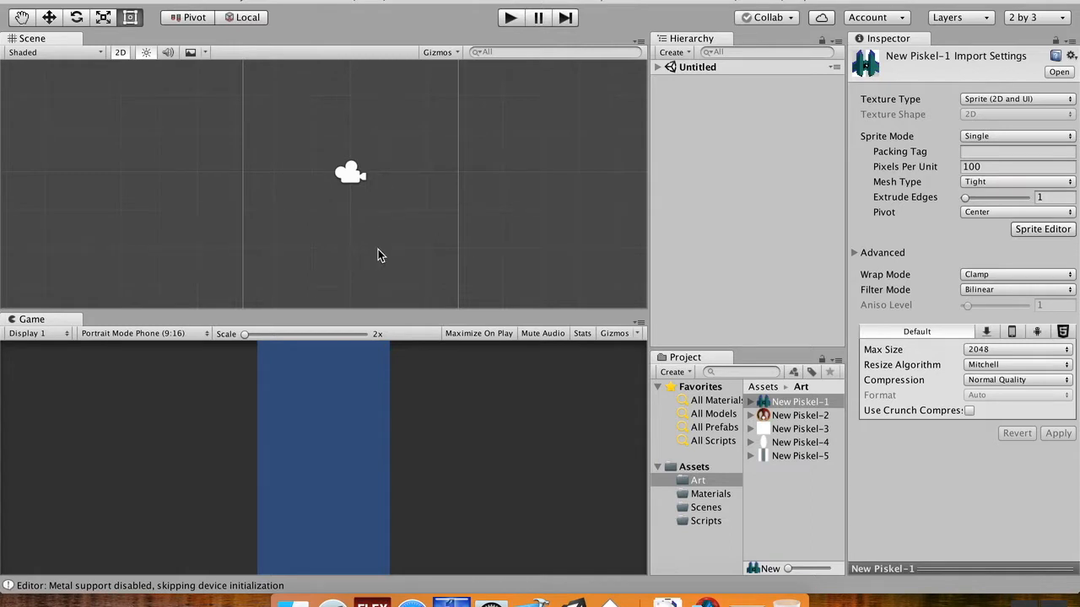
mouse_move(390, 216)
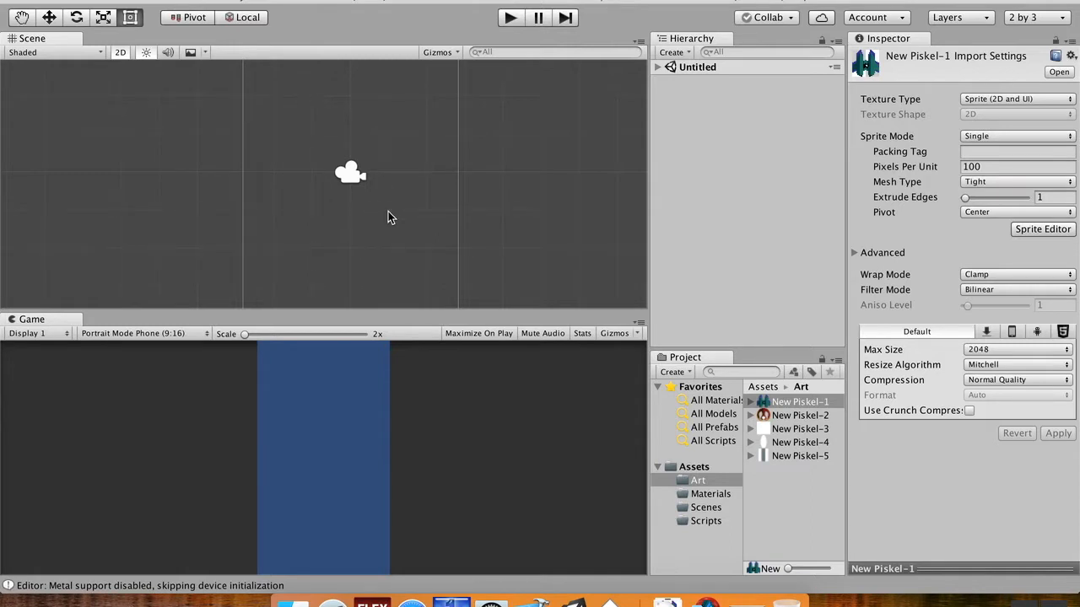
mouse_move(363, 245)
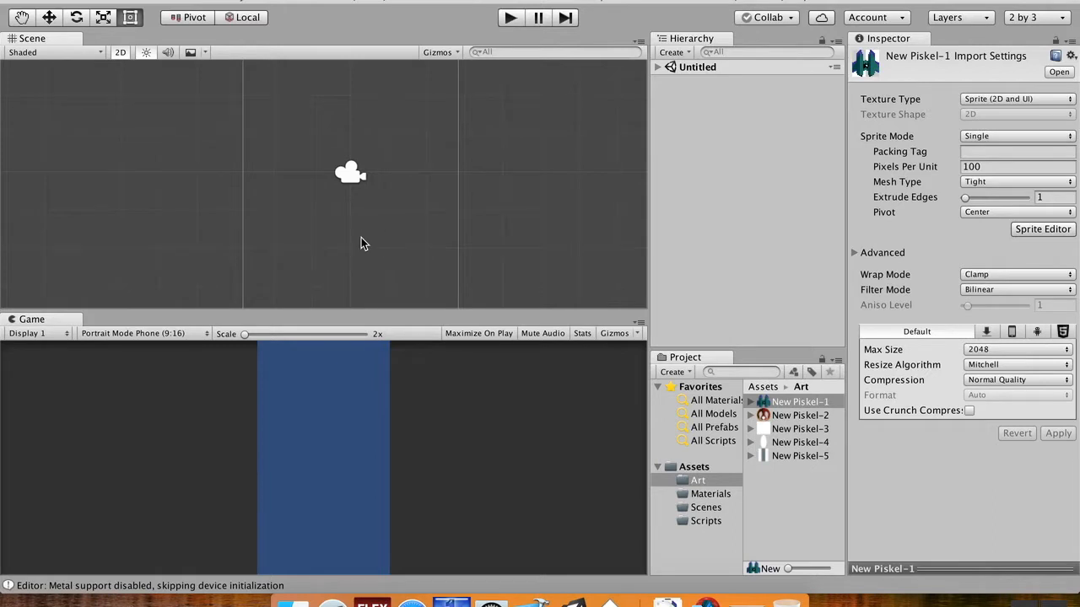
mouse_move(363, 250)
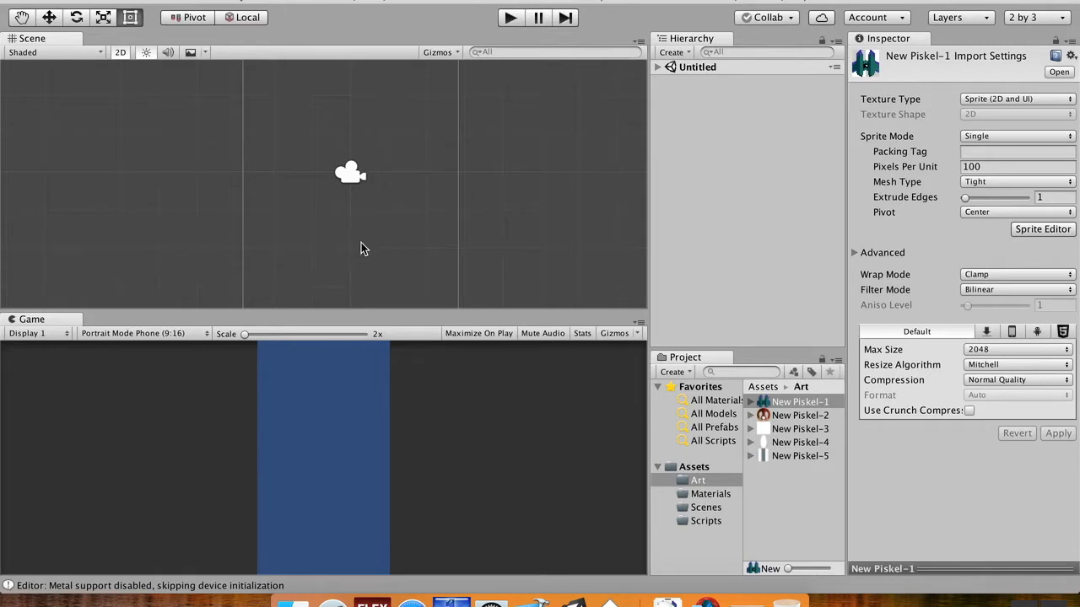
mouse_move(354, 243)
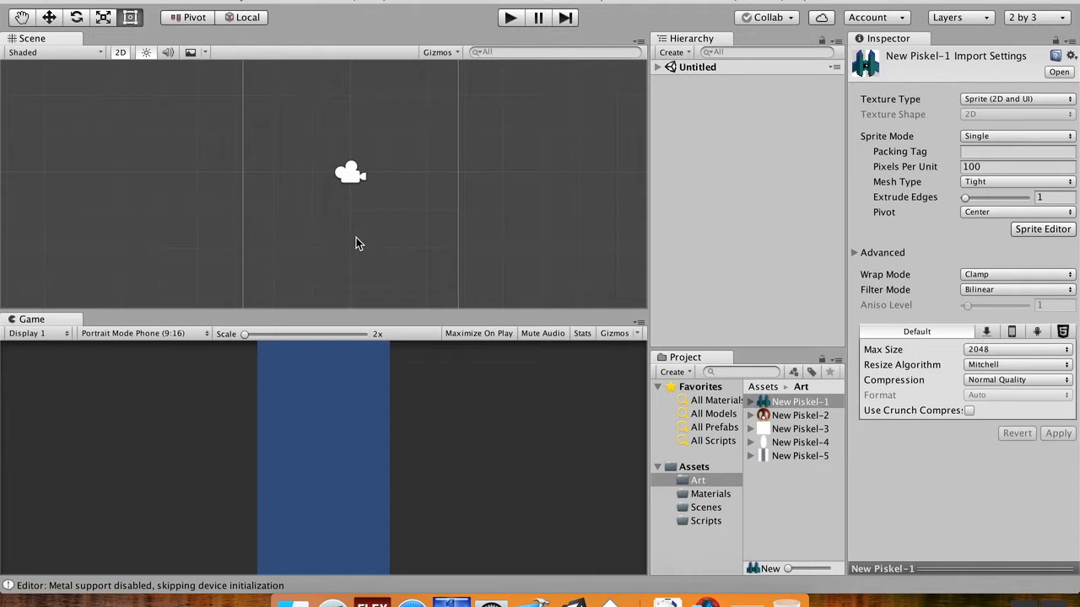
mouse_move(422, 250)
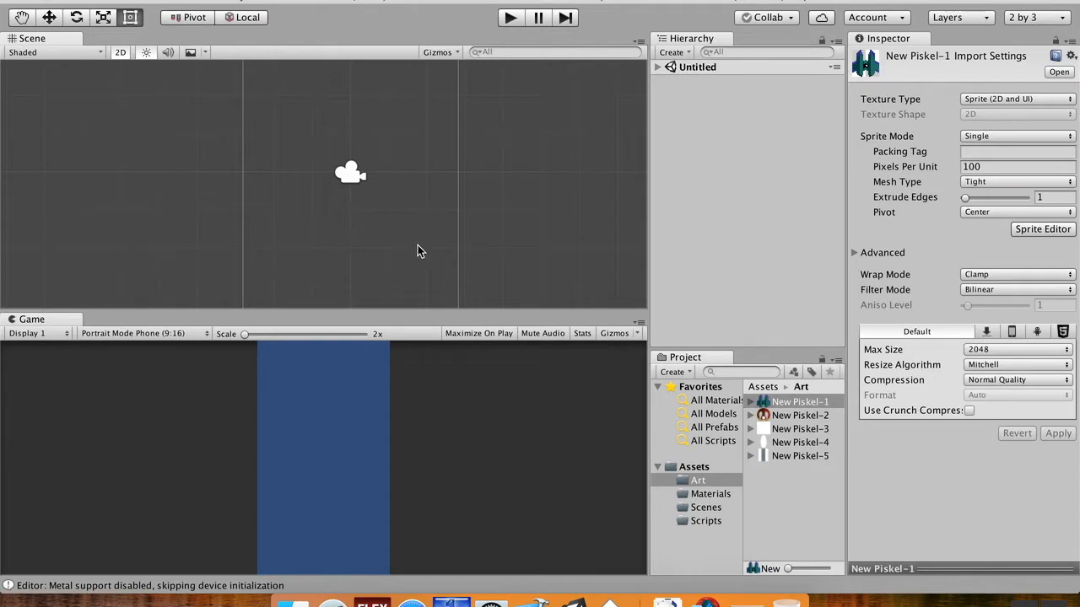
click(1016, 167)
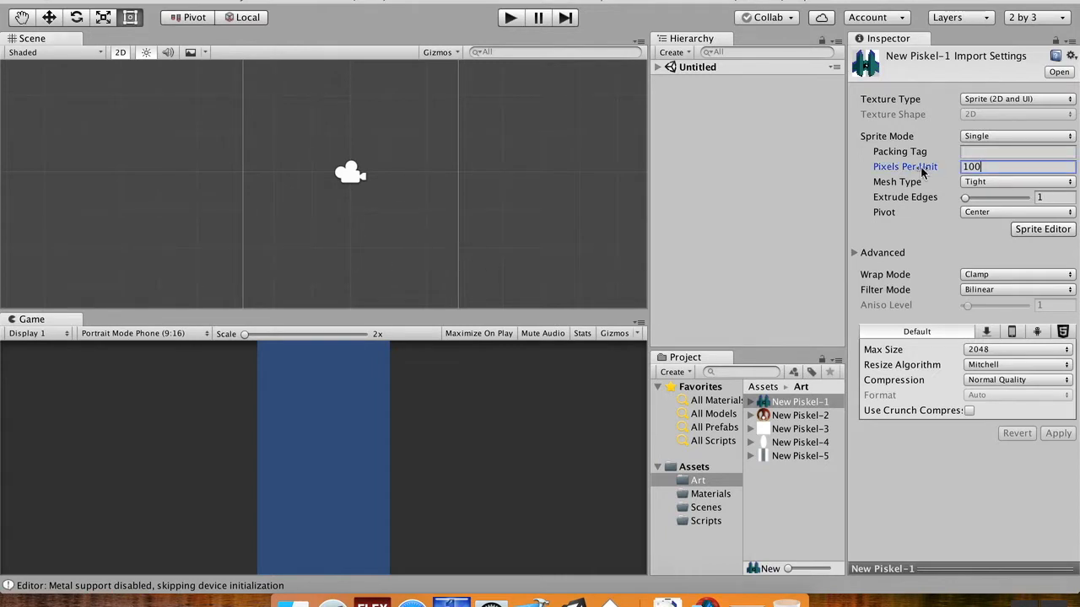
text(32)
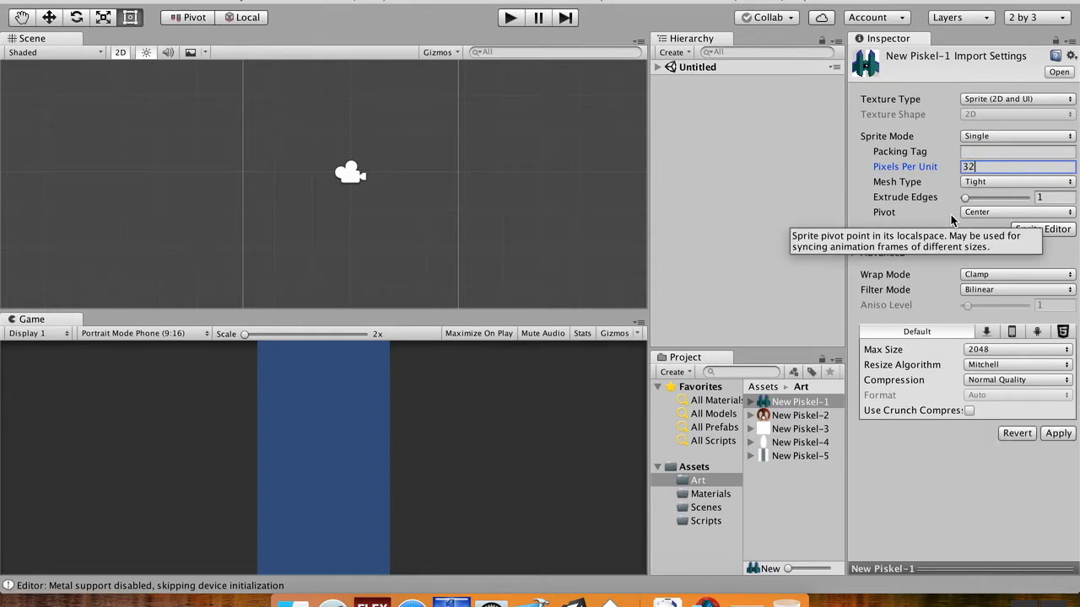
mouse_move(989, 276)
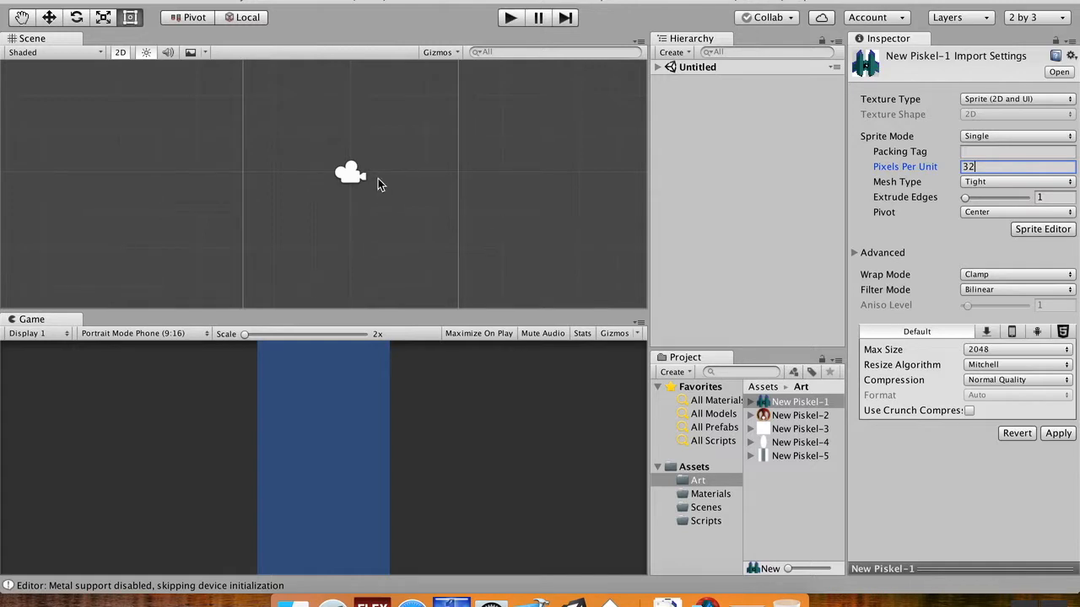
mouse_move(492, 223)
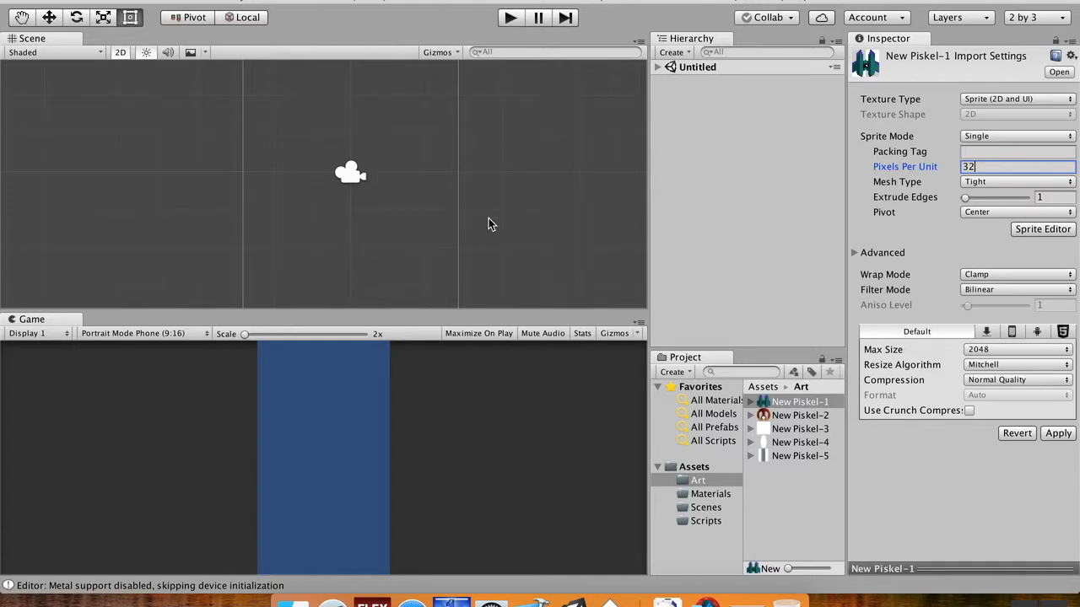
mouse_move(999, 317)
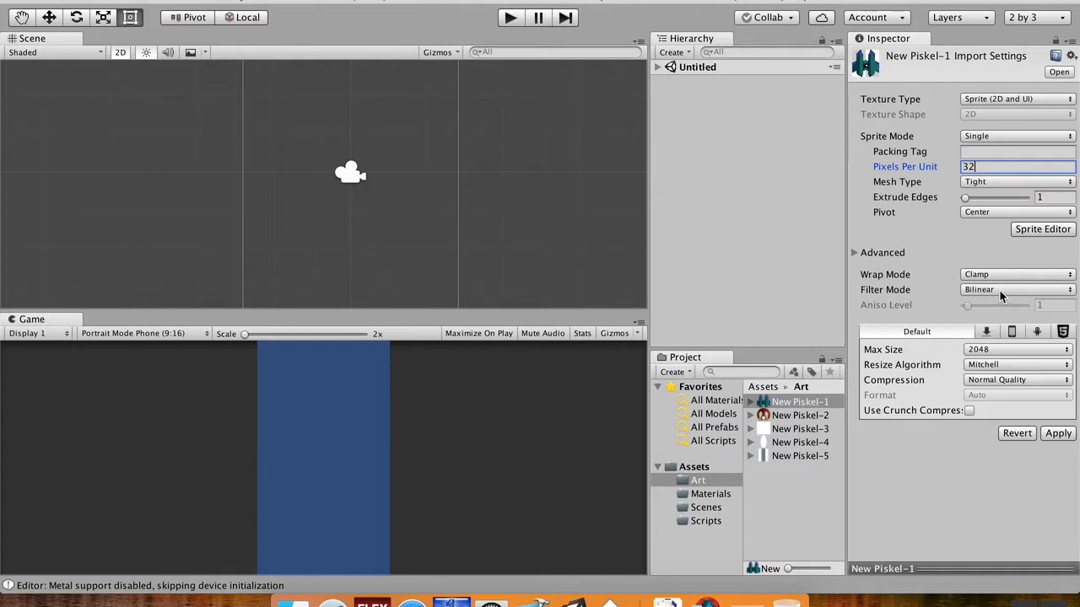
- Switch the sprite to Point (no filter) filtering and apply the import settings
click(1015, 290)
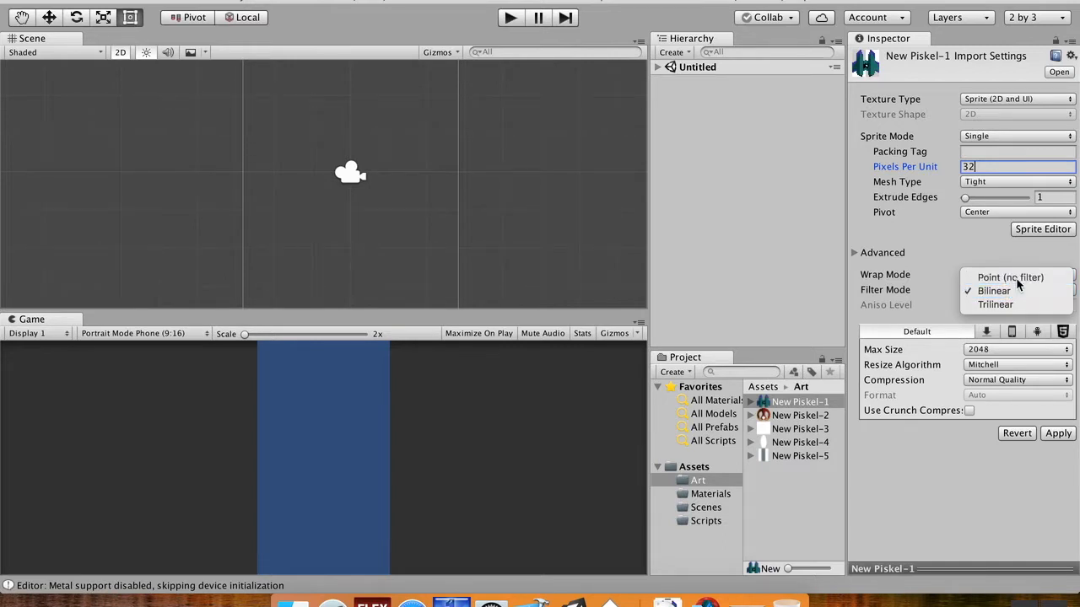
click(1009, 276)
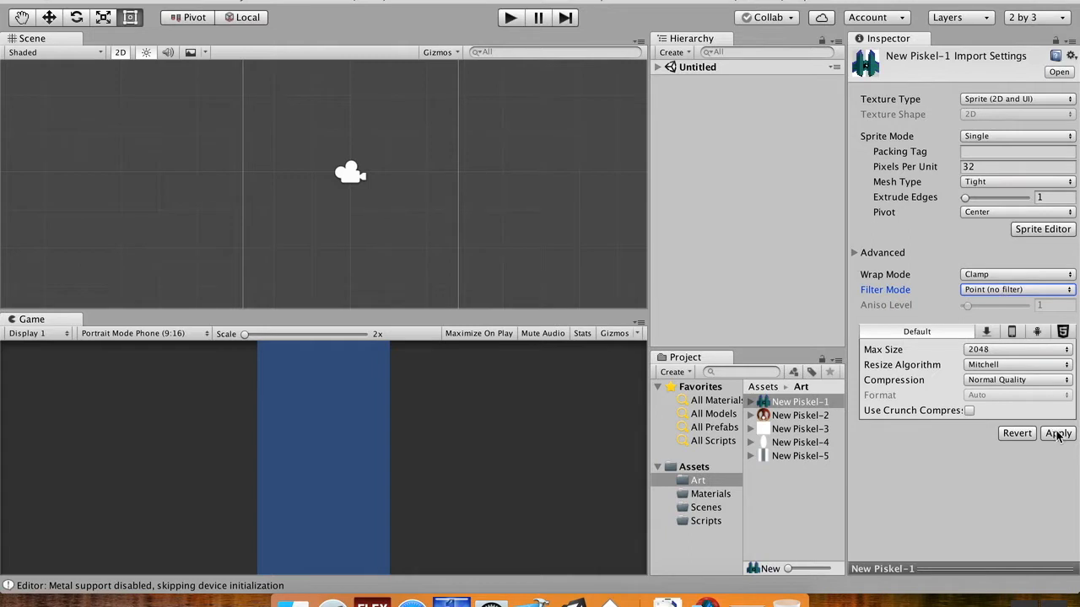
click(1057, 432)
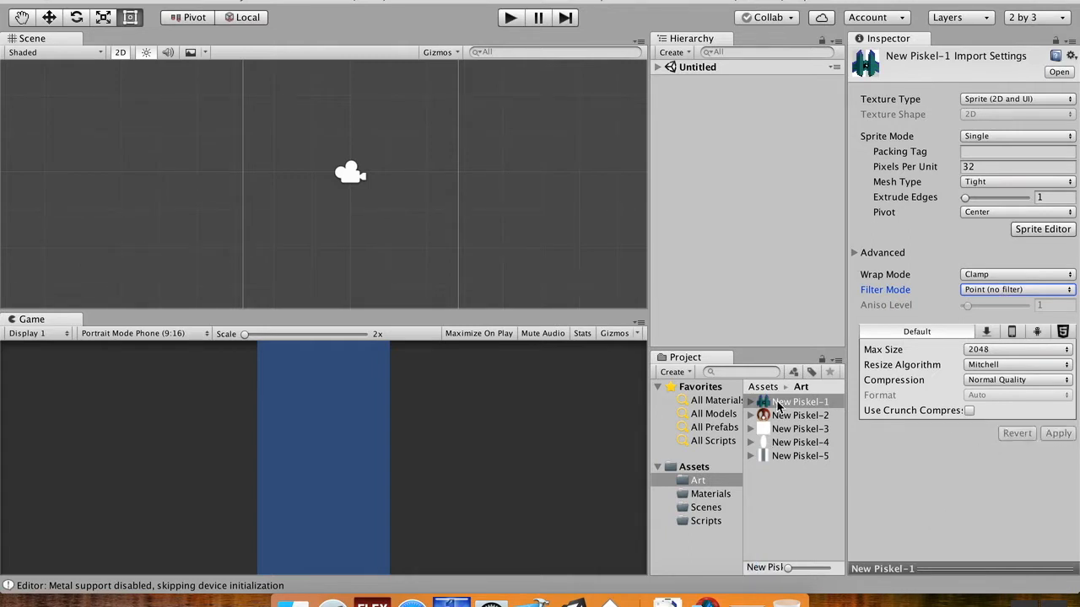
- Place the ship sprite in the scene and rename the new object to Player
drag(799, 402, 351, 253)
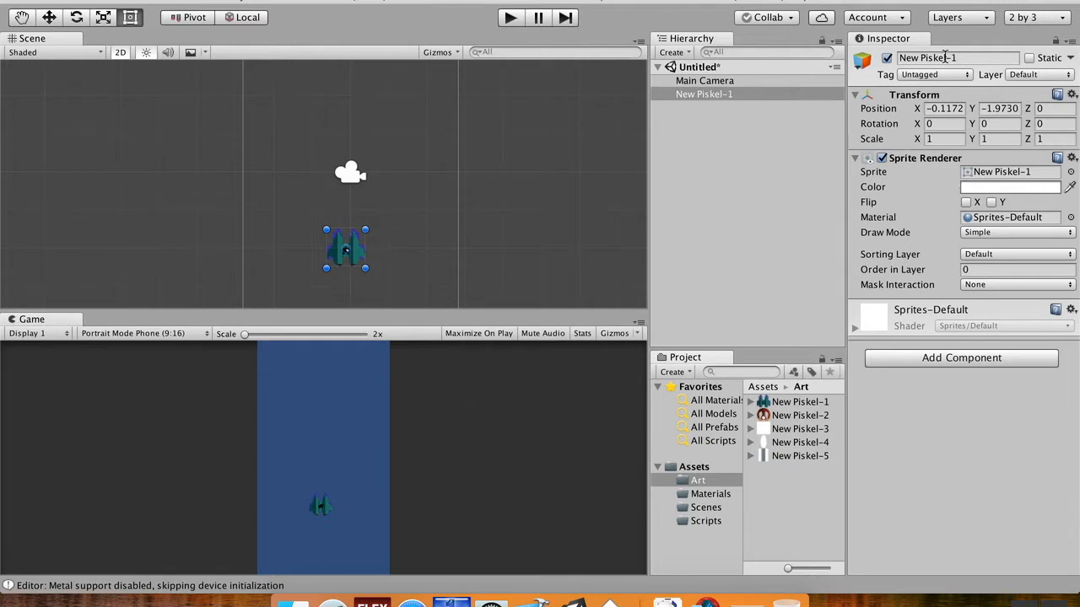
double_click(956, 57)
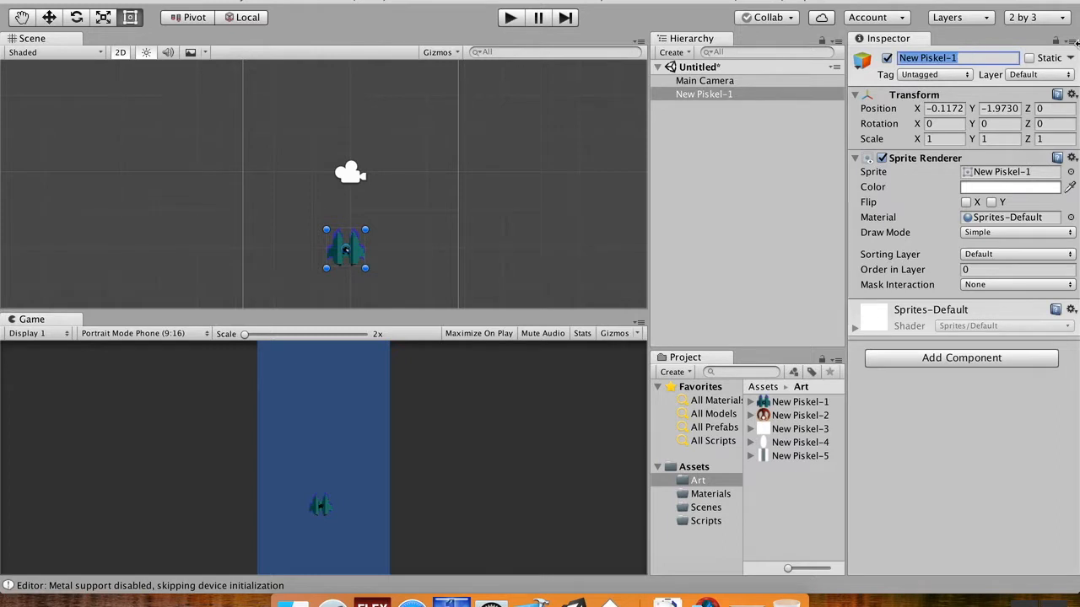
text(Player)
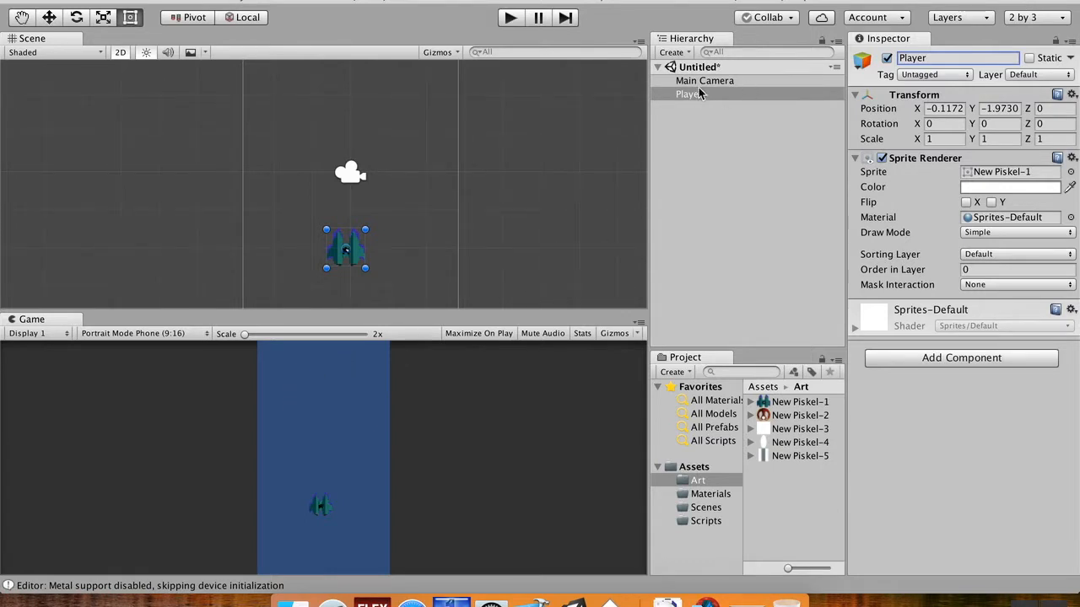
- Set the Main Camera's background colour to a pale warm gray (E4E8DB)
click(705, 81)
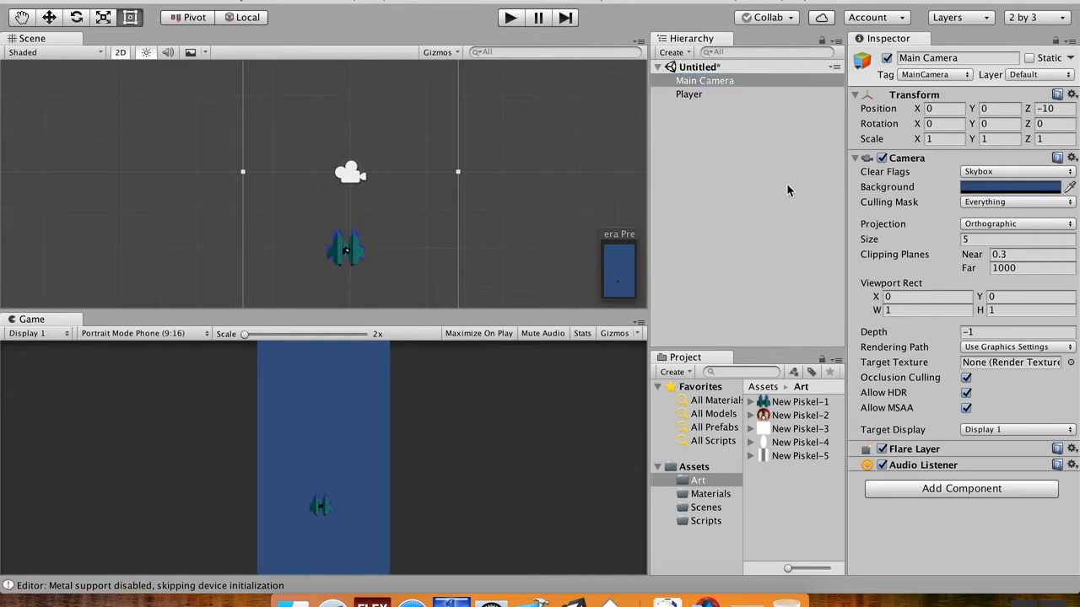
mouse_move(783, 84)
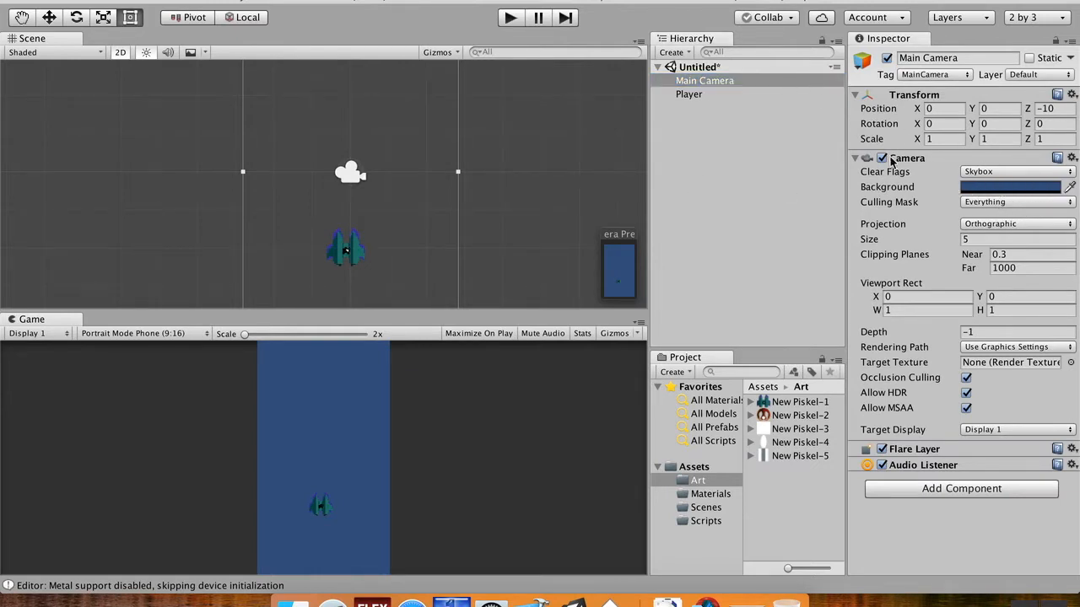
click(1009, 186)
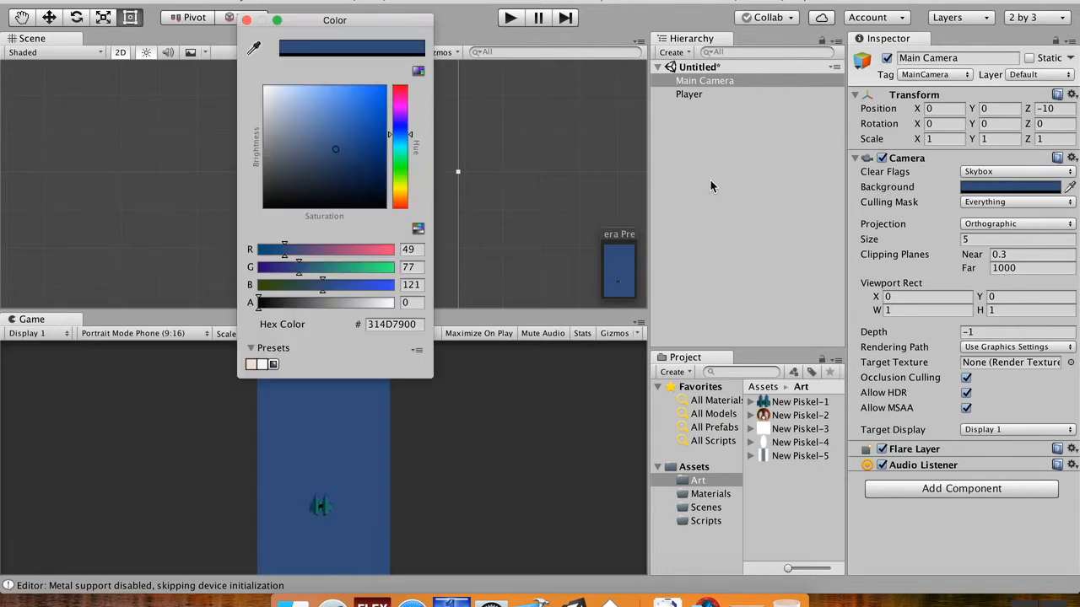
click(283, 132)
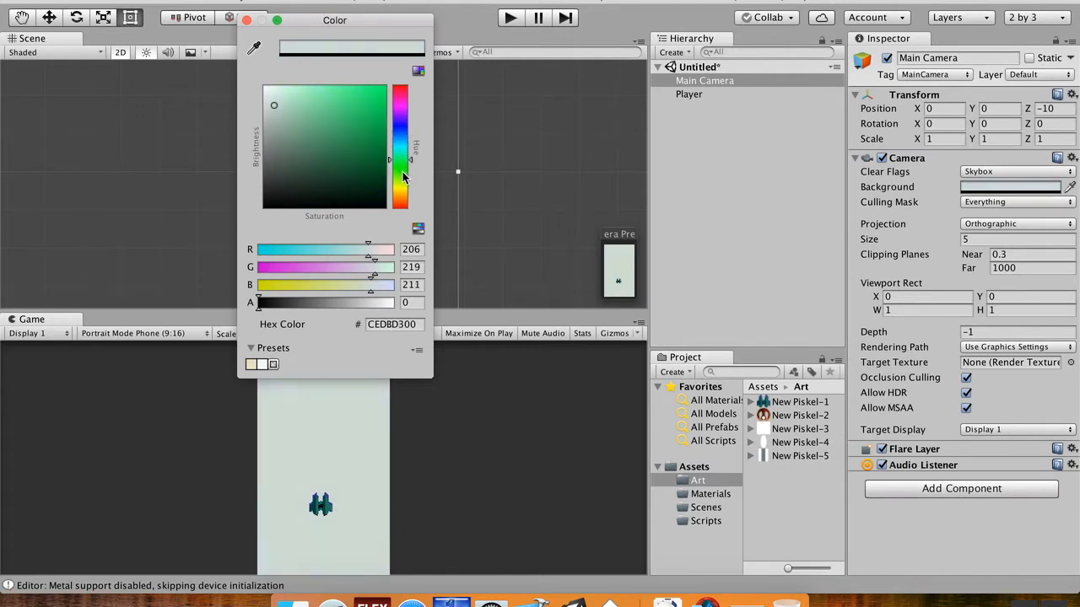
click(385, 172)
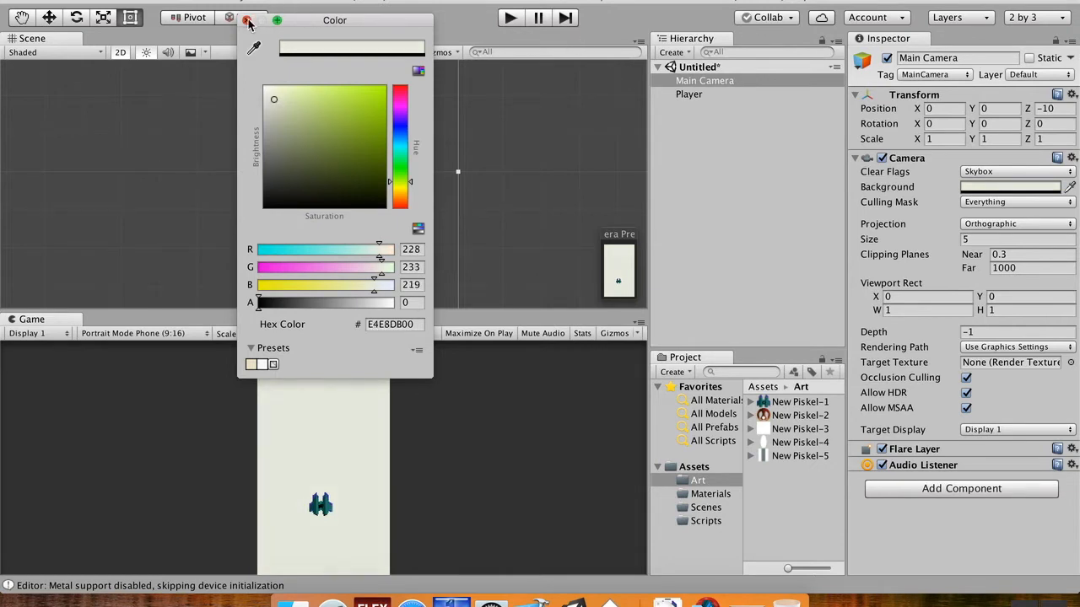
click(249, 20)
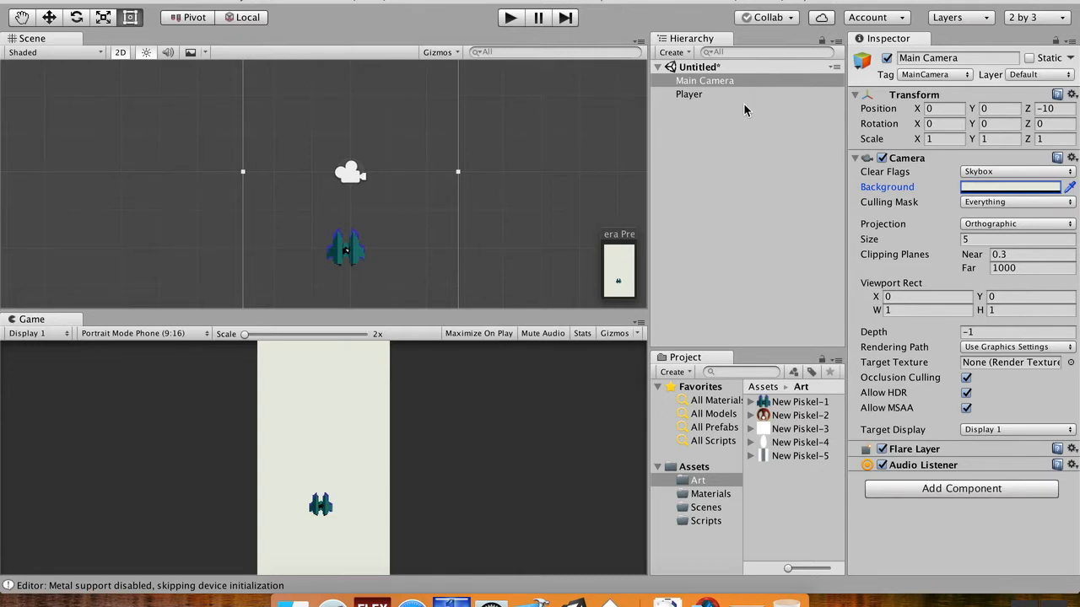
- Add a Circle Collider 2D component to the Player object
click(688, 94)
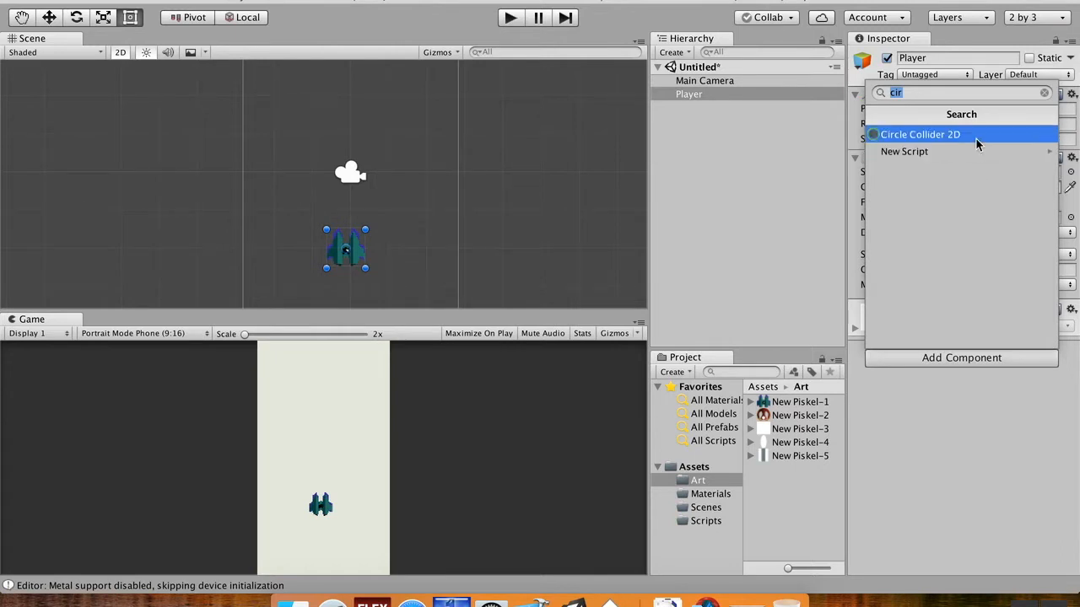
click(1045, 91)
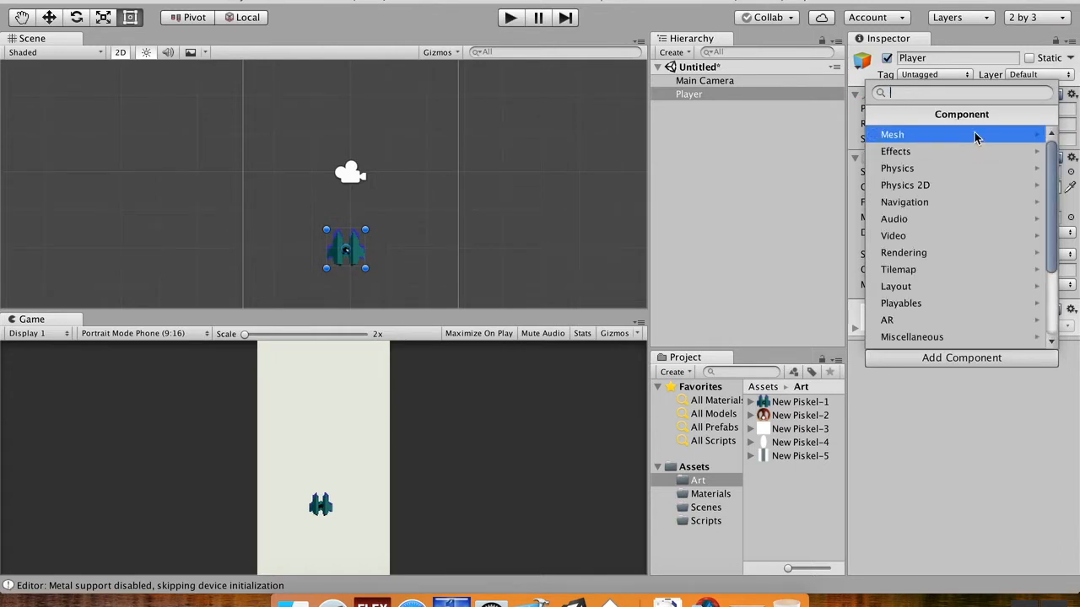
mouse_move(928, 202)
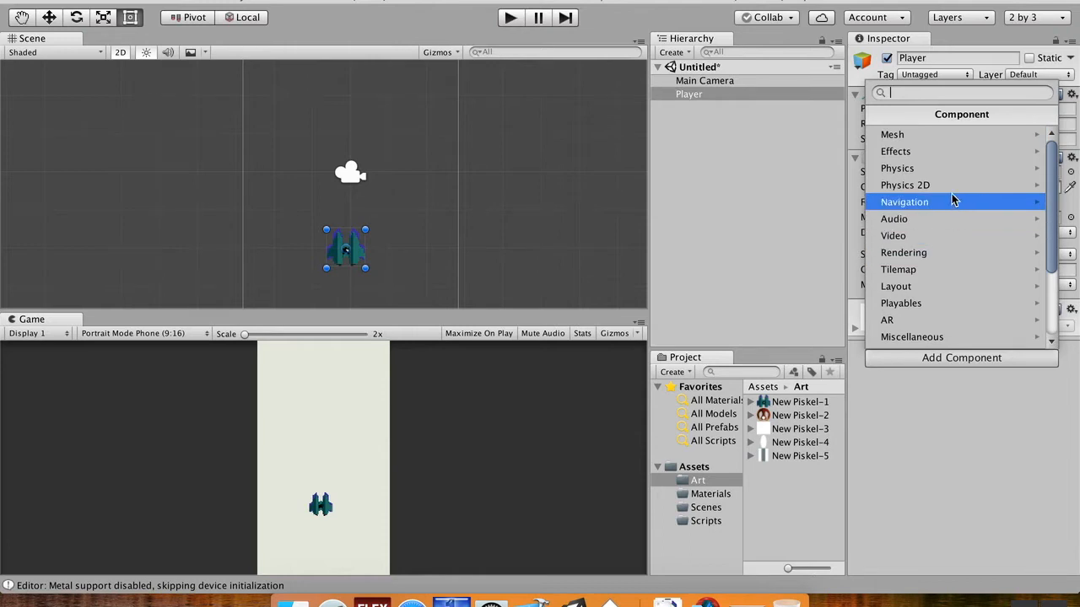
click(905, 202)
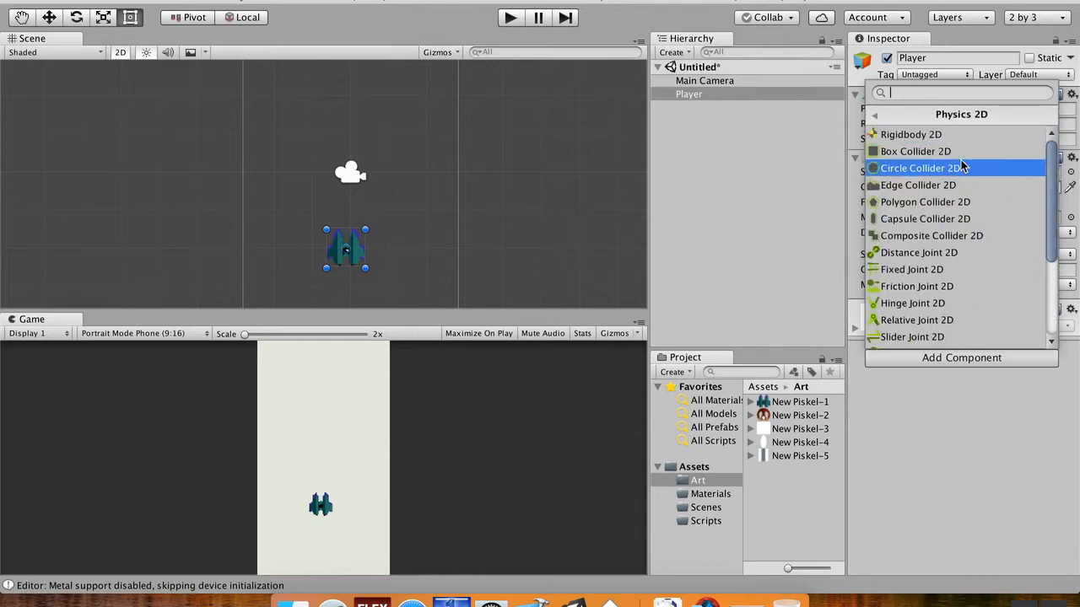
click(920, 169)
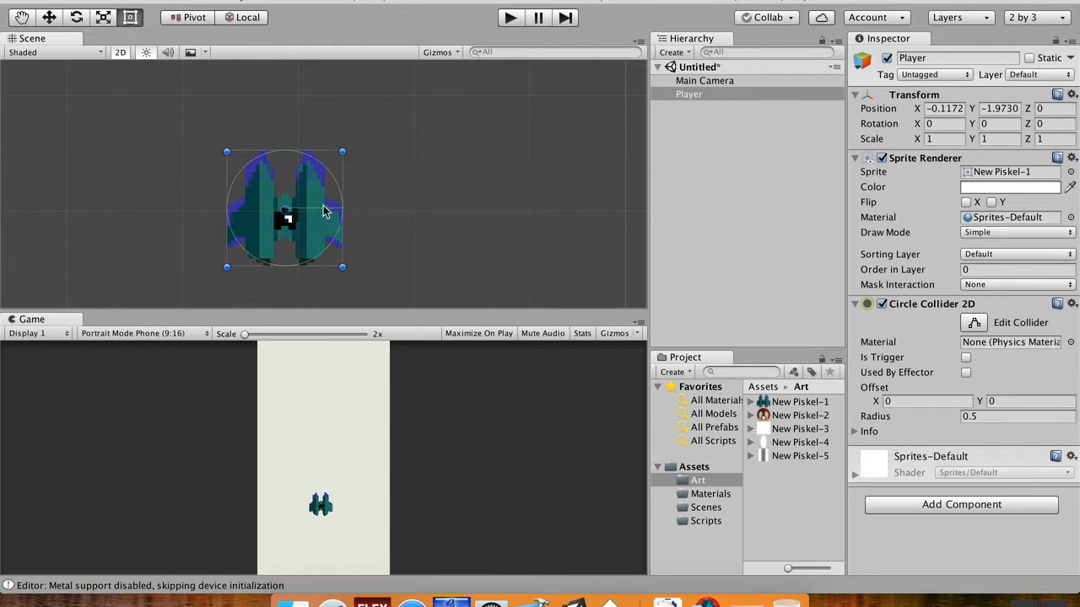
mouse_move(516, 256)
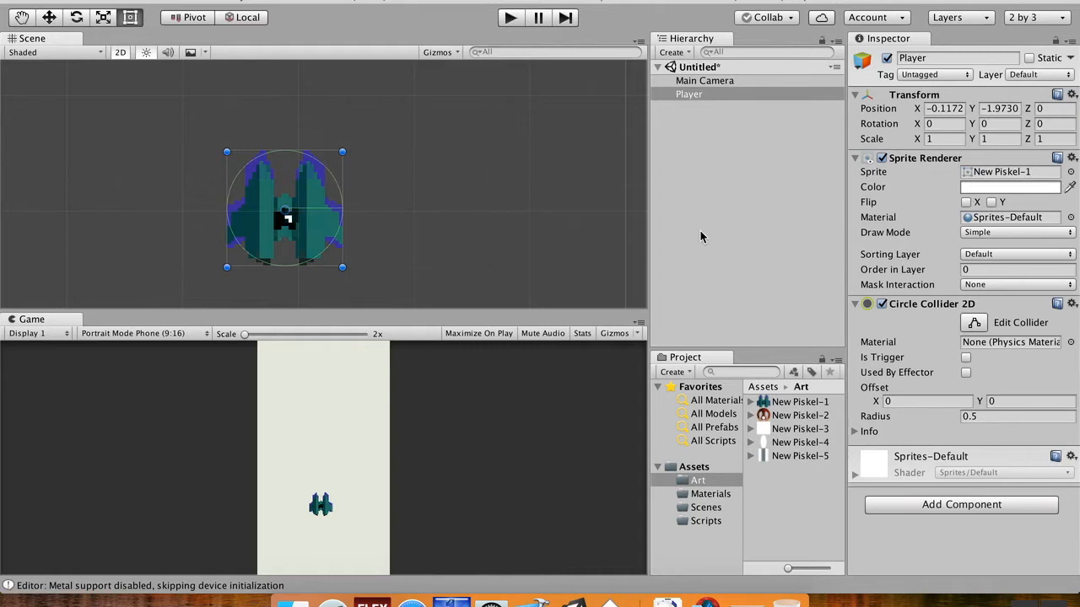
mouse_move(897, 388)
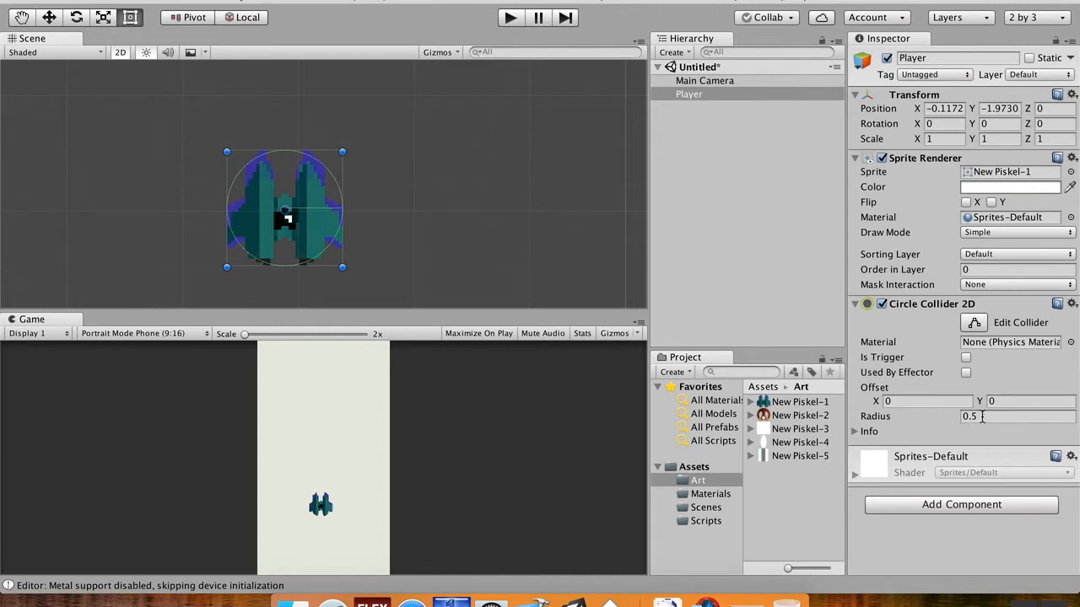
- Adjust the Circle Collider 2D radius down to 0.37 to fit the ship
click(1012, 415)
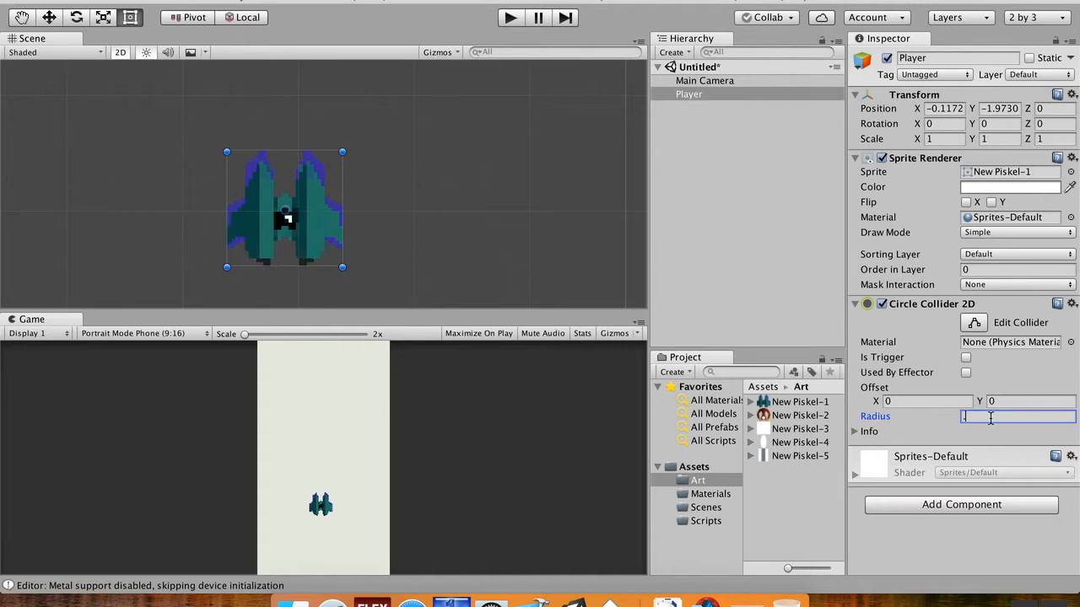
text(.4)
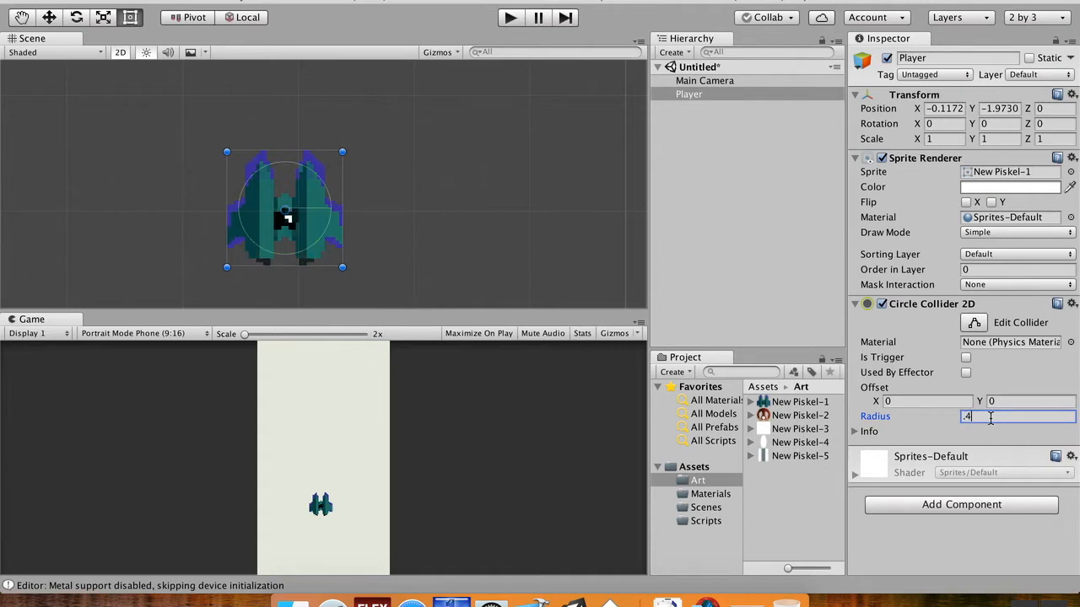
mouse_move(952, 420)
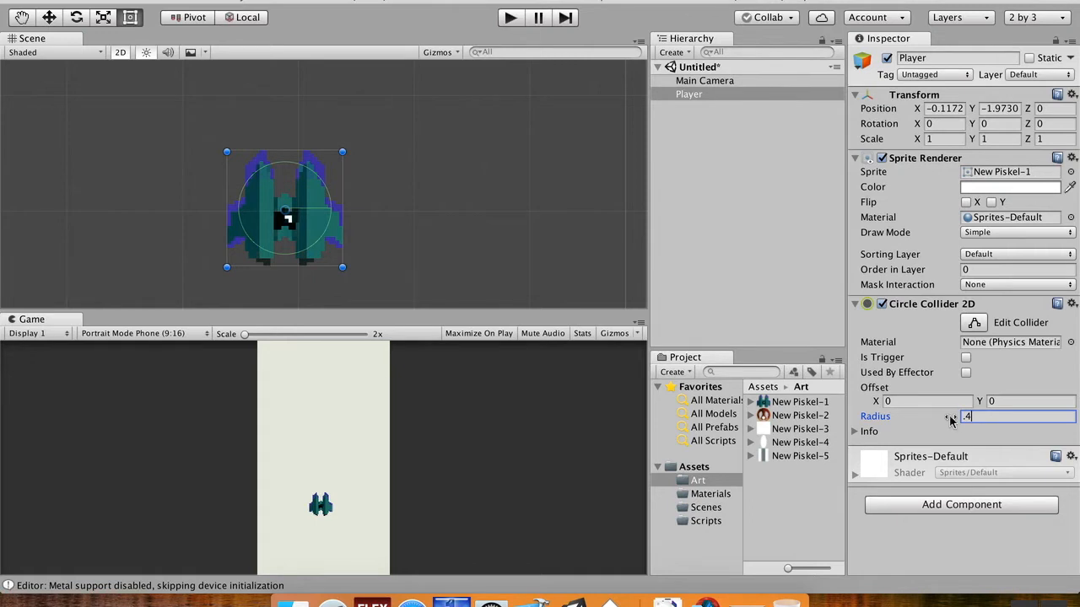
text(0.82)
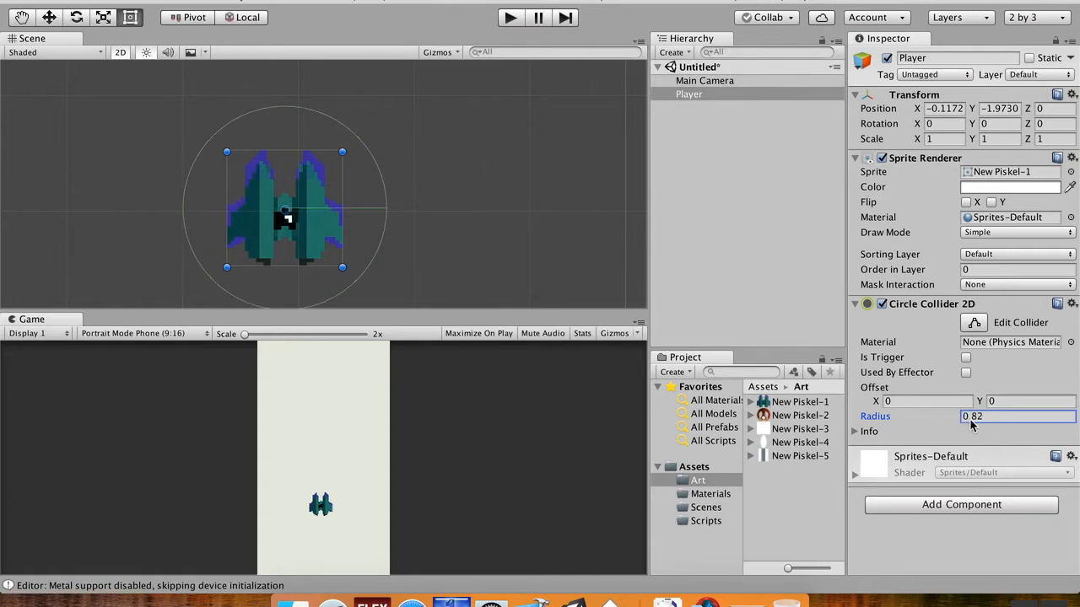
text(0.4)
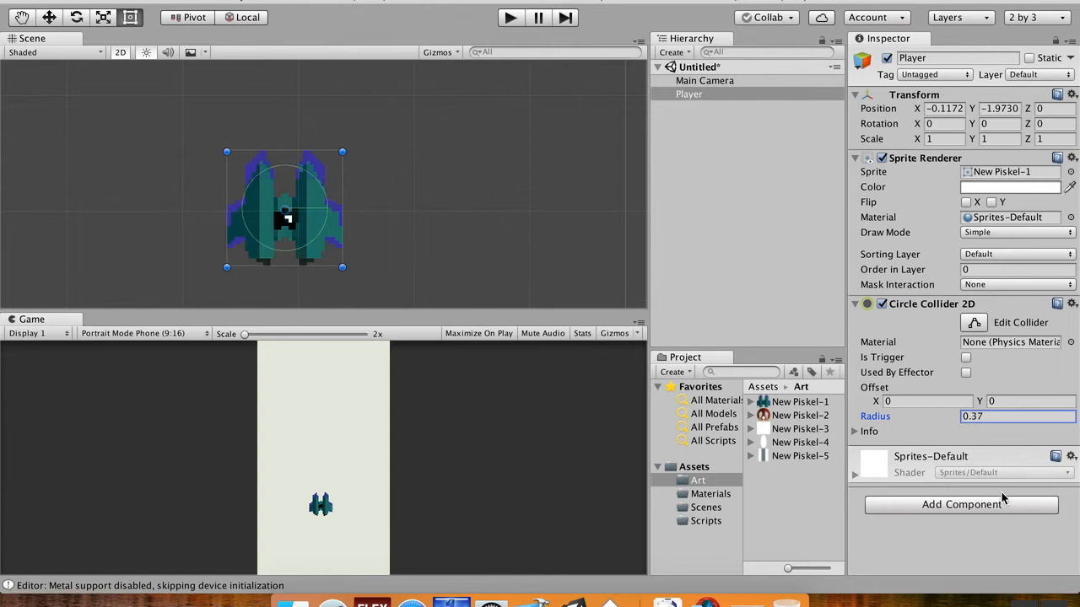
mouse_move(610, 422)
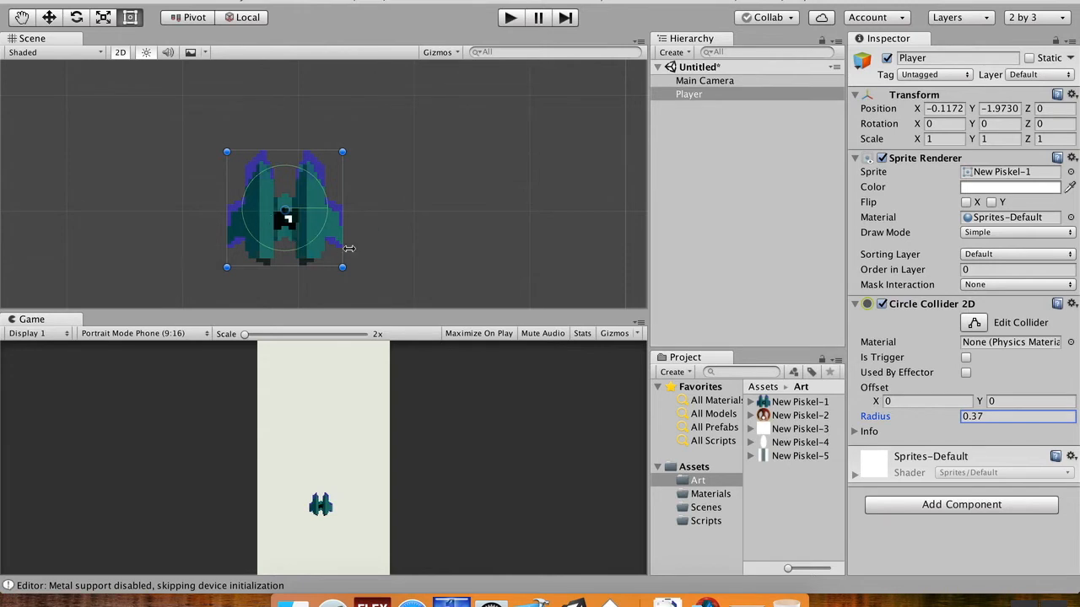
mouse_move(932, 510)
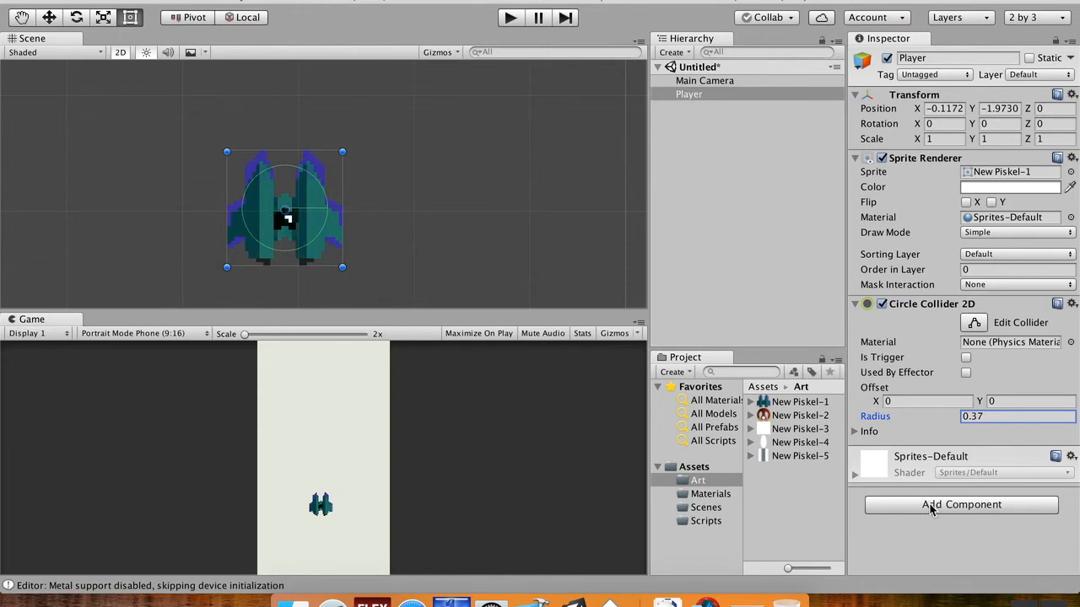
- Add a Rigidbody 2D to Player with Gravity Scale 0 and Freeze Rotation Z ticked
click(962, 504)
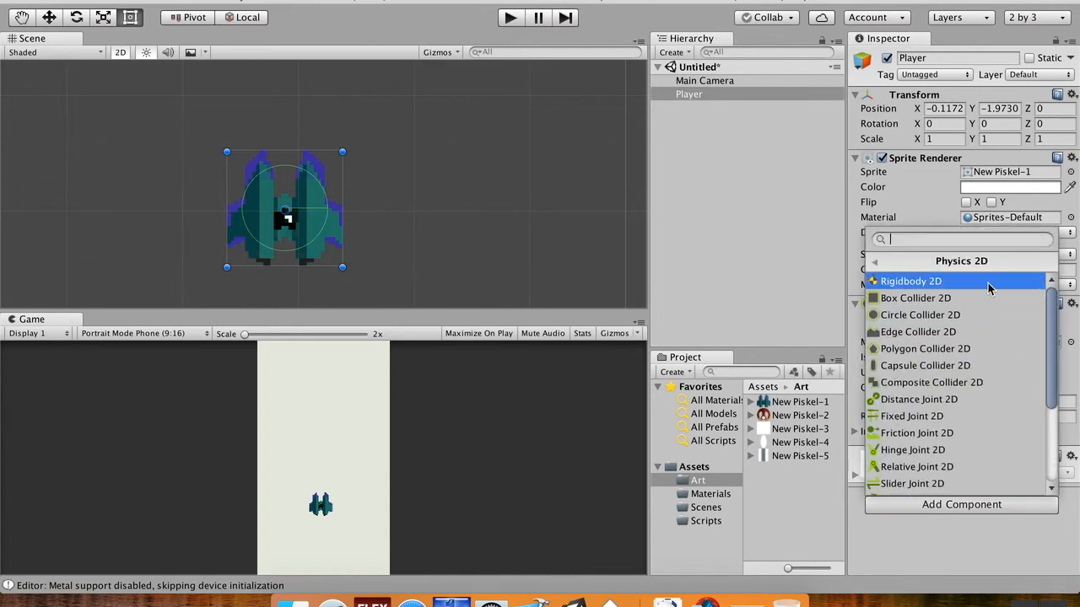
click(911, 281)
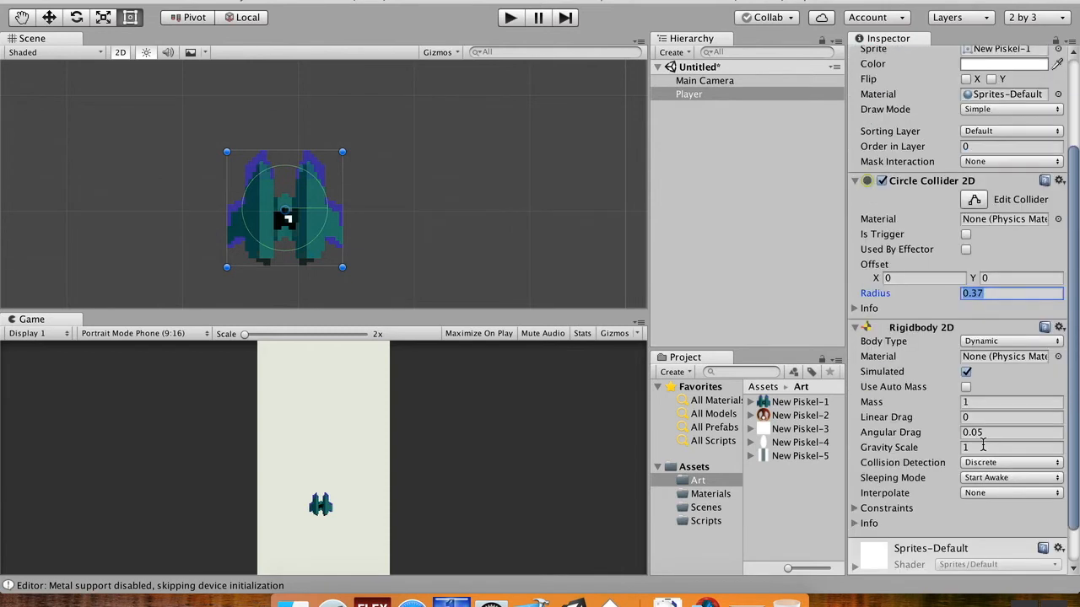
click(1013, 447)
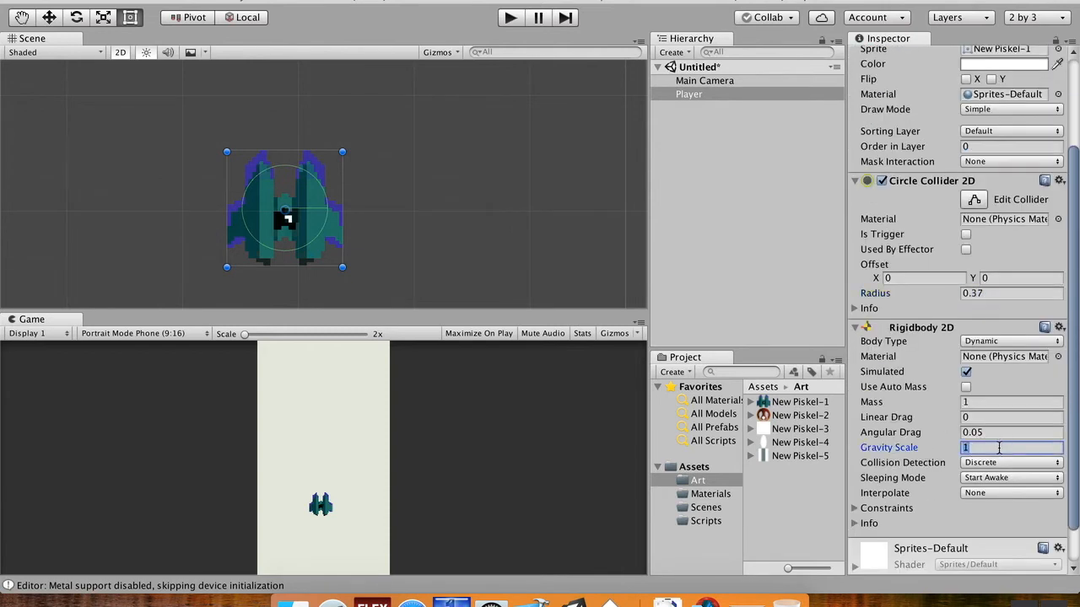
text(0)
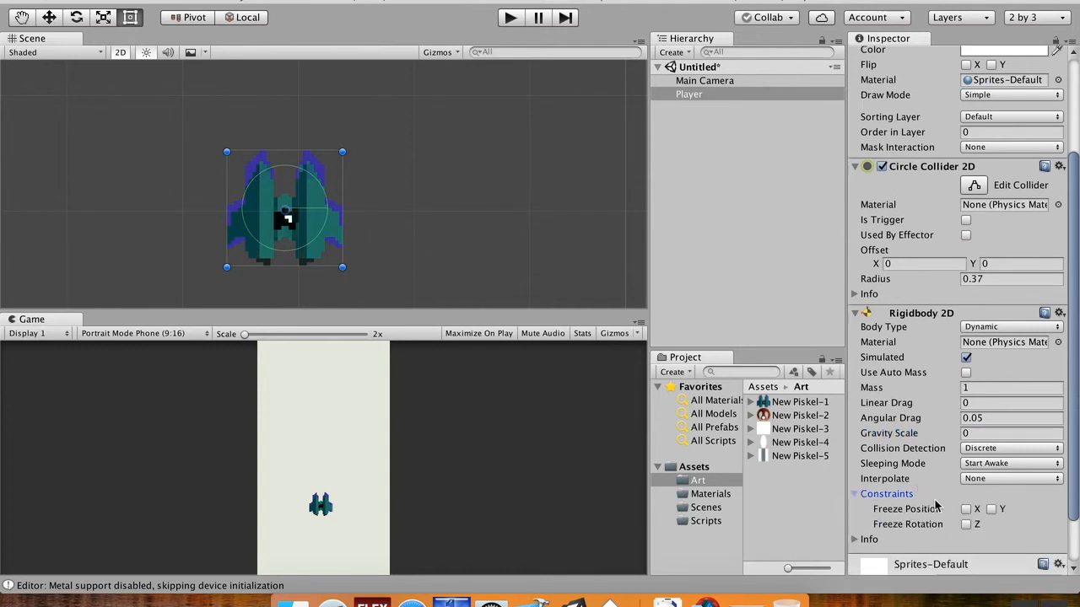
click(967, 523)
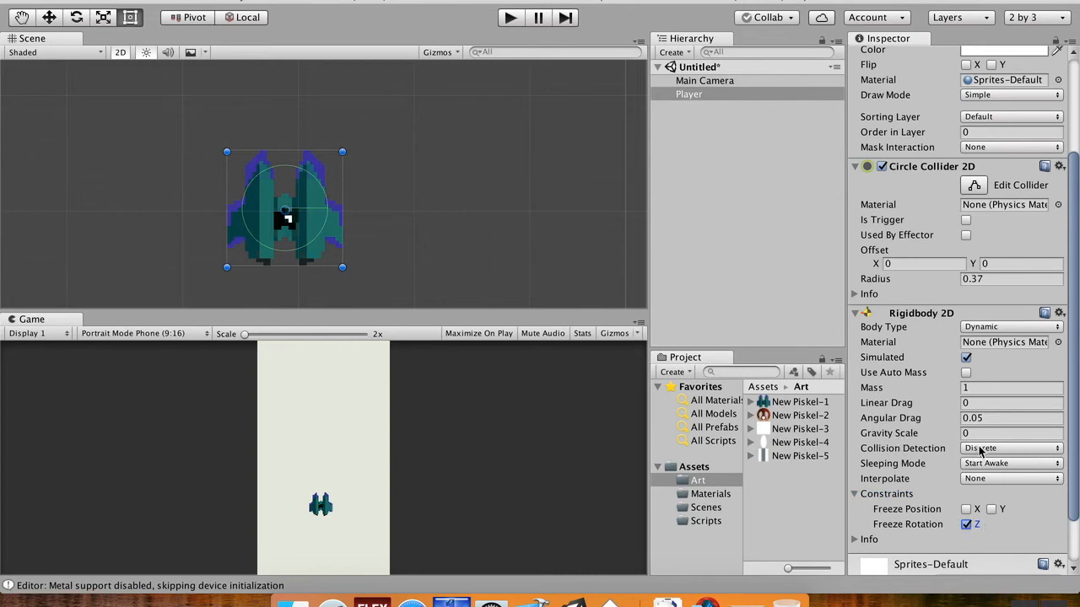
click(1009, 449)
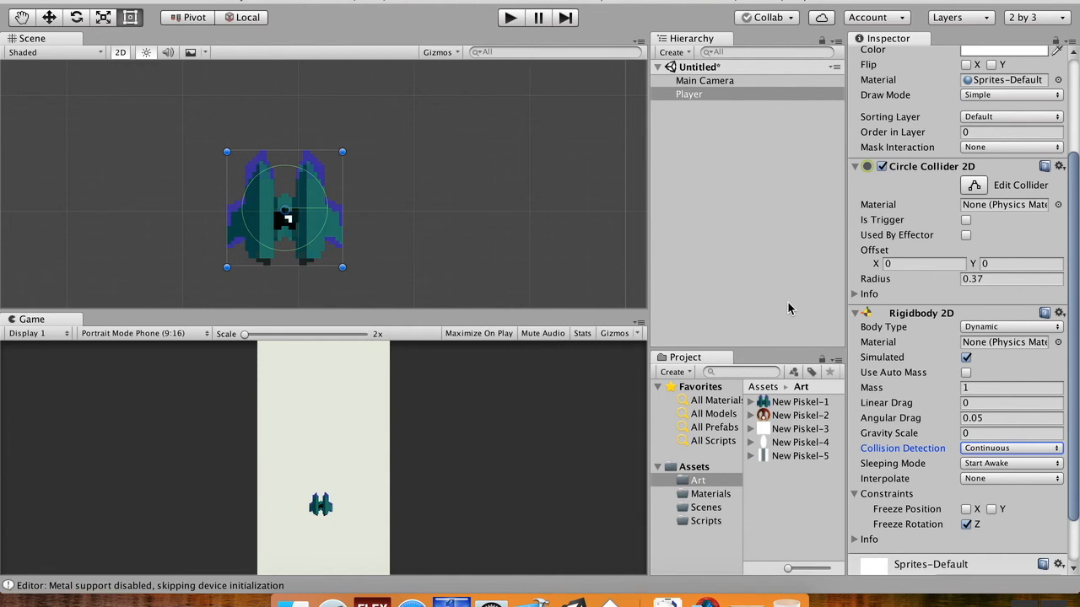
mouse_move(761, 314)
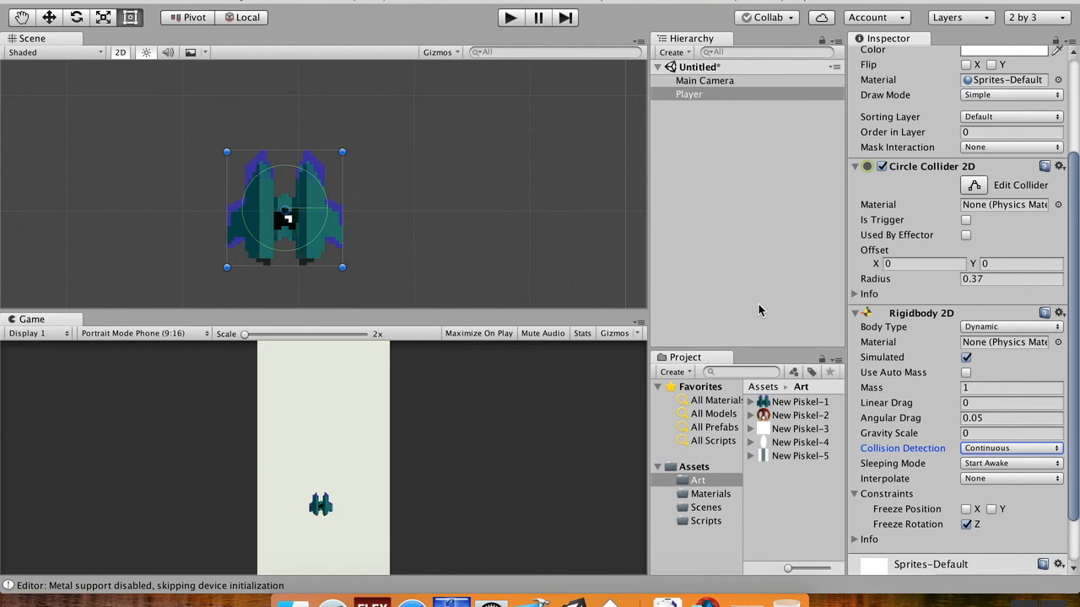
mouse_move(746, 324)
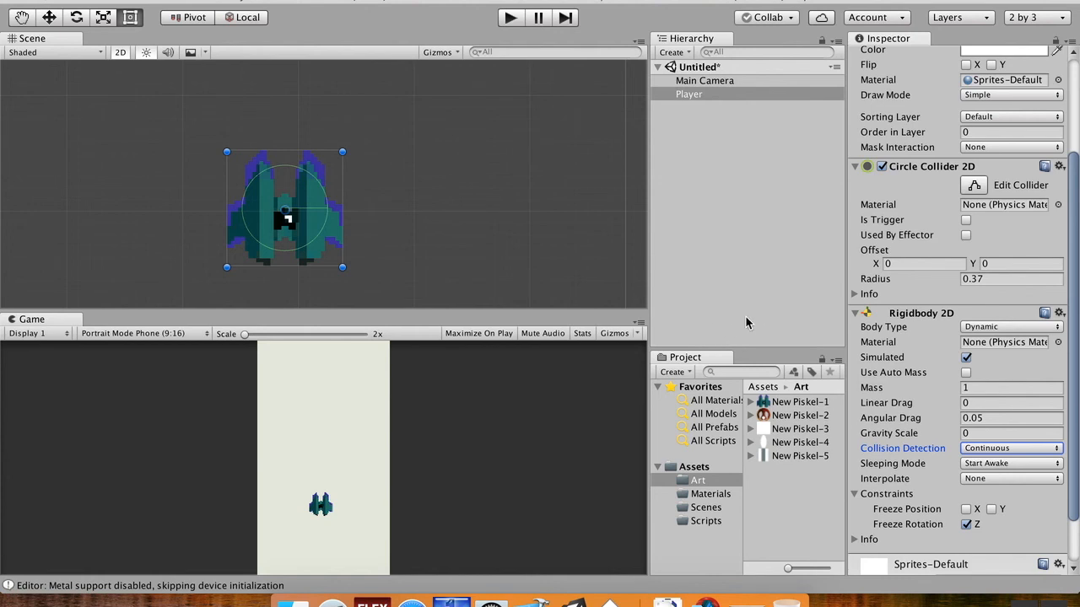